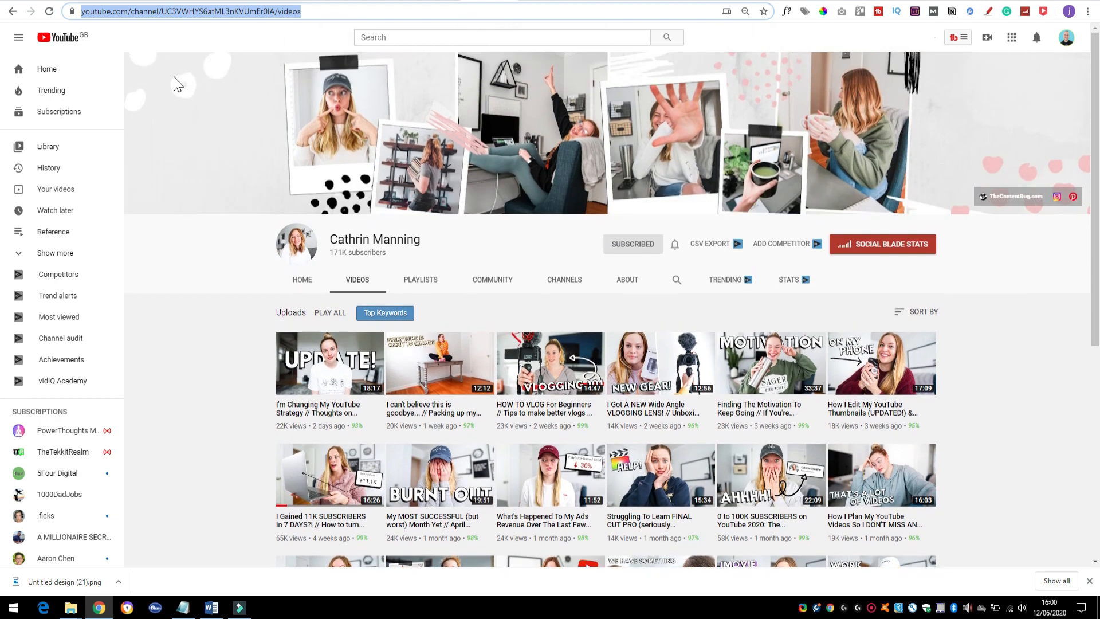
# Browse Fiverr gigs for Canva ebooks, ending on dzinefeels' £8.28 editable templates gig.
pyautogui.scroll(-3)
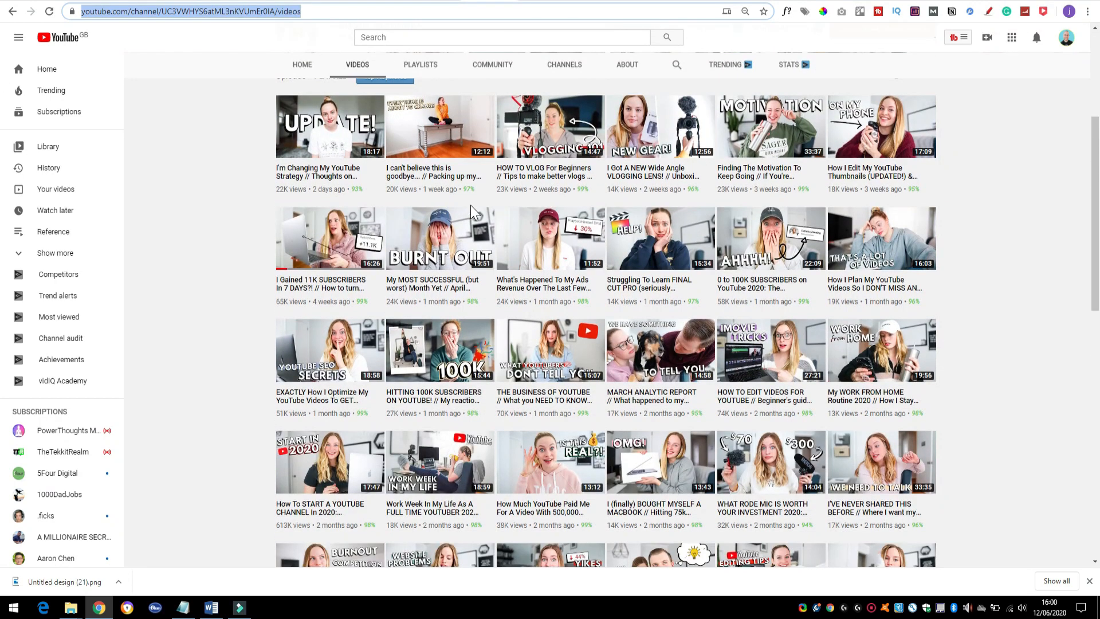
pyautogui.scroll(3)
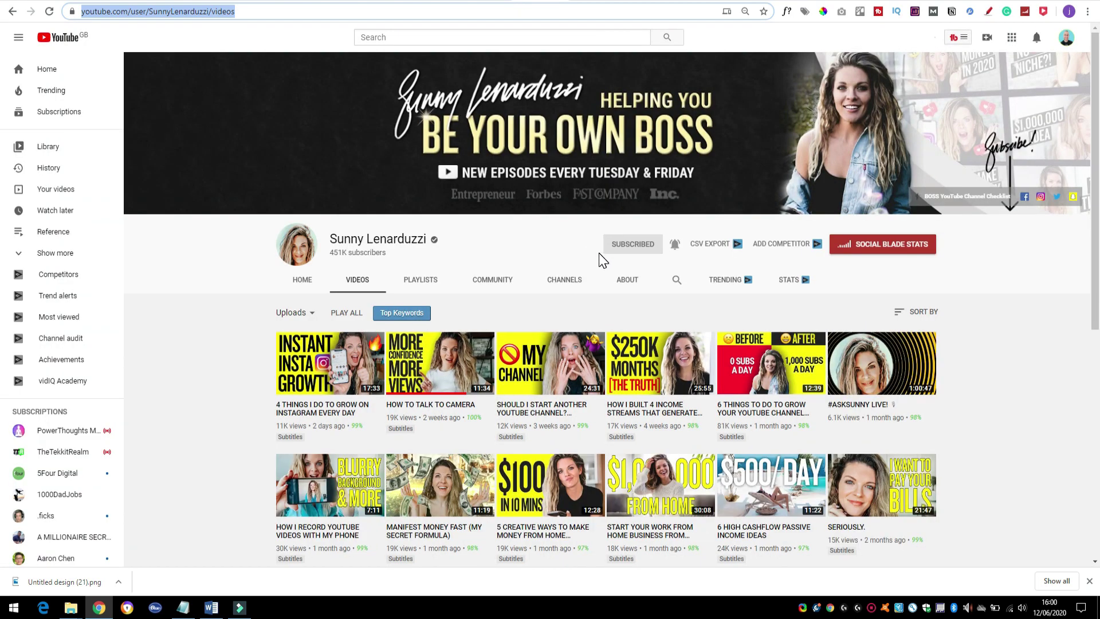
pyautogui.moveTo(544, 265)
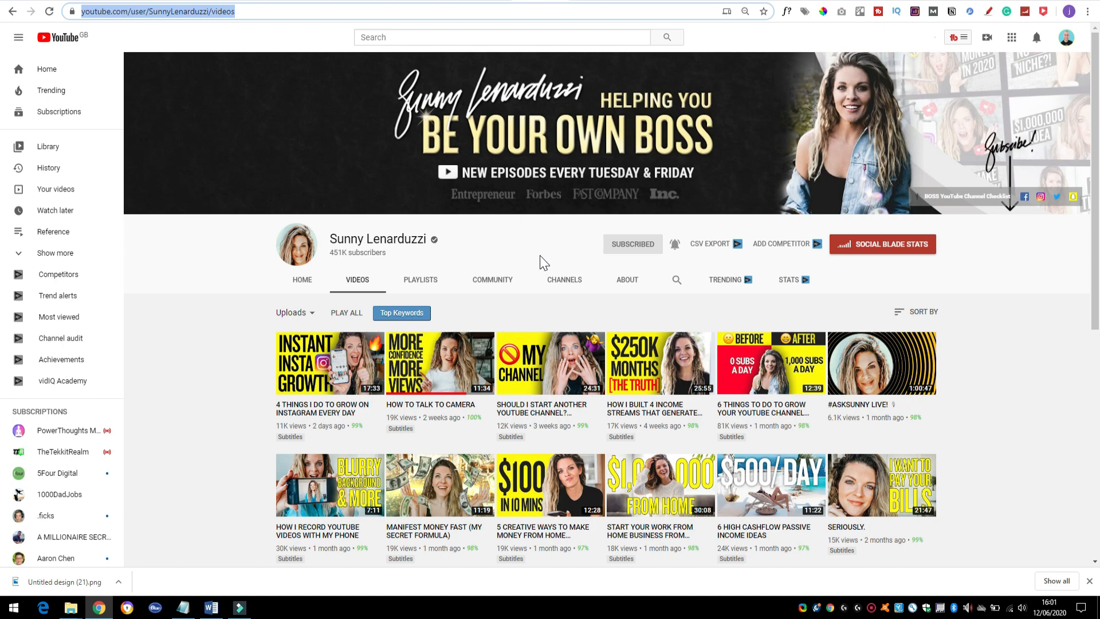
pyautogui.scroll(-3)
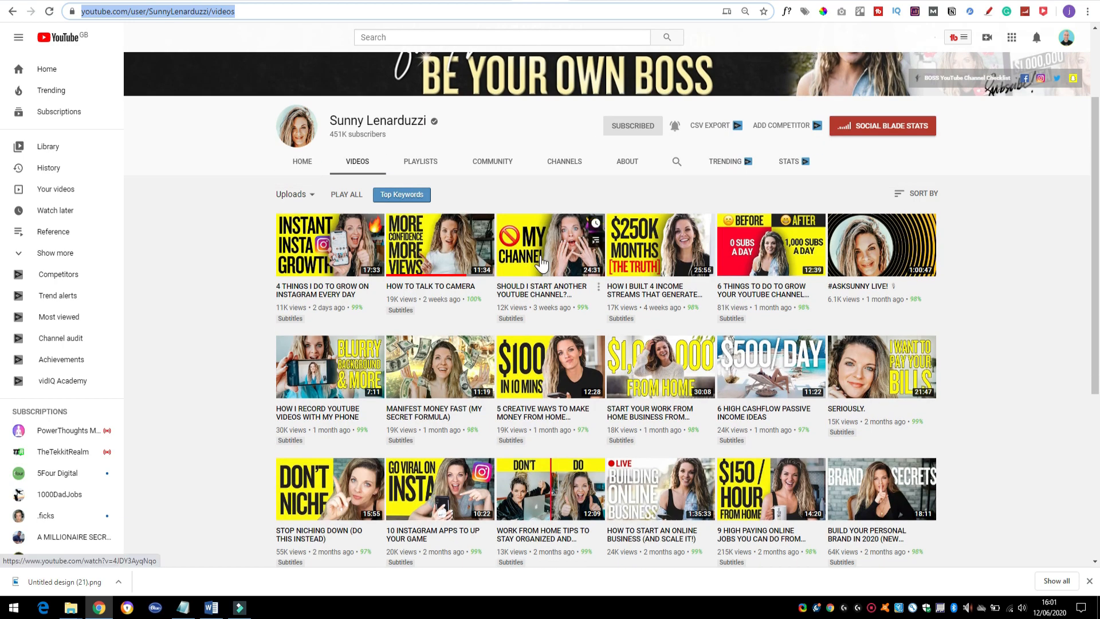
pyautogui.moveTo(426, 139)
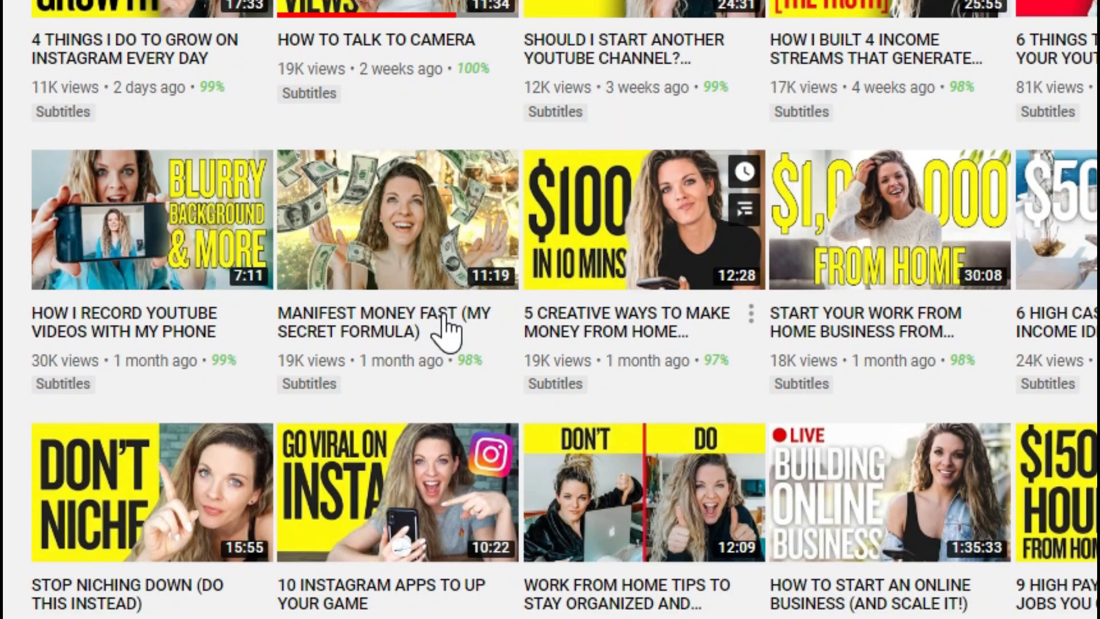
pyautogui.moveTo(674, 210)
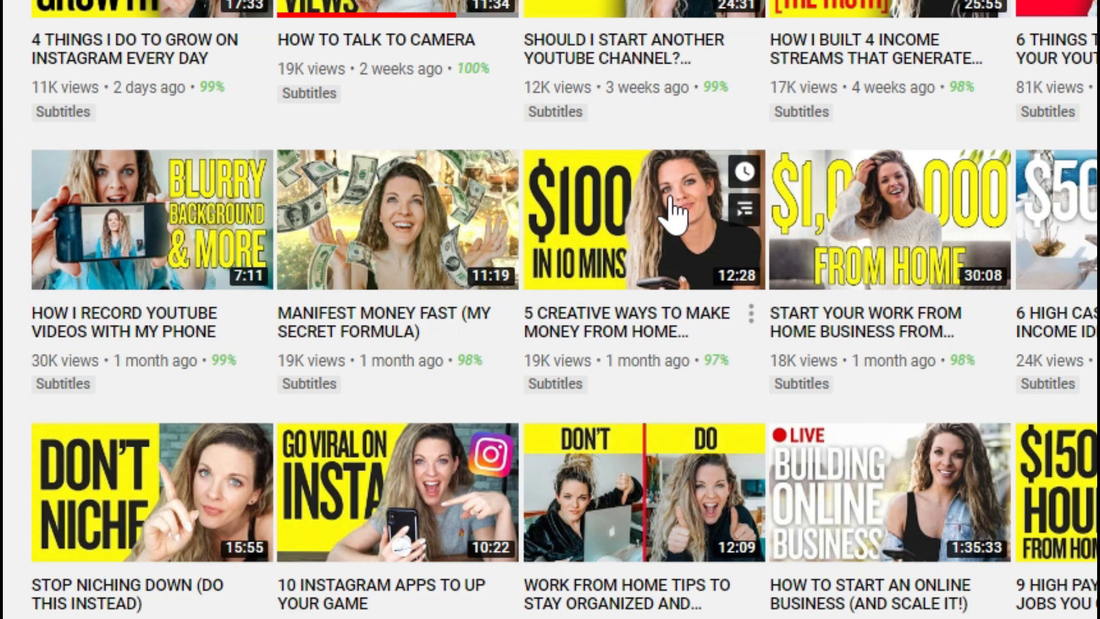
pyautogui.moveTo(691, 231)
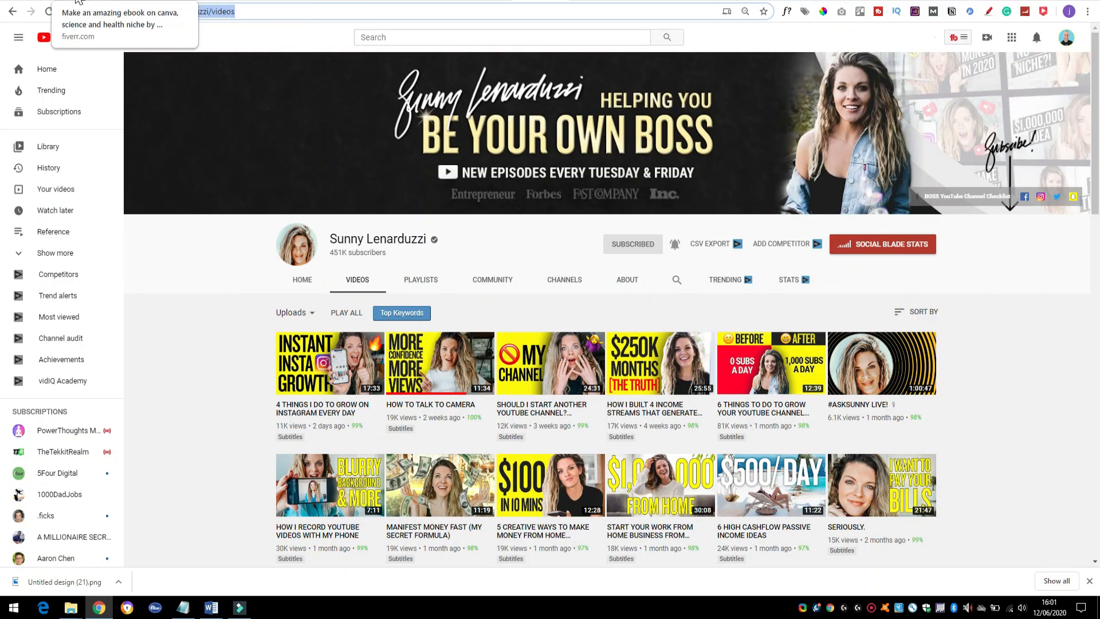
pyautogui.click(116, 24)
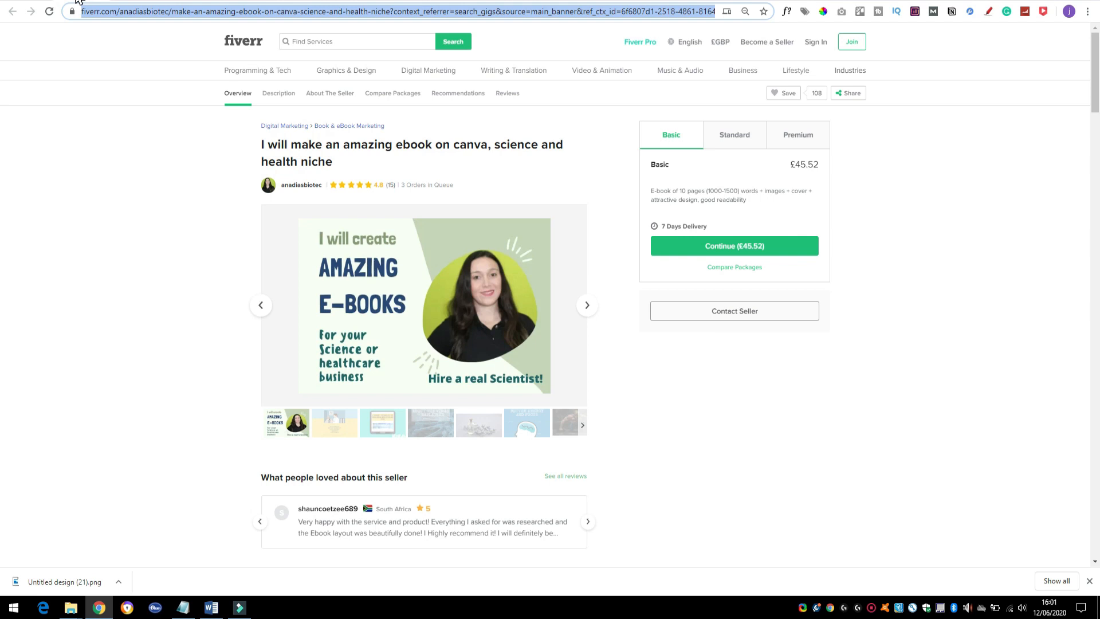
pyautogui.moveTo(634, 375)
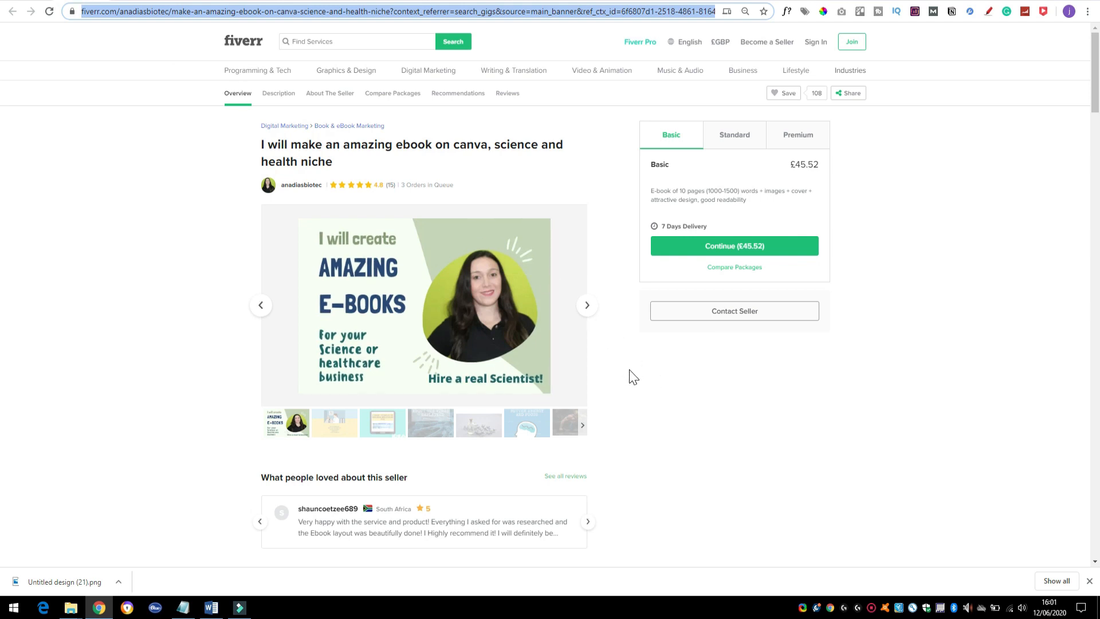
pyautogui.moveTo(454, 188)
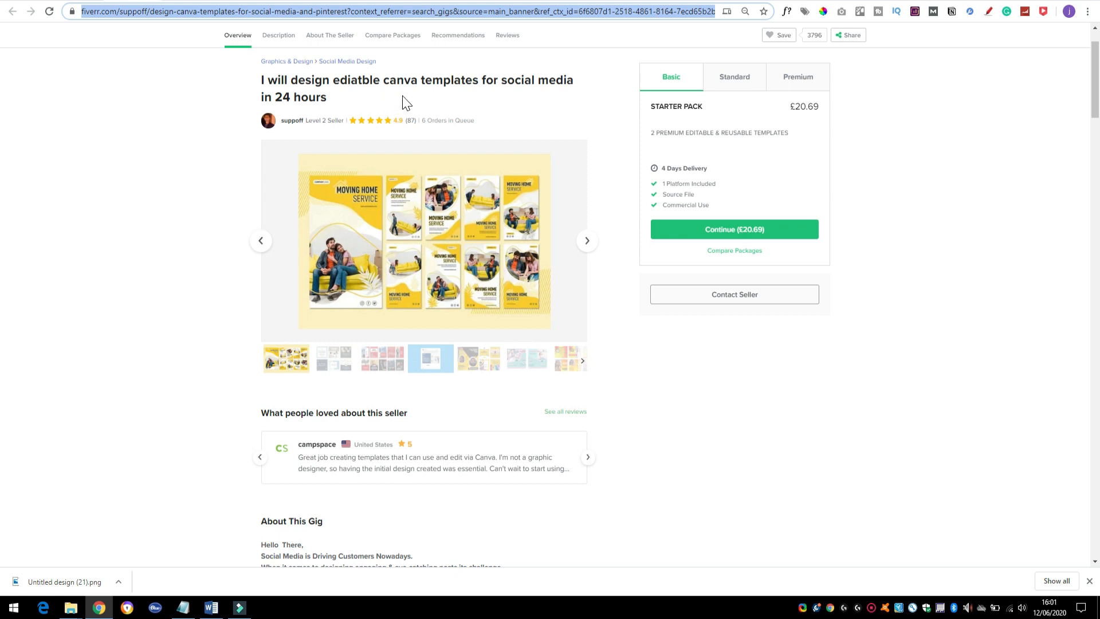
pyautogui.moveTo(484, 100)
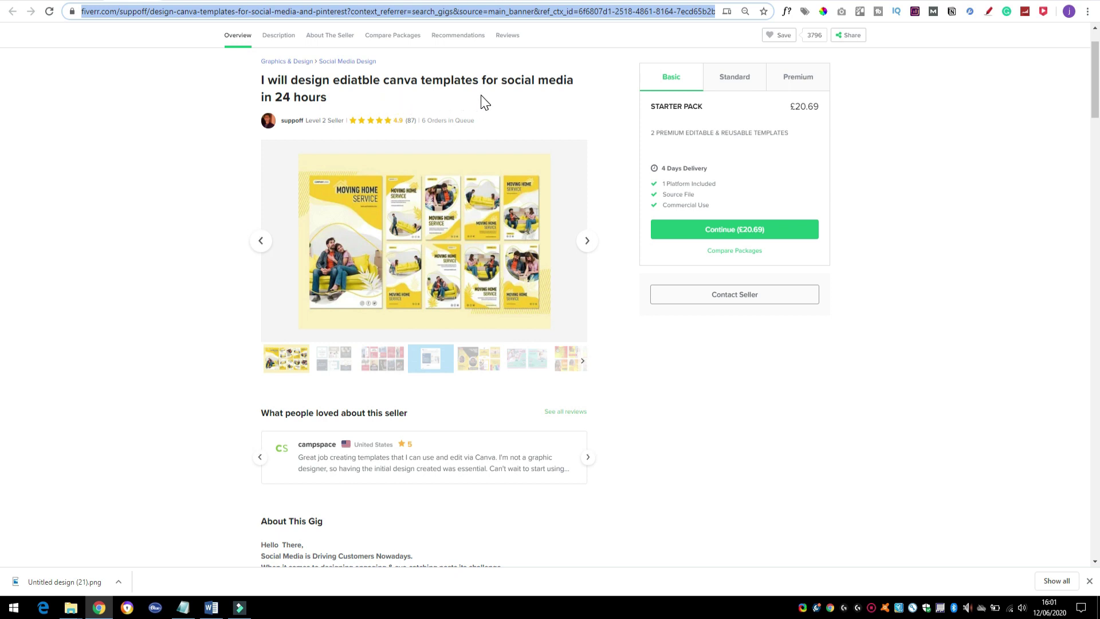
pyautogui.click(424, 241)
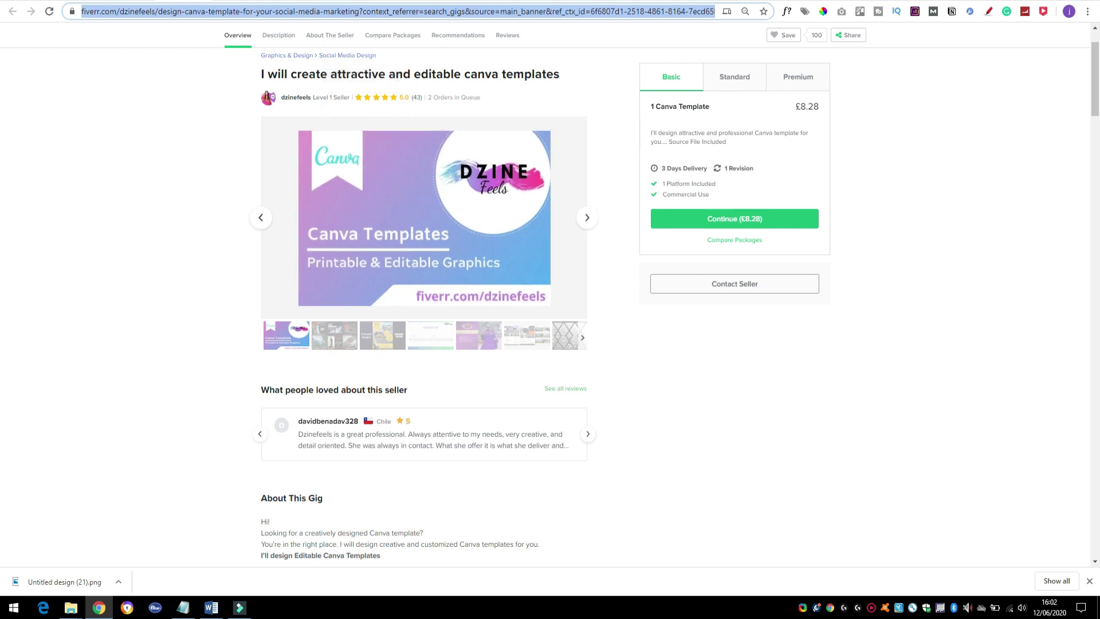
pyautogui.moveTo(802, 125)
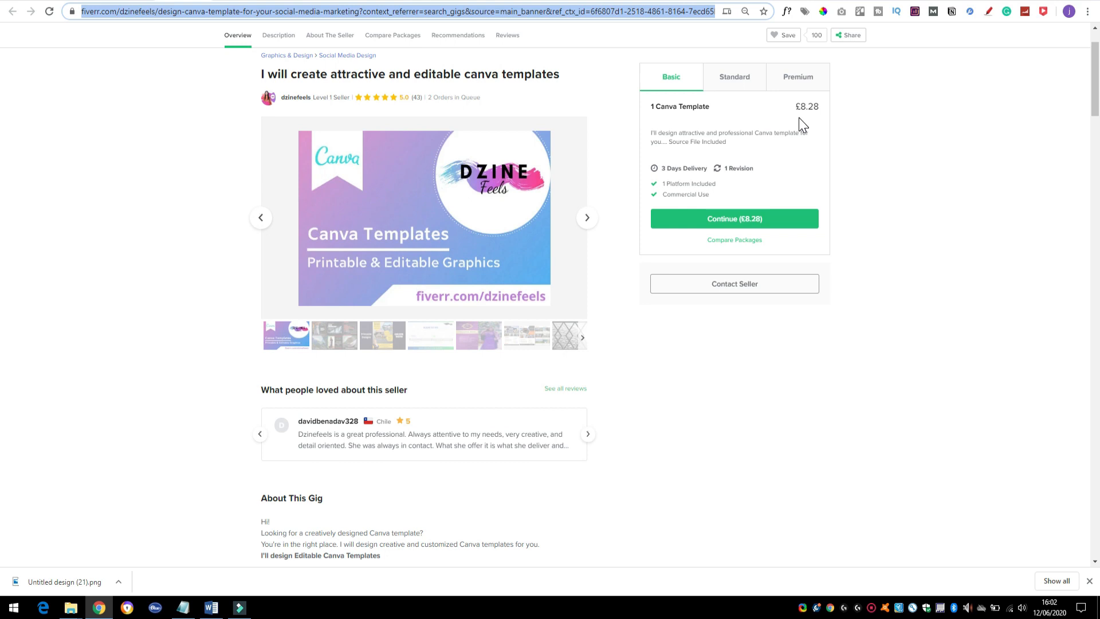
pyautogui.moveTo(534, 60)
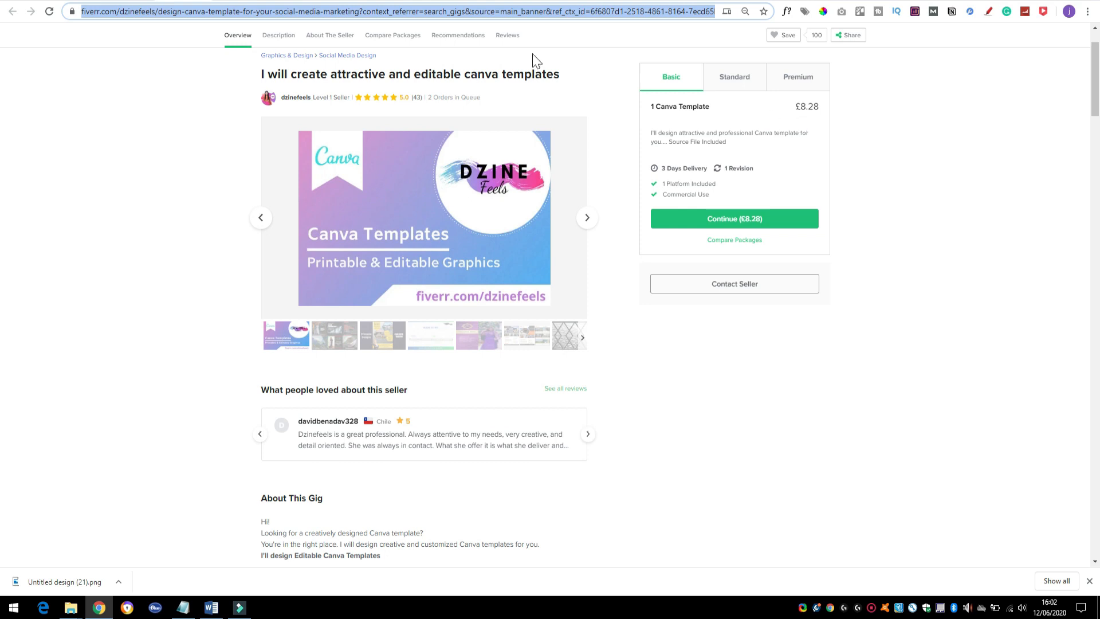
pyautogui.moveTo(235, 11)
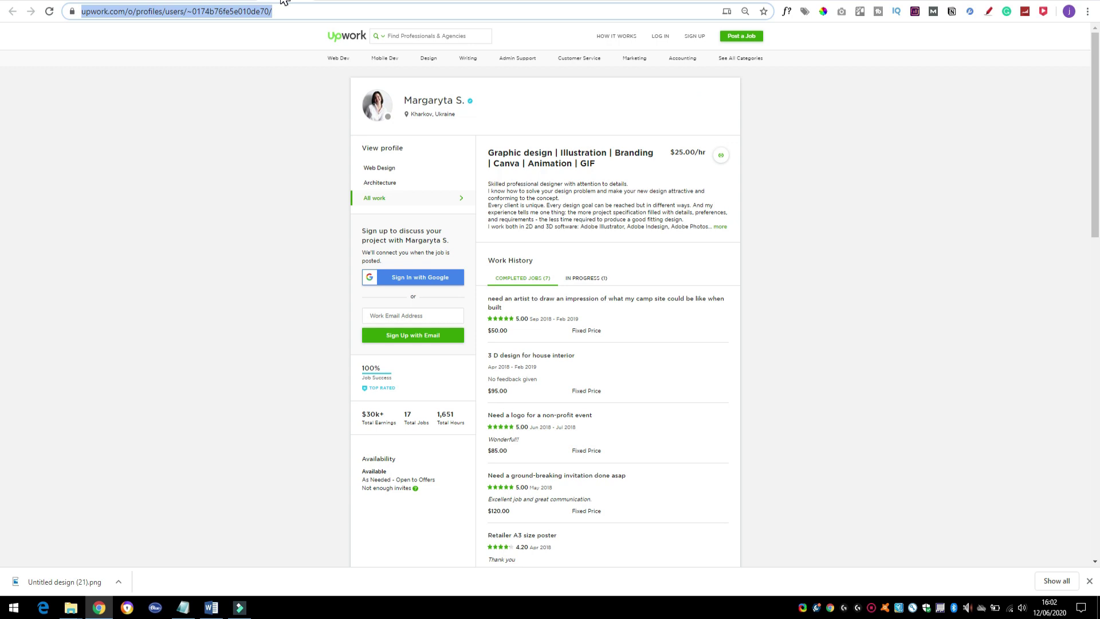
pyautogui.moveTo(276, 170)
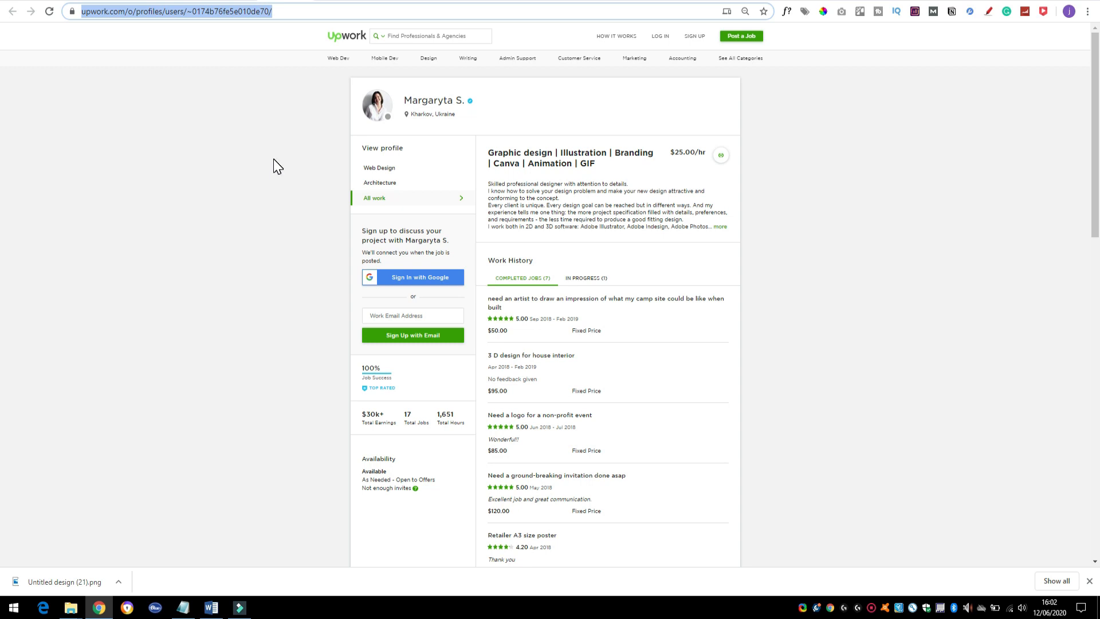
pyautogui.moveTo(325, 224)
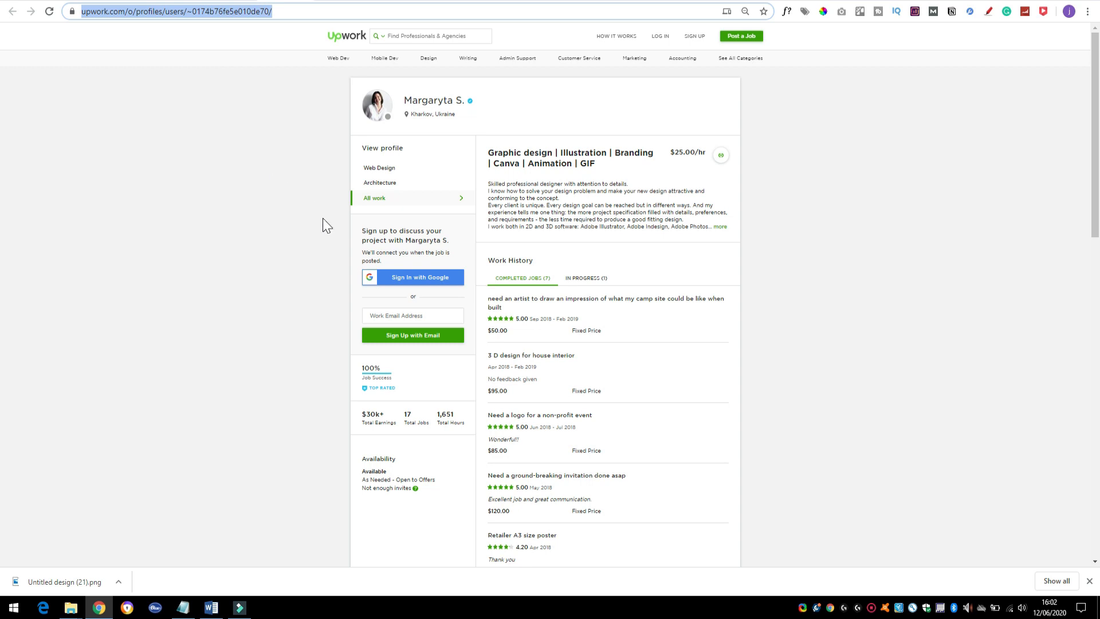
pyautogui.moveTo(410, 372)
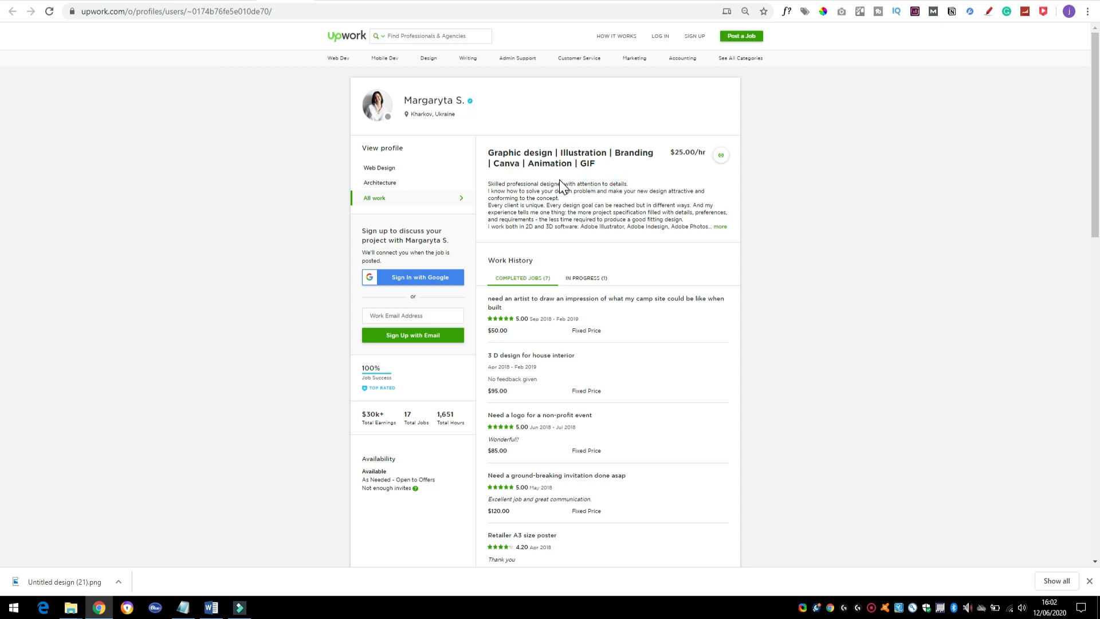
pyautogui.moveTo(388, 425)
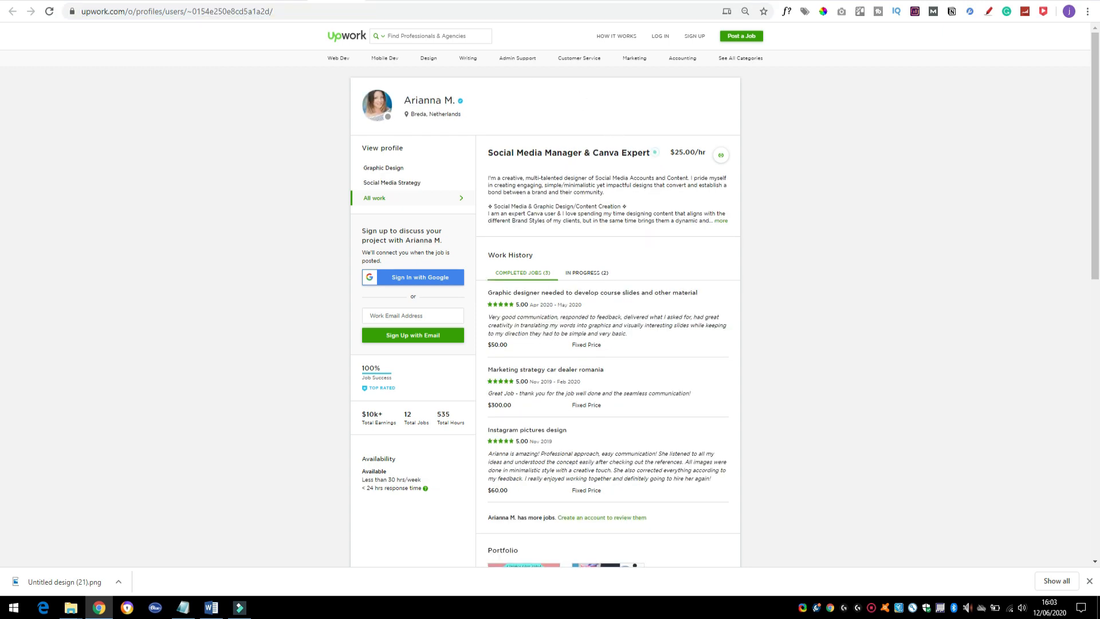
# Review Upwork Canva designers' hourly rates, job success and work histories.
pyautogui.doubleClick(628, 152)
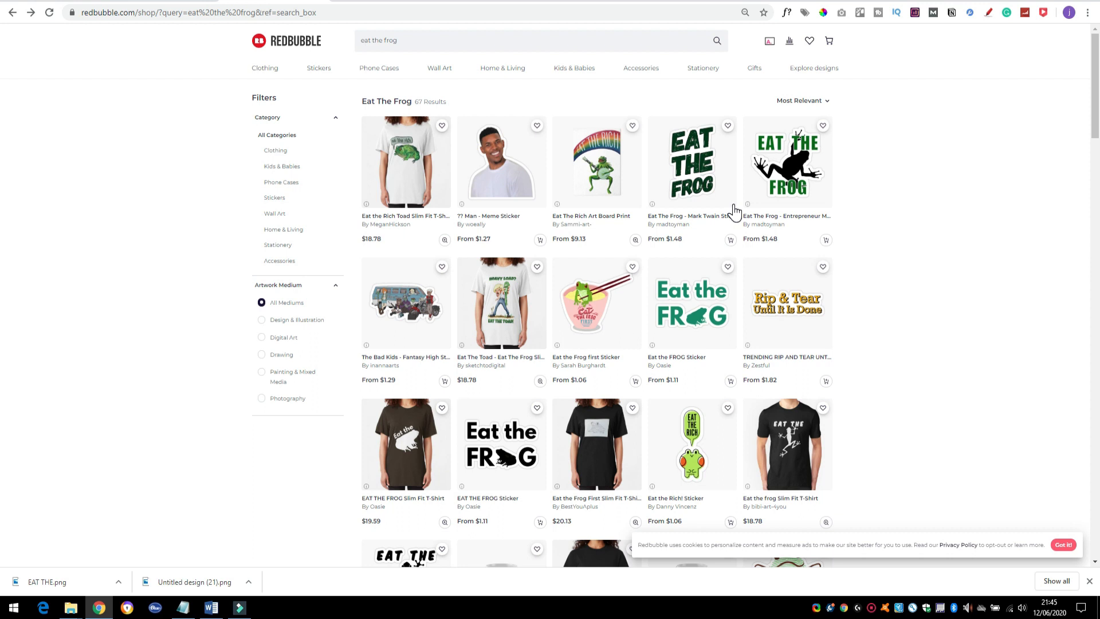
pyautogui.moveTo(928, 298)
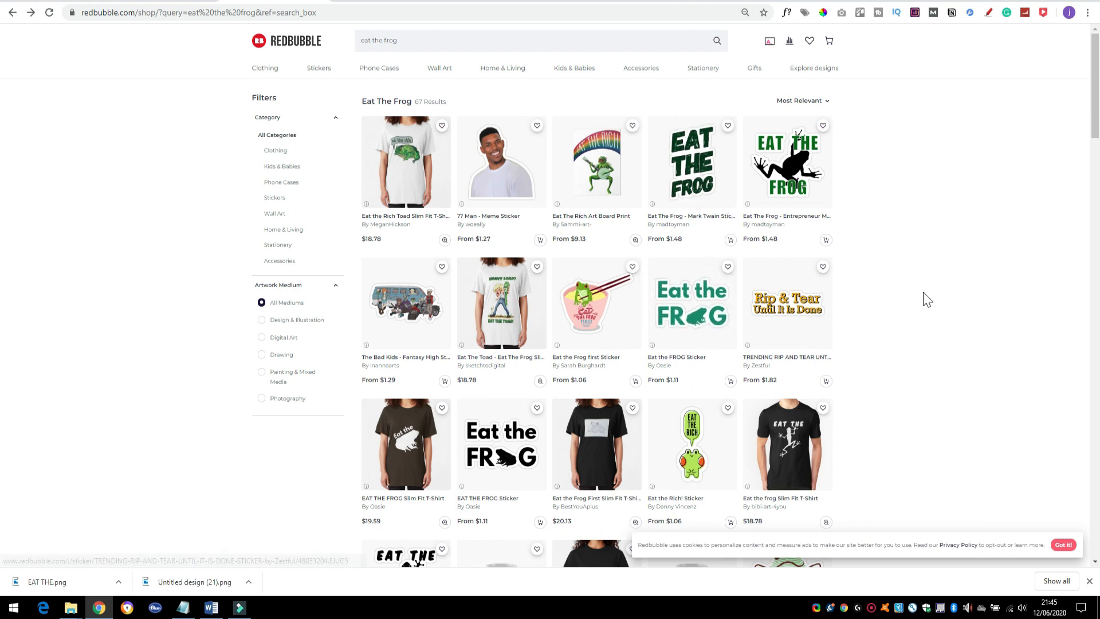
pyautogui.moveTo(932, 260)
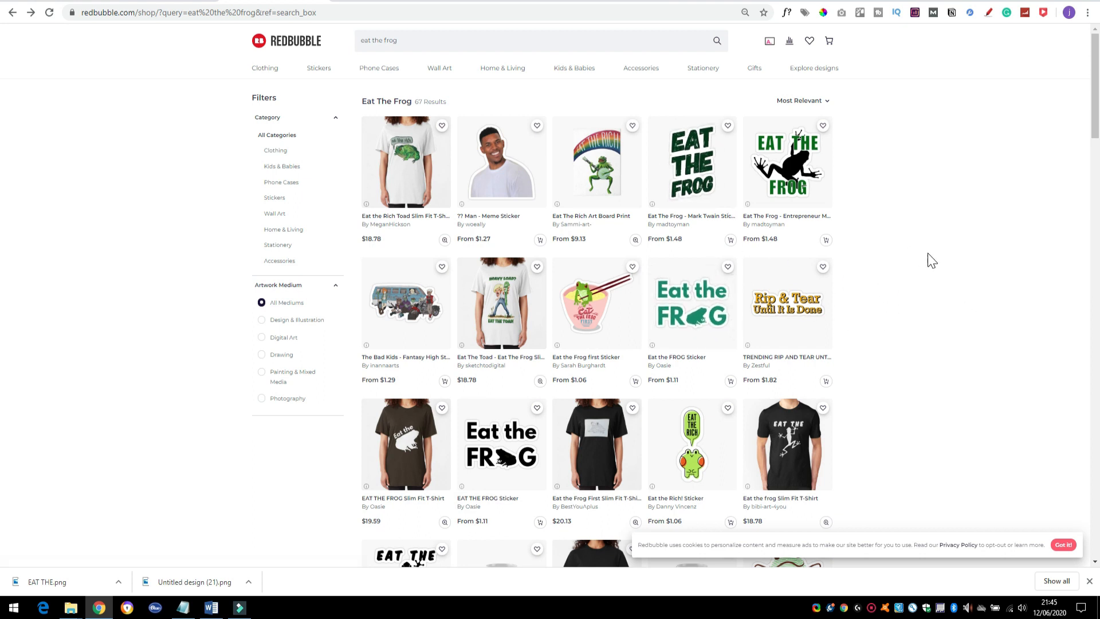
pyautogui.moveTo(691, 163)
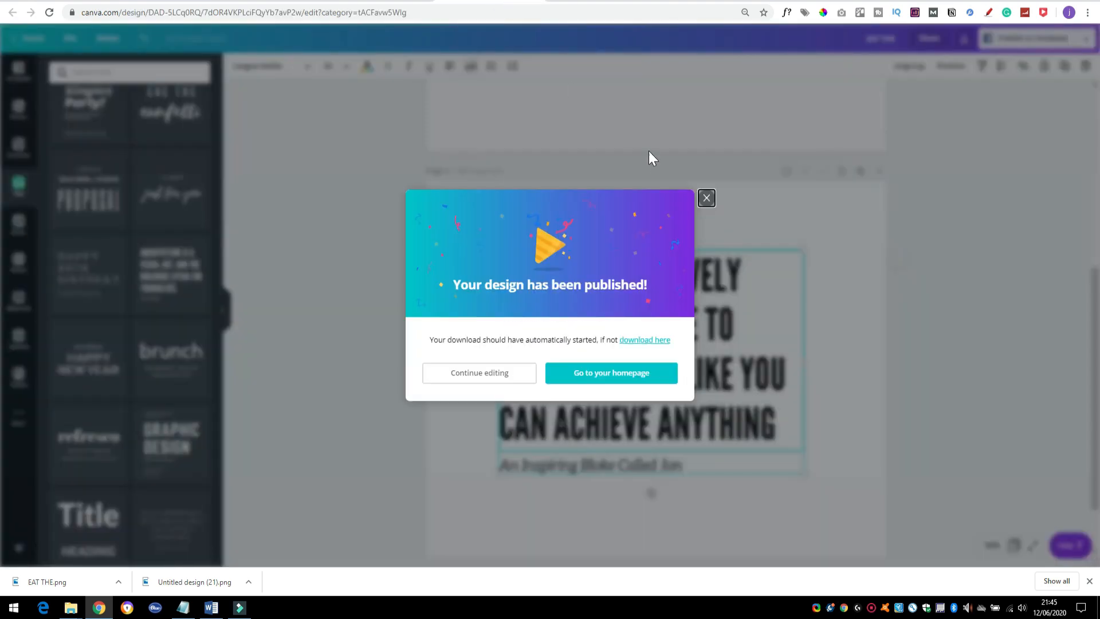
pyautogui.click(707, 197)
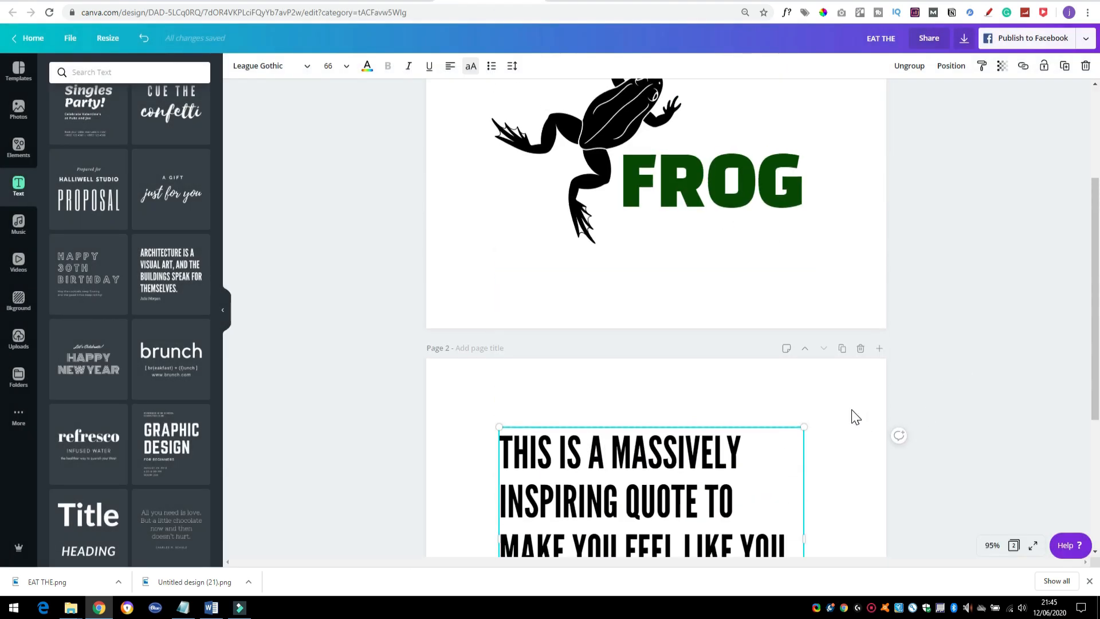
pyautogui.scroll(3)
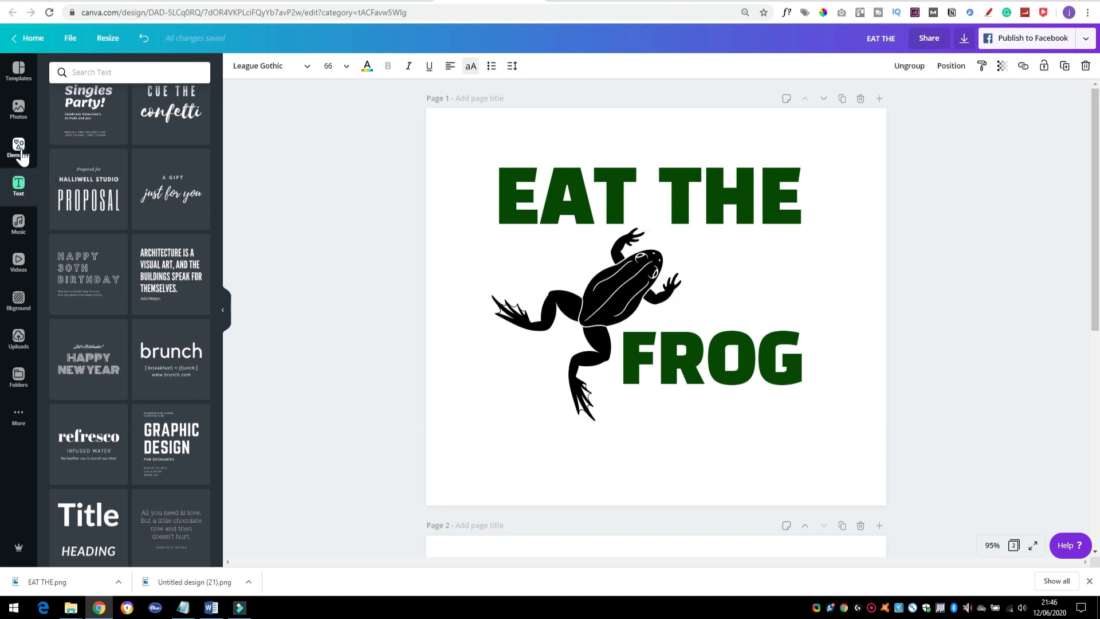
pyautogui.write('frog')
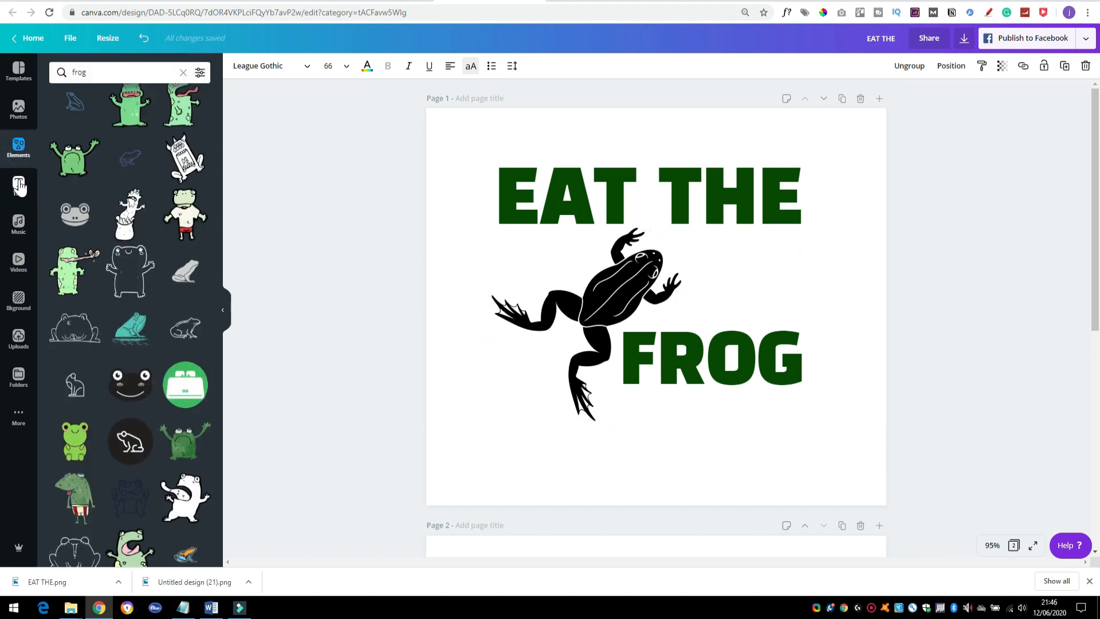
pyautogui.scroll(3)
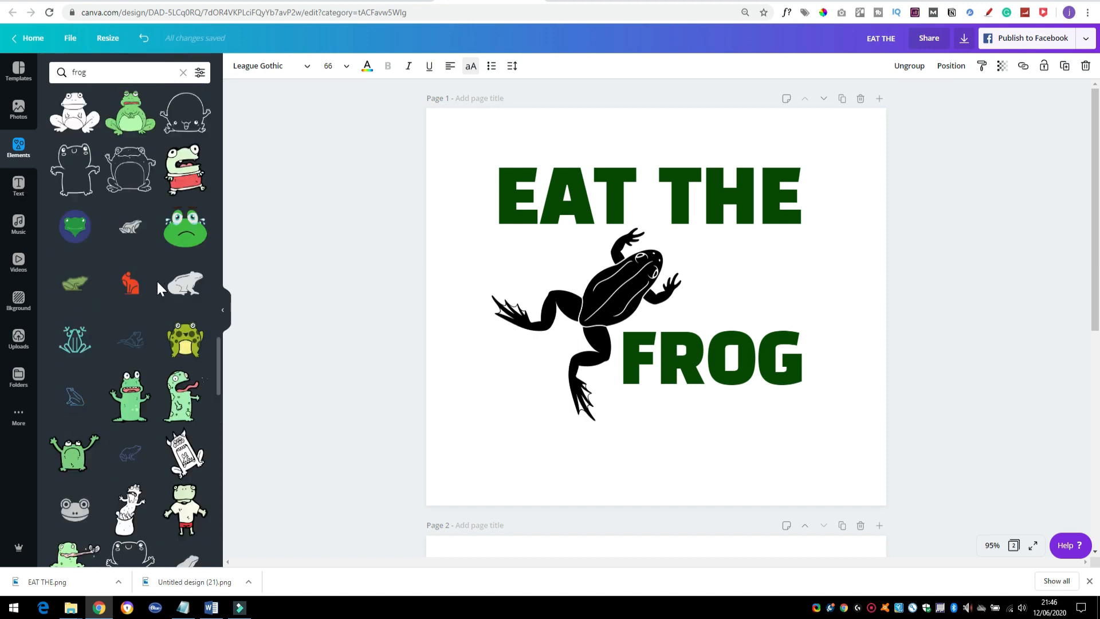
pyautogui.scroll(-3)
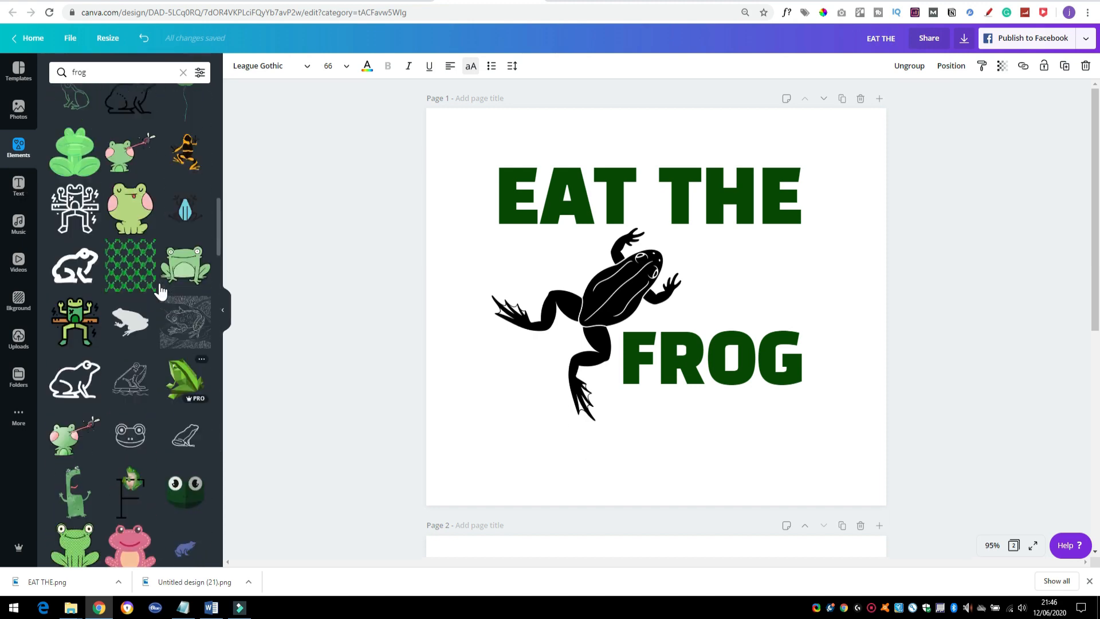
pyautogui.scroll(-3)
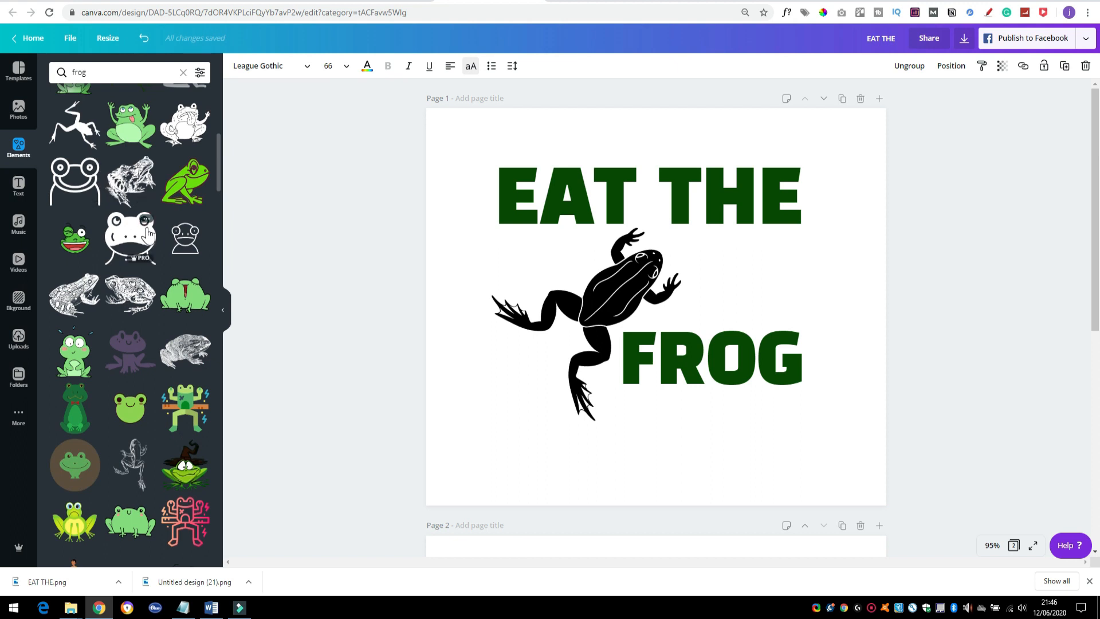
pyautogui.click(582, 294)
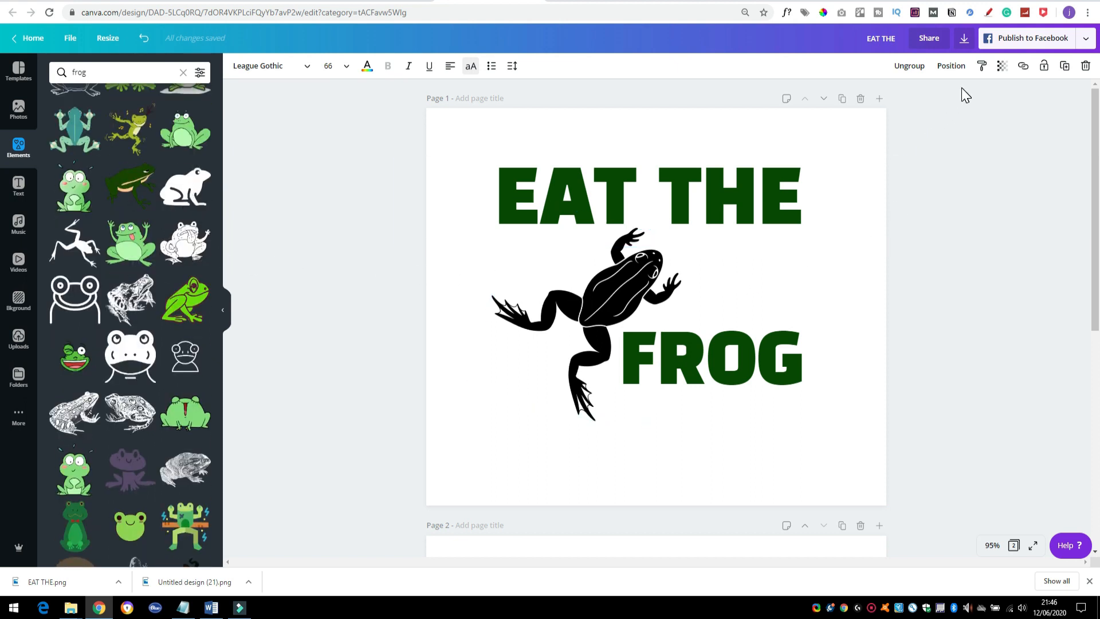
pyautogui.click(645, 197)
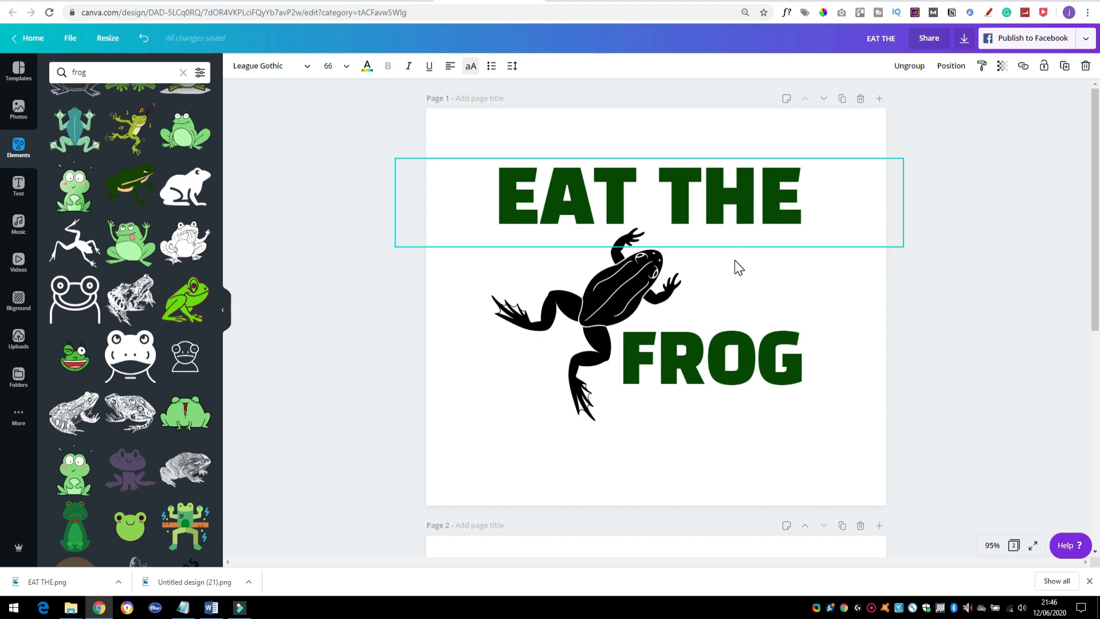
pyautogui.scroll(-3)
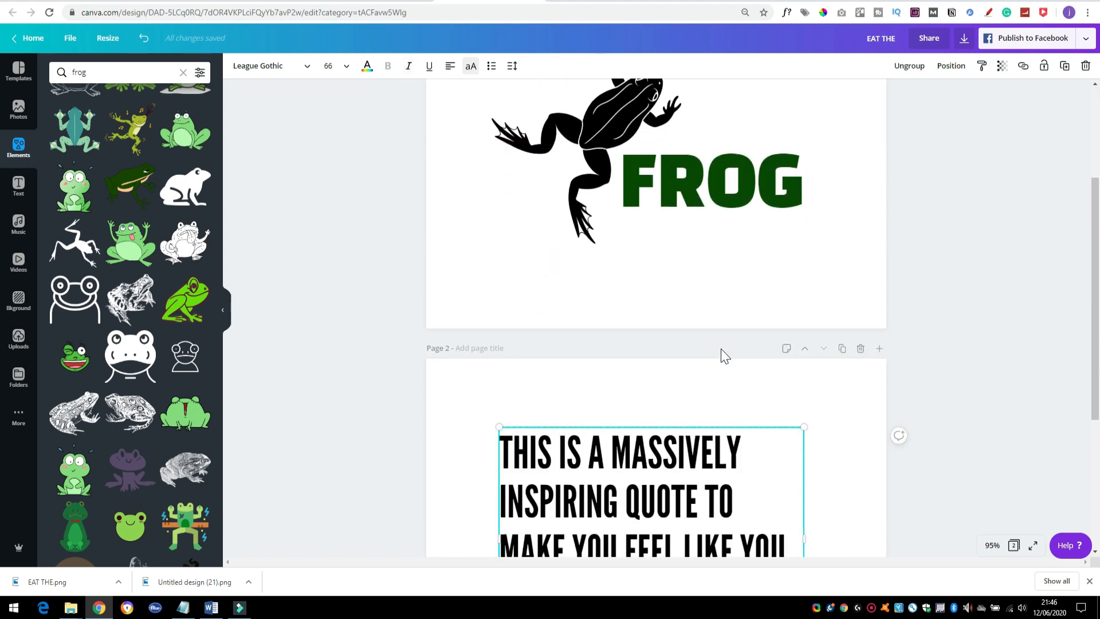
pyautogui.scroll(-3)
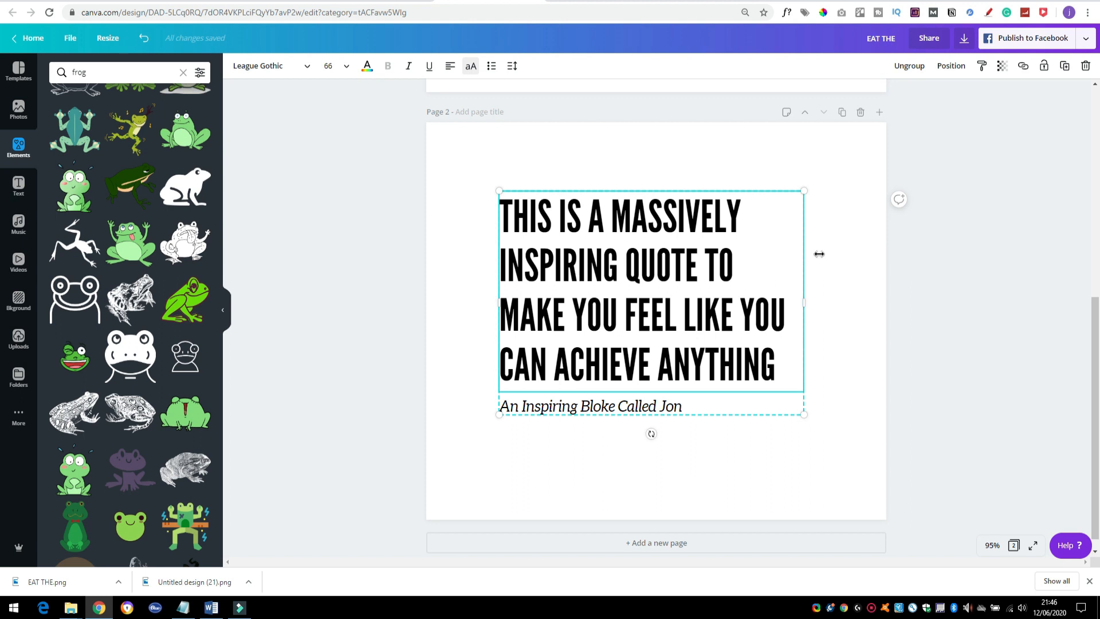
pyautogui.moveTo(818, 310)
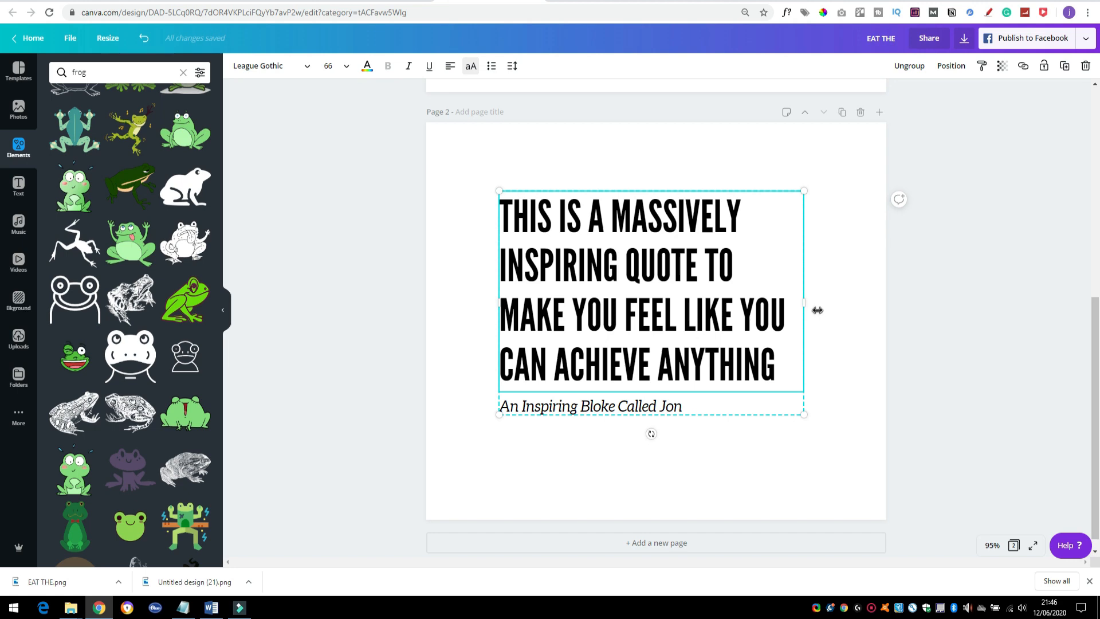
pyautogui.moveTo(862, 353)
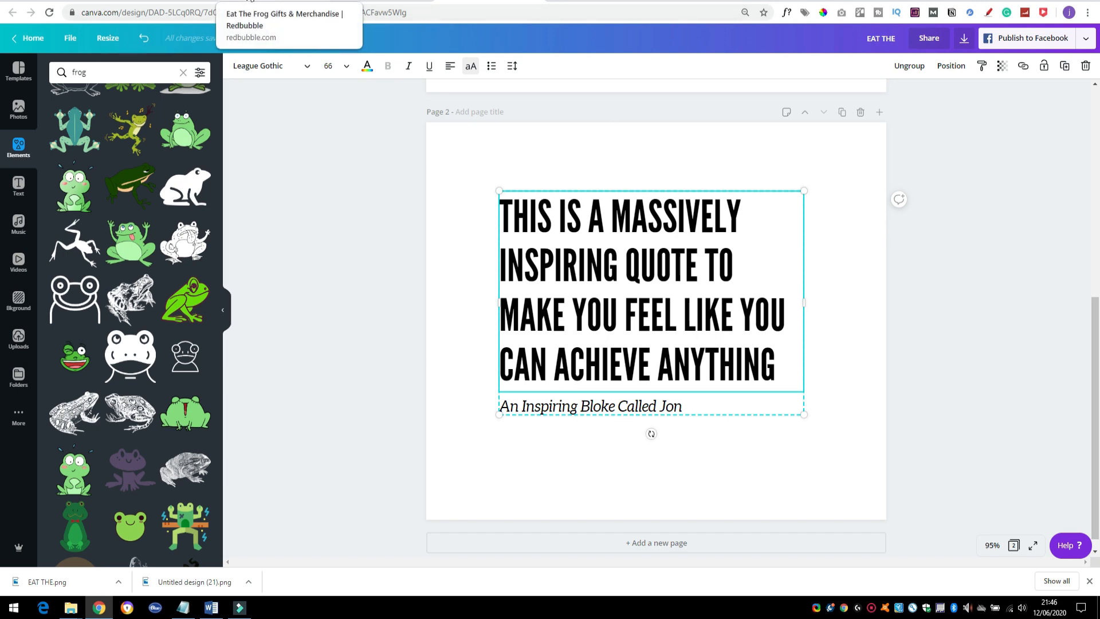
# Upload EAT THE.png to Redbubble as a new work from the account menu.
pyautogui.click(284, 25)
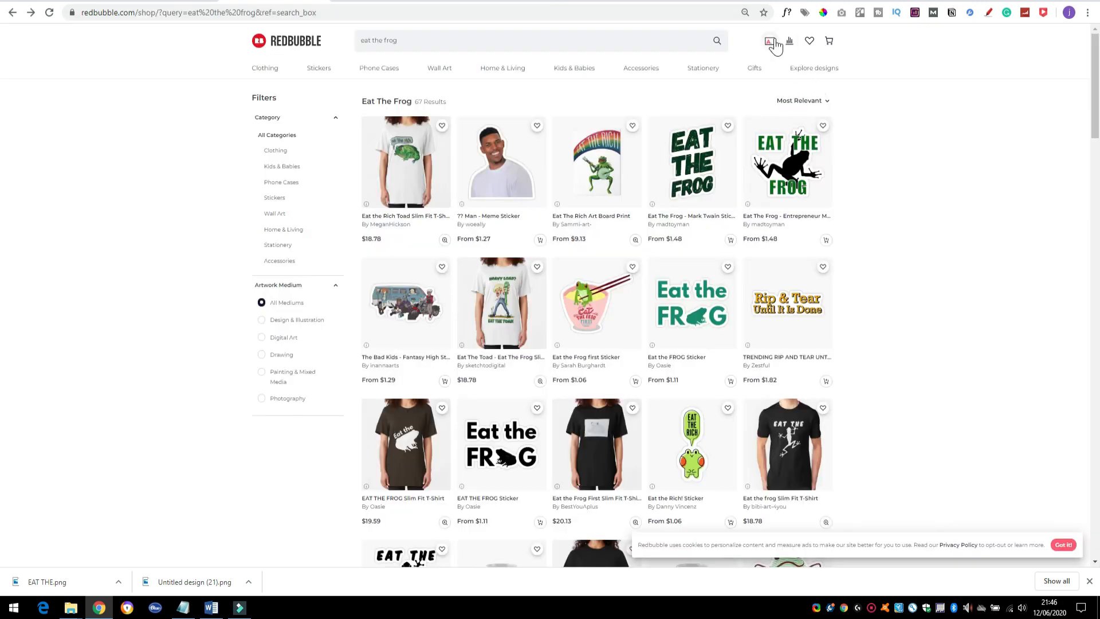
pyautogui.click(768, 40)
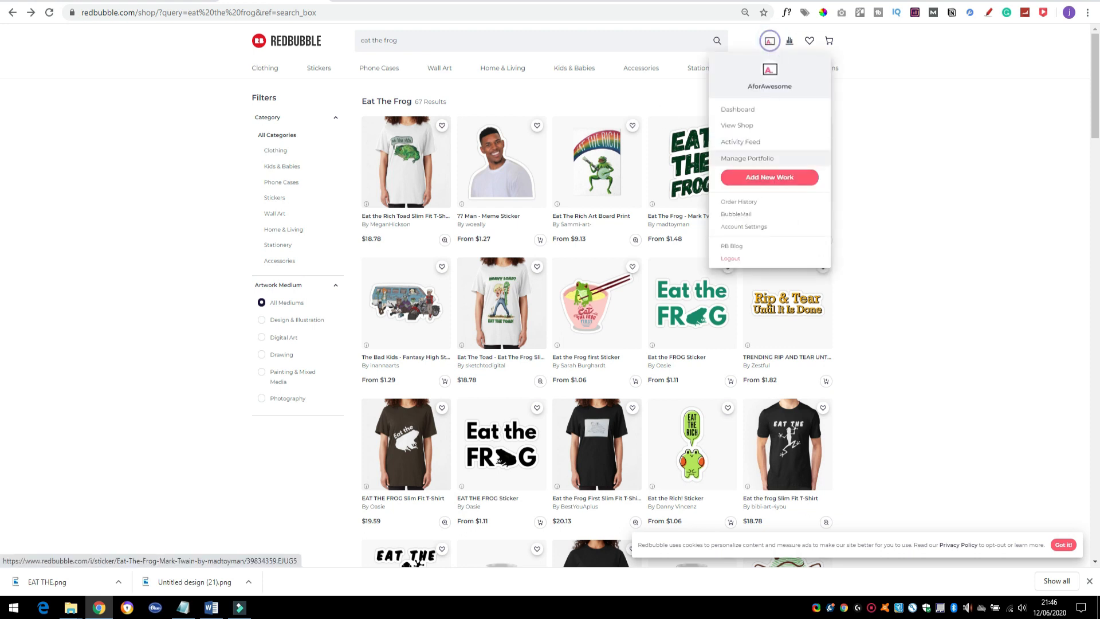
pyautogui.click(769, 177)
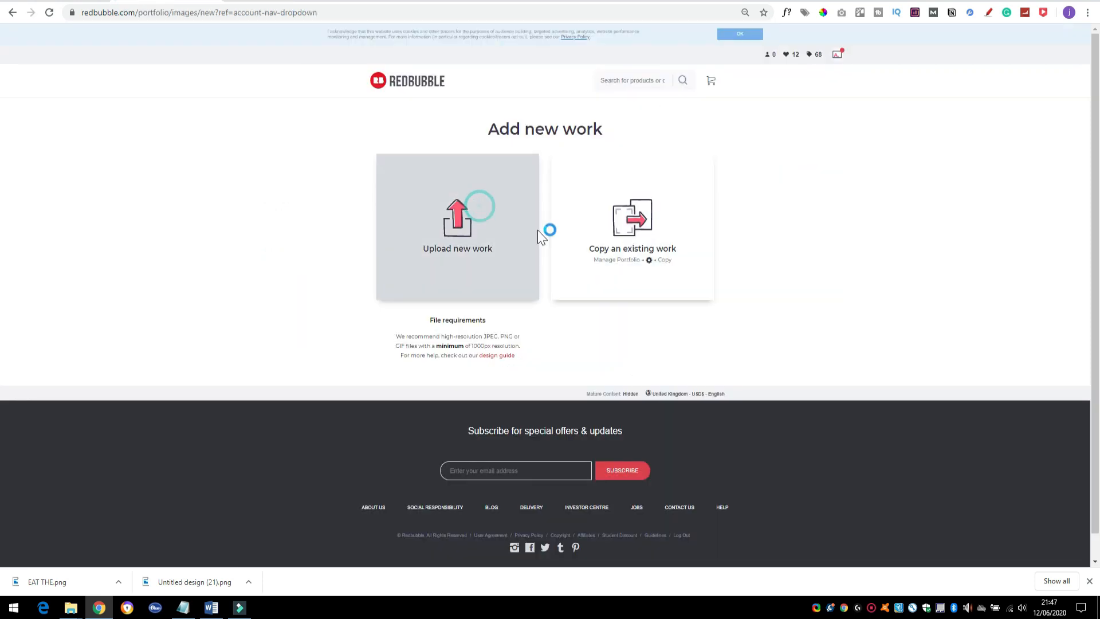
pyautogui.click(457, 225)
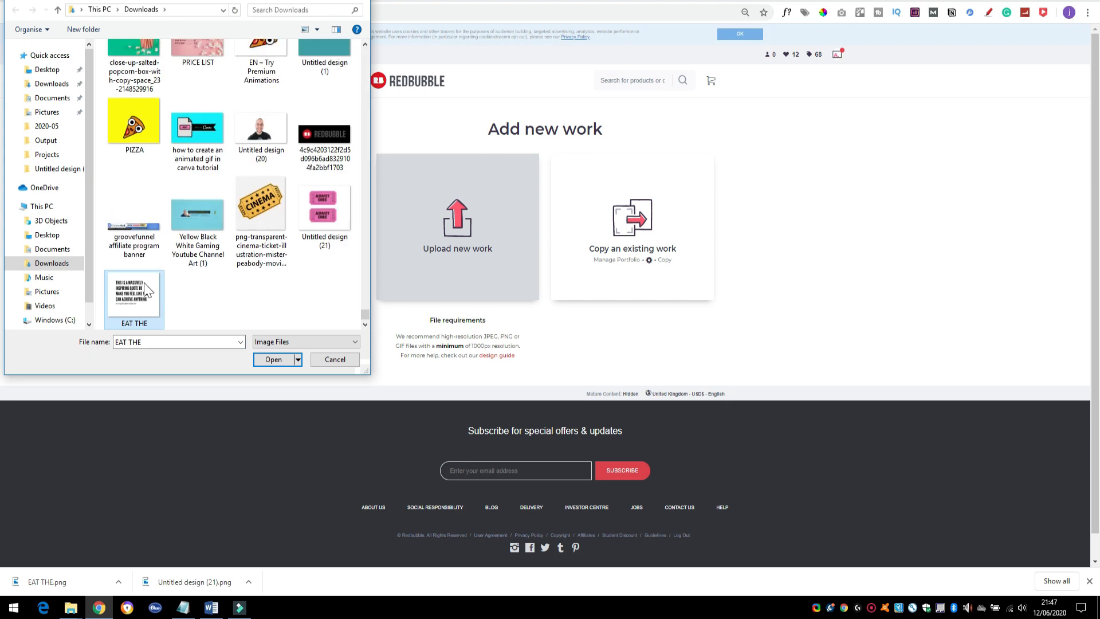
pyautogui.moveTo(273, 359)
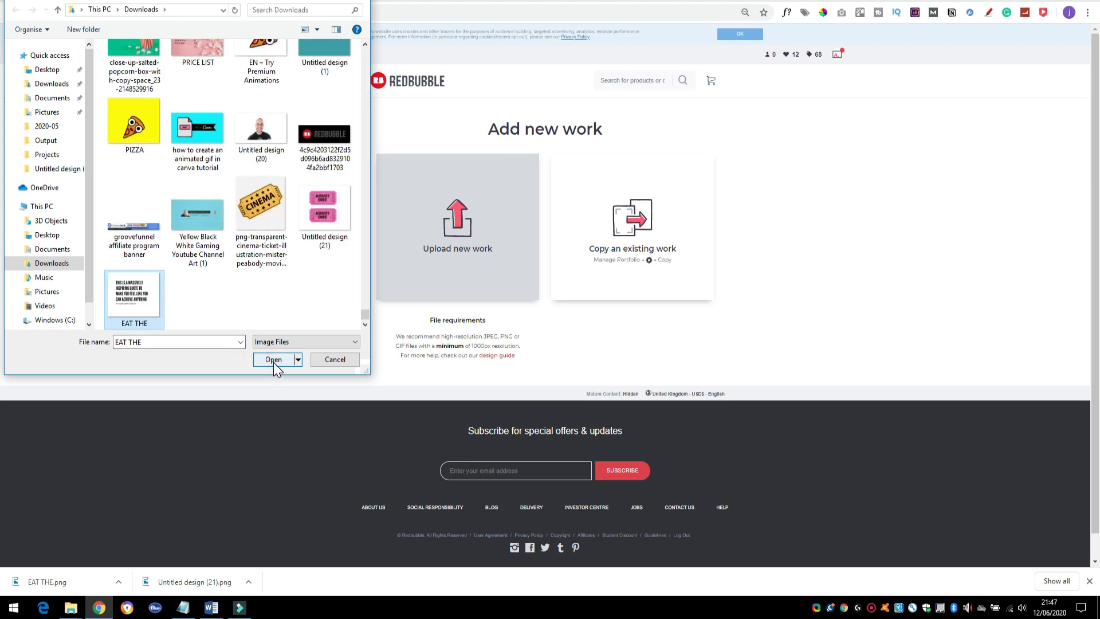
pyautogui.click(272, 360)
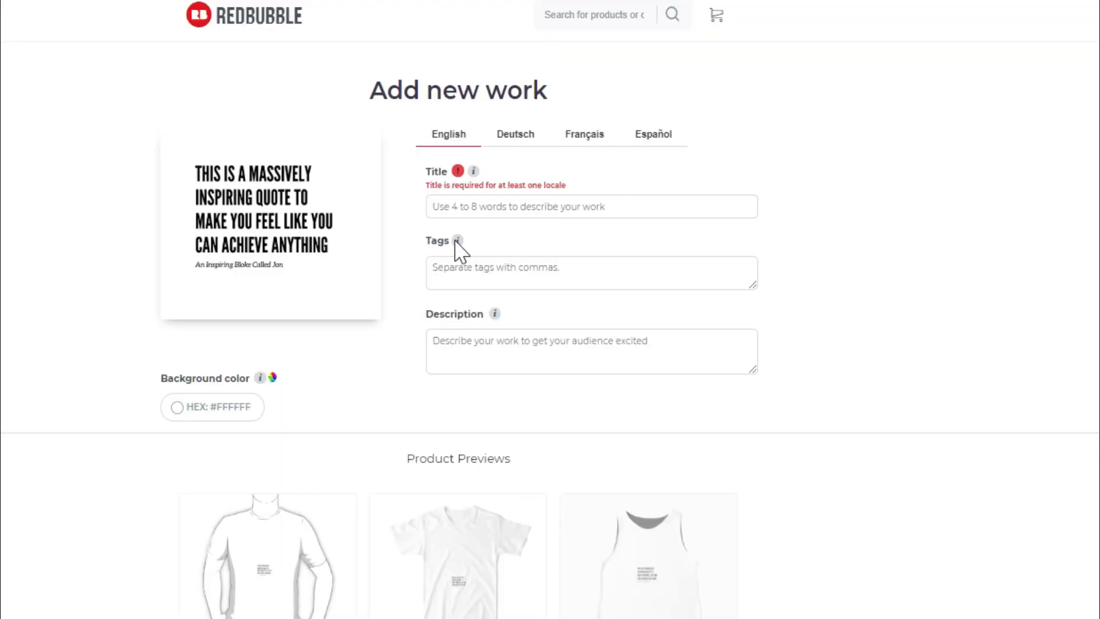
pyautogui.moveTo(496, 261)
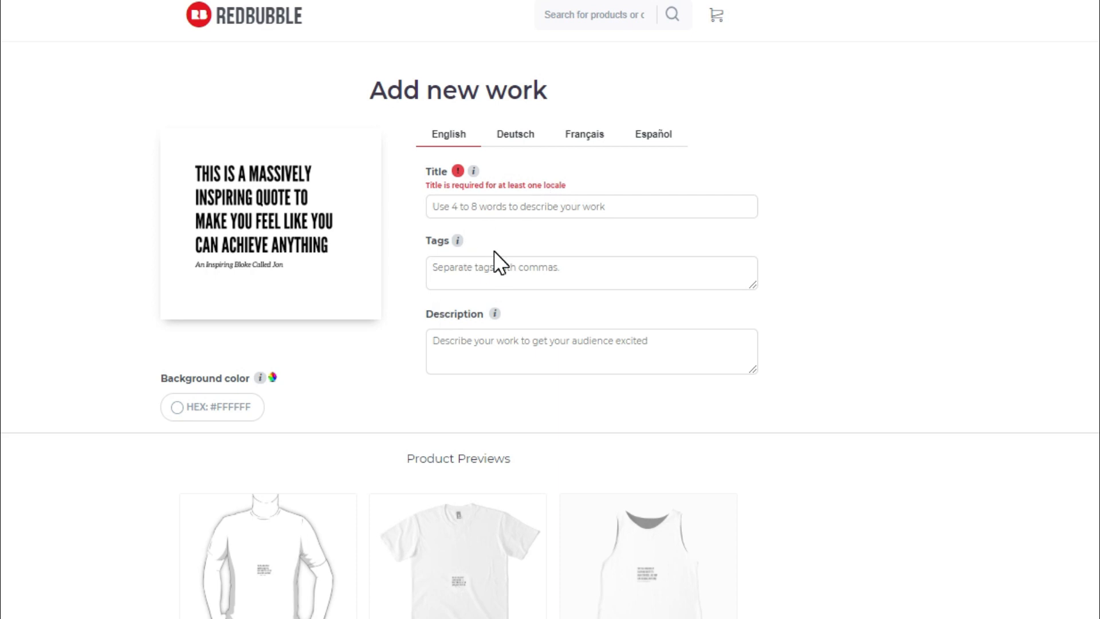
# Scroll through the quote design's clothing, sticker and print product previews.
pyautogui.scroll(-3)
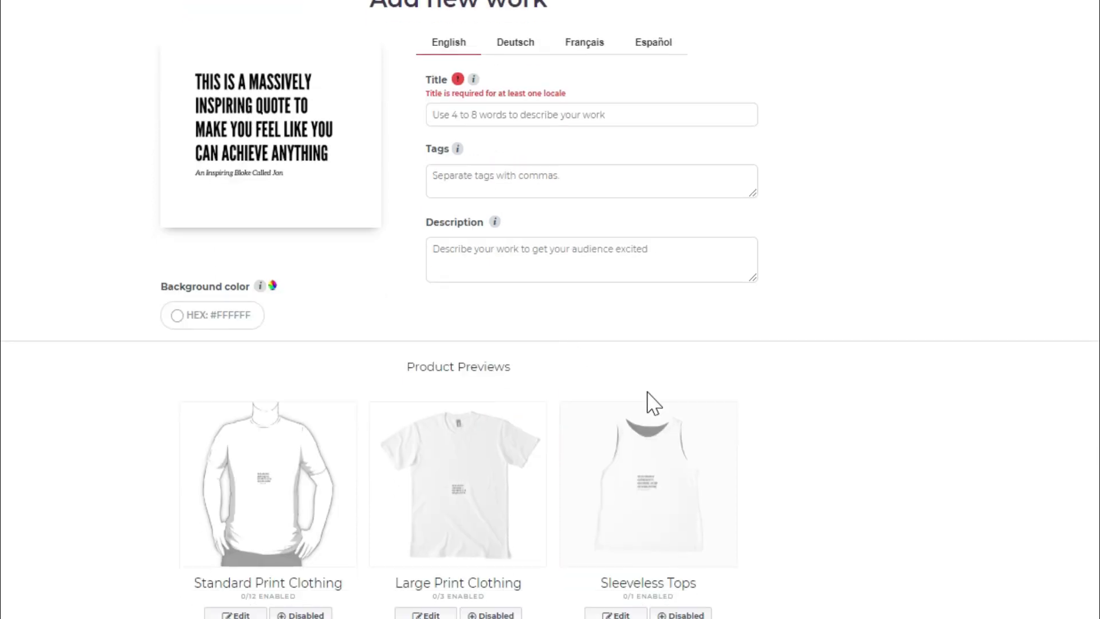
pyautogui.scroll(-3)
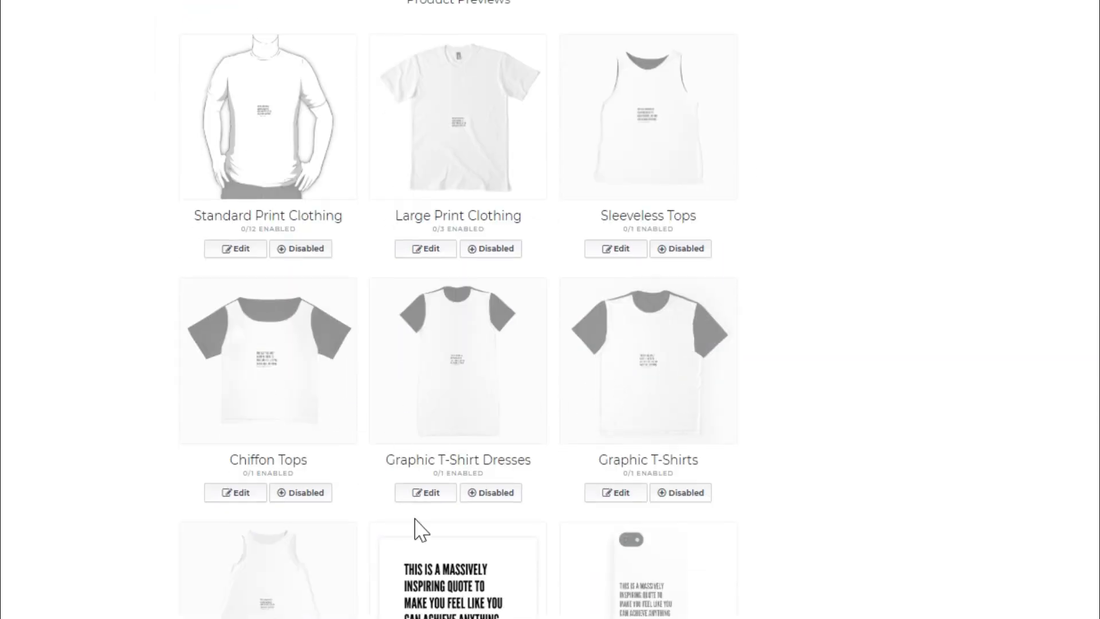
pyautogui.scroll(-3)
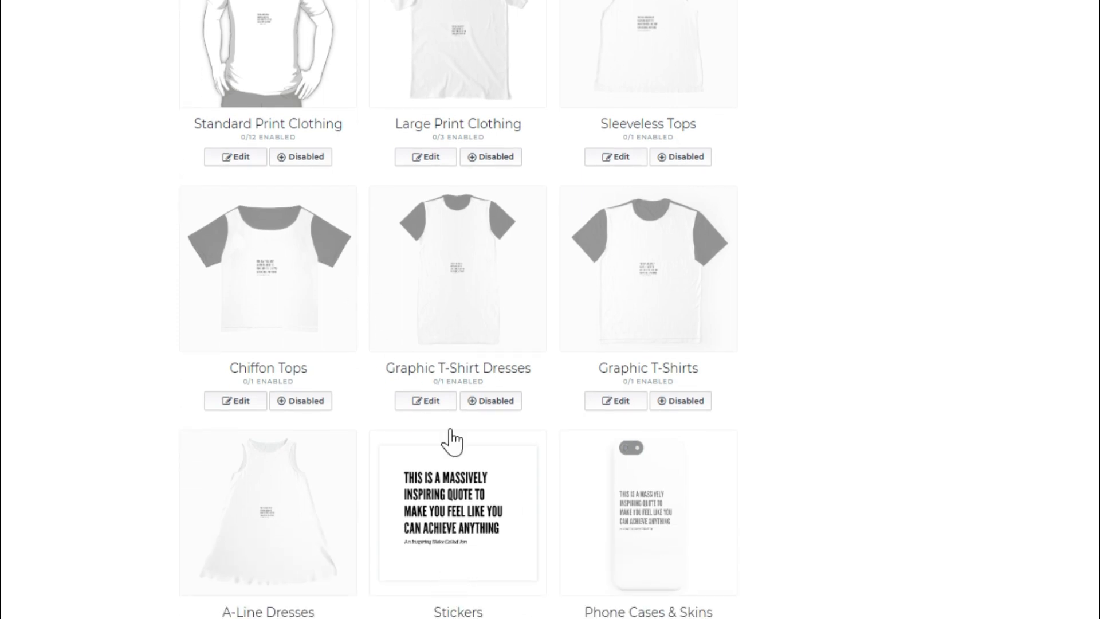
pyautogui.moveTo(534, 611)
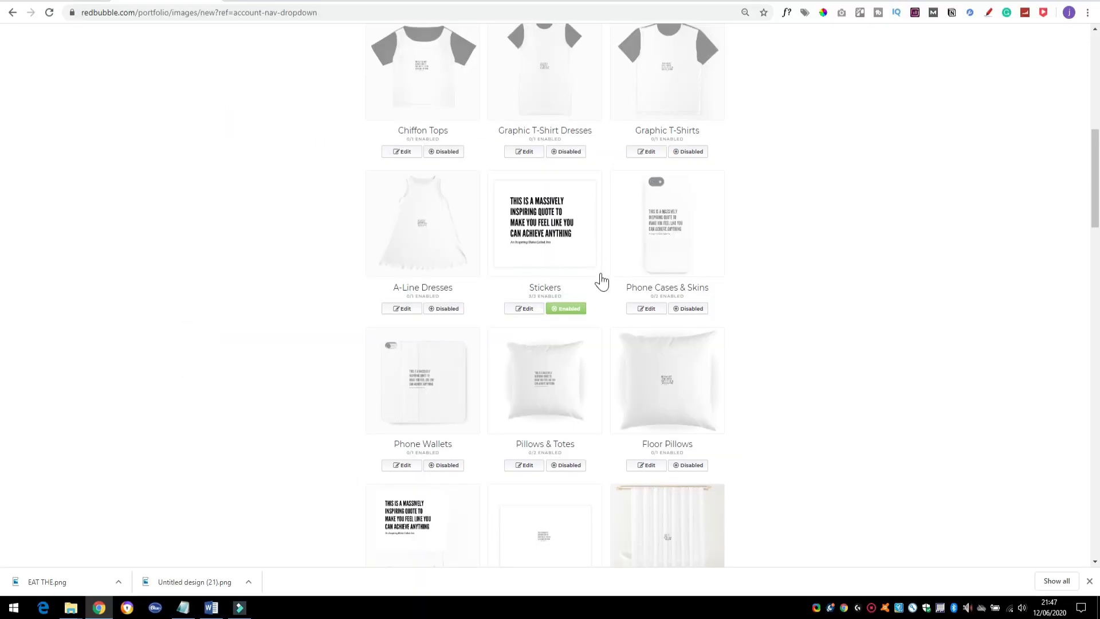
pyautogui.moveTo(545, 272)
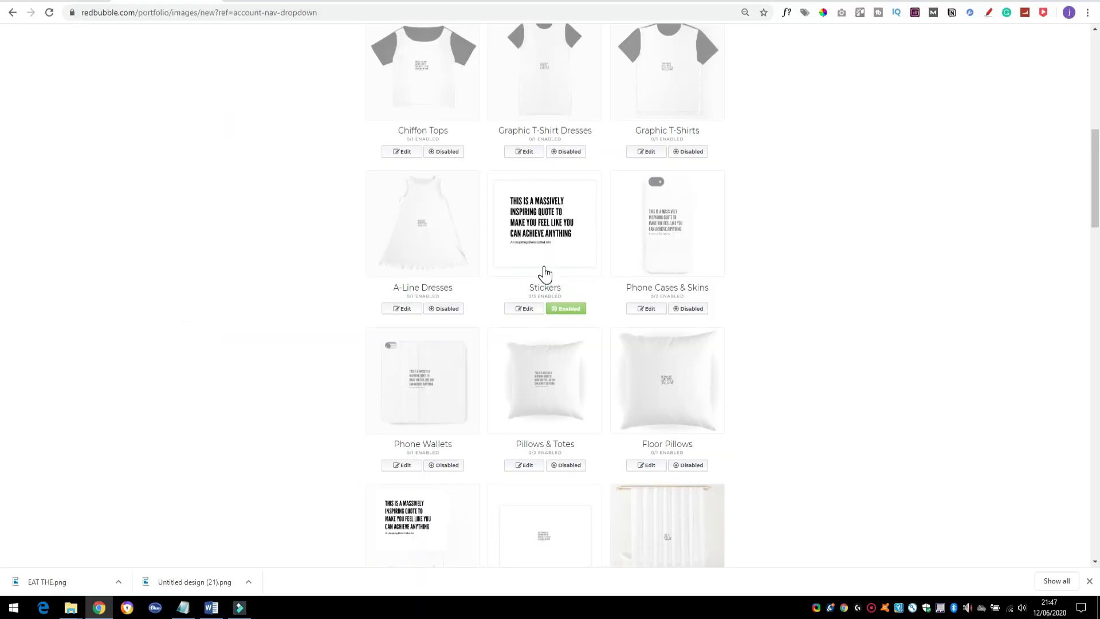
pyautogui.scroll(-3)
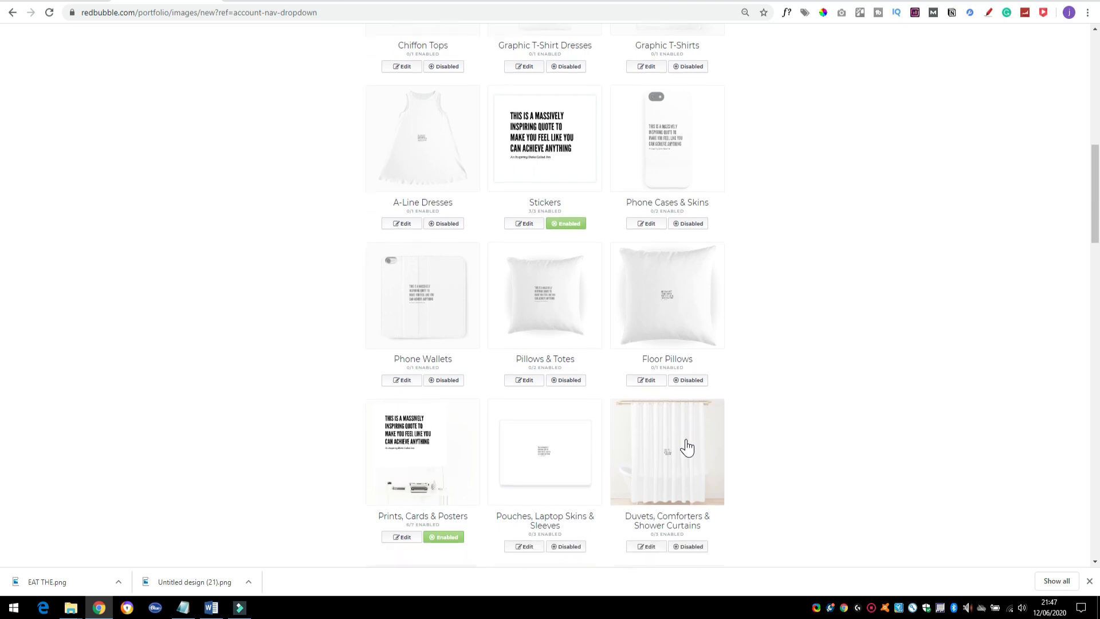
pyautogui.scroll(-3)
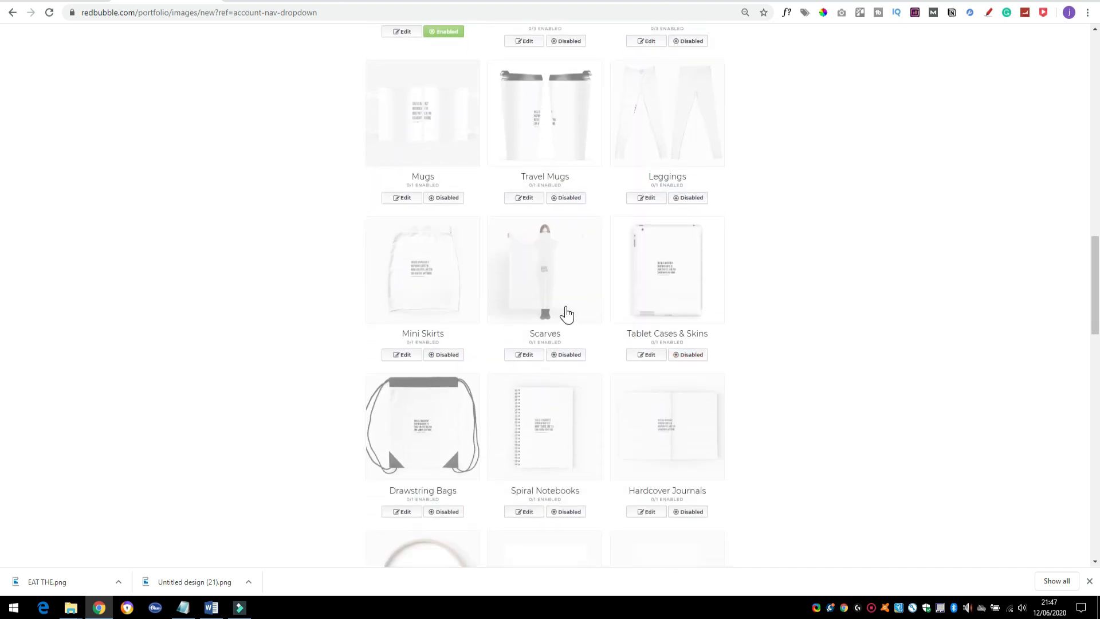
pyautogui.scroll(3)
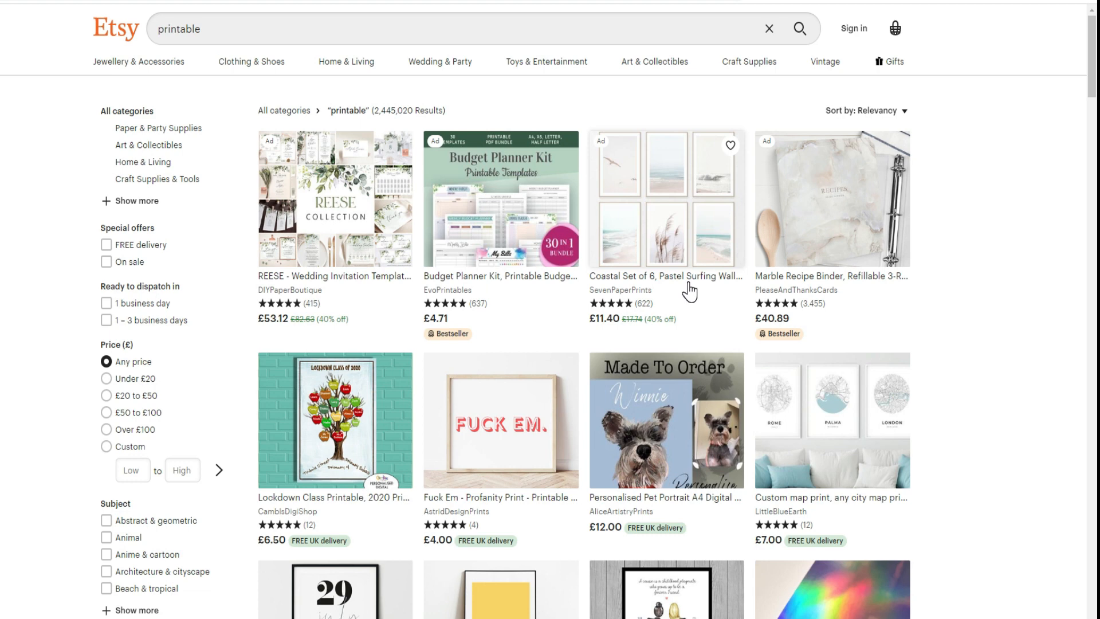
# Scroll Etsy's 'printable' results showing wall-art prints, planners and lockdown class posters.
pyautogui.scroll(-3)
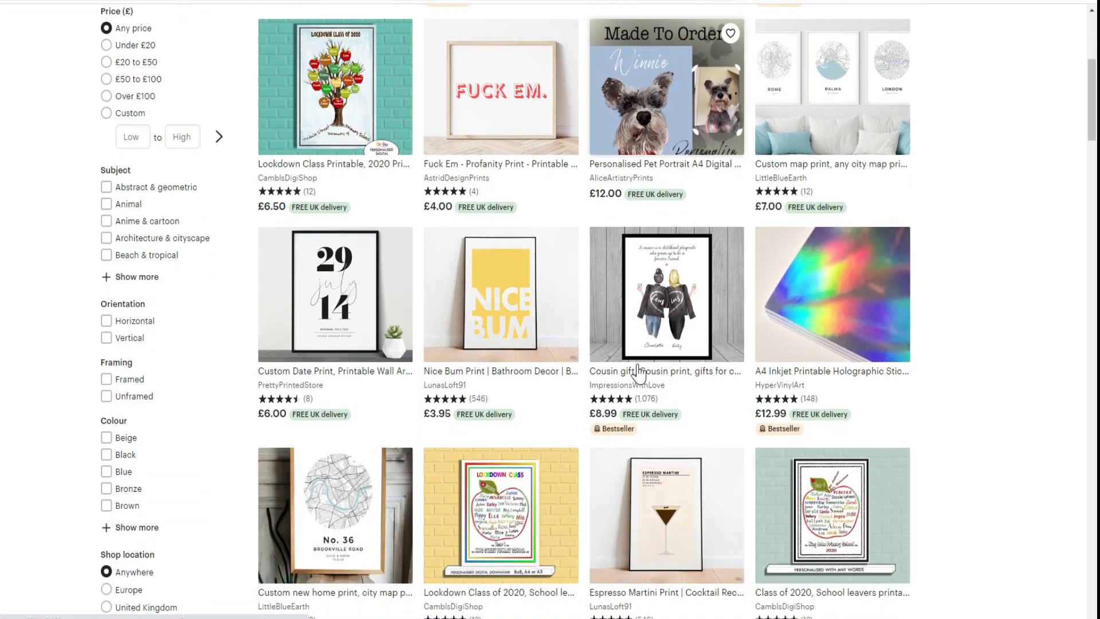
pyautogui.scroll(-3)
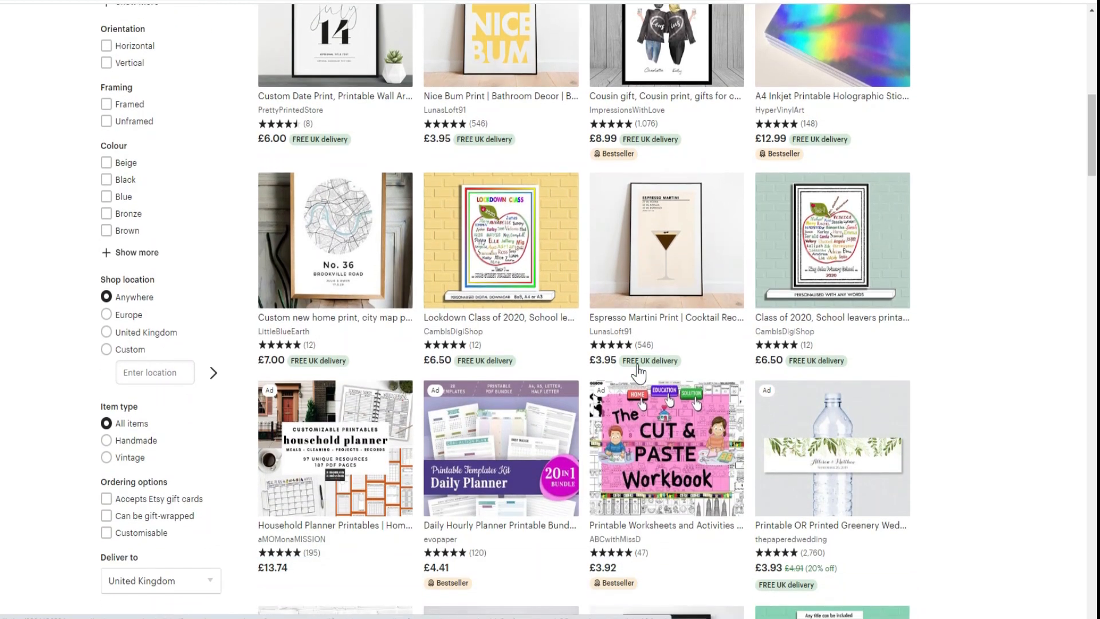
pyautogui.scroll(-3)
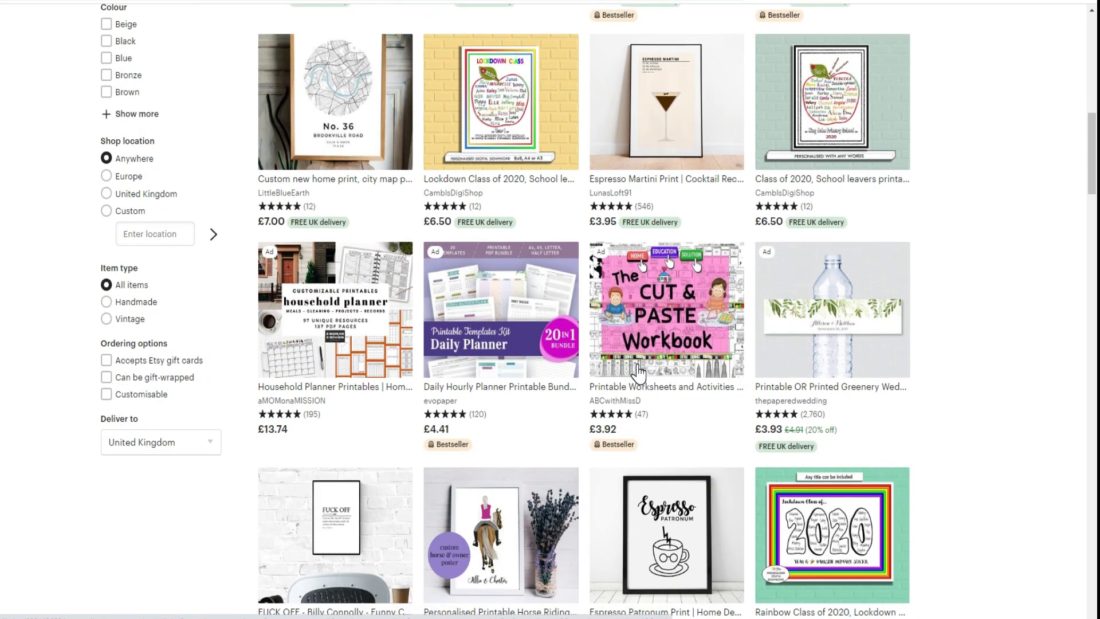
pyautogui.scroll(-3)
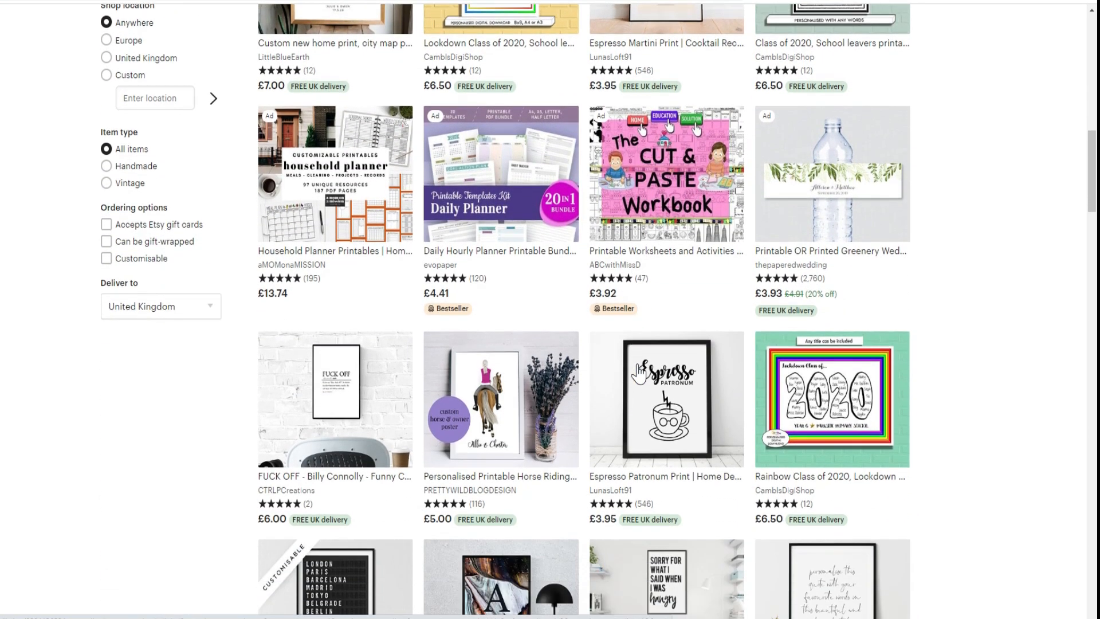
pyautogui.scroll(-3)
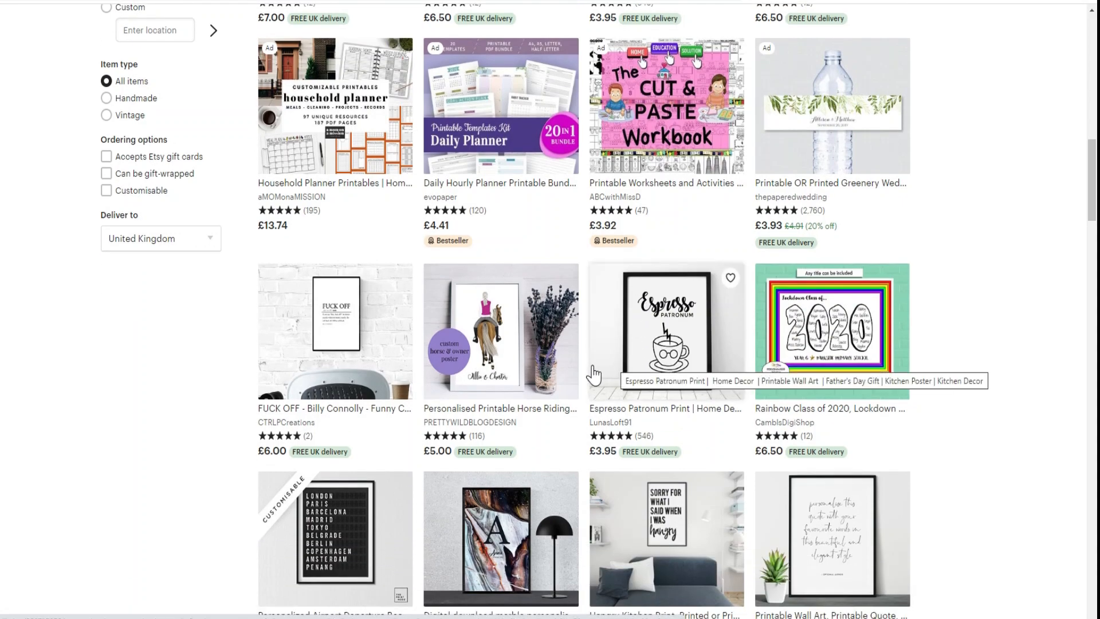
pyautogui.scroll(3)
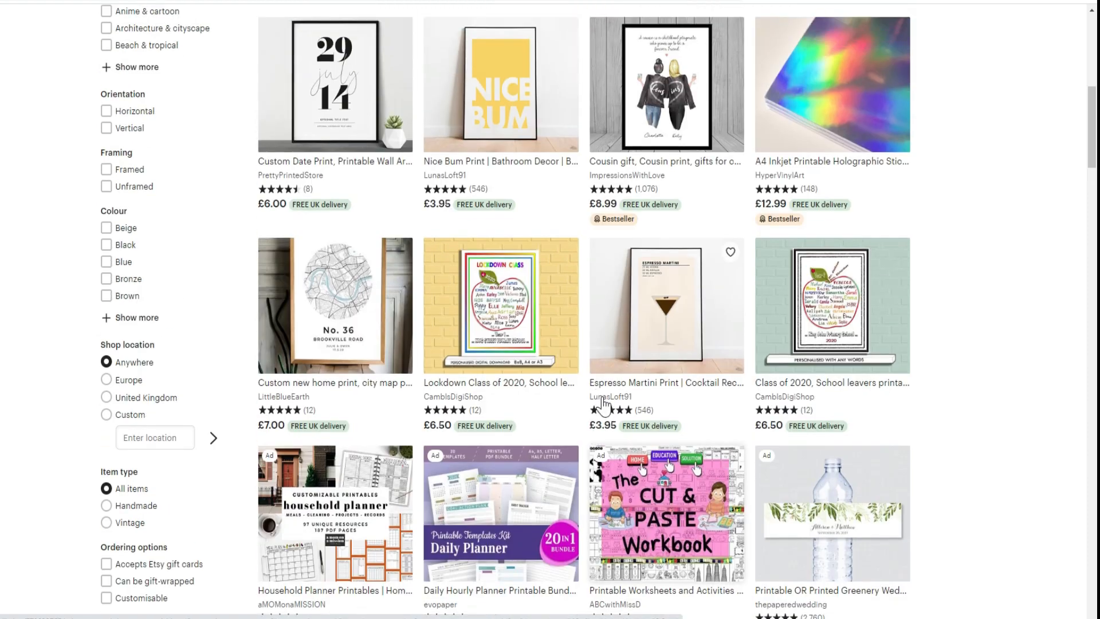
pyautogui.scroll(3)
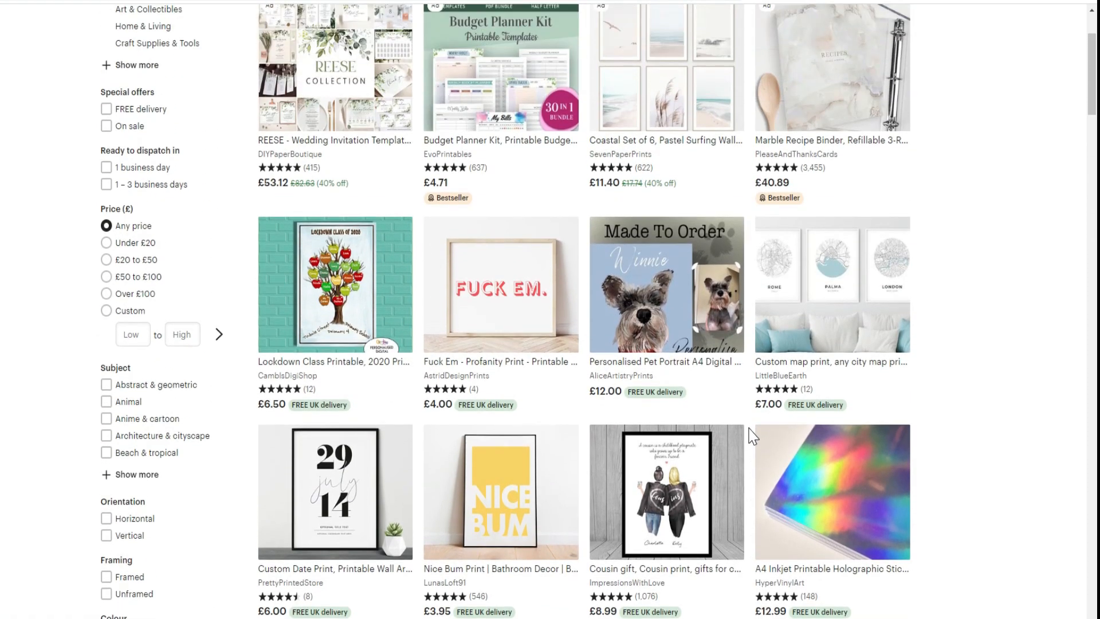
pyautogui.scroll(-3)
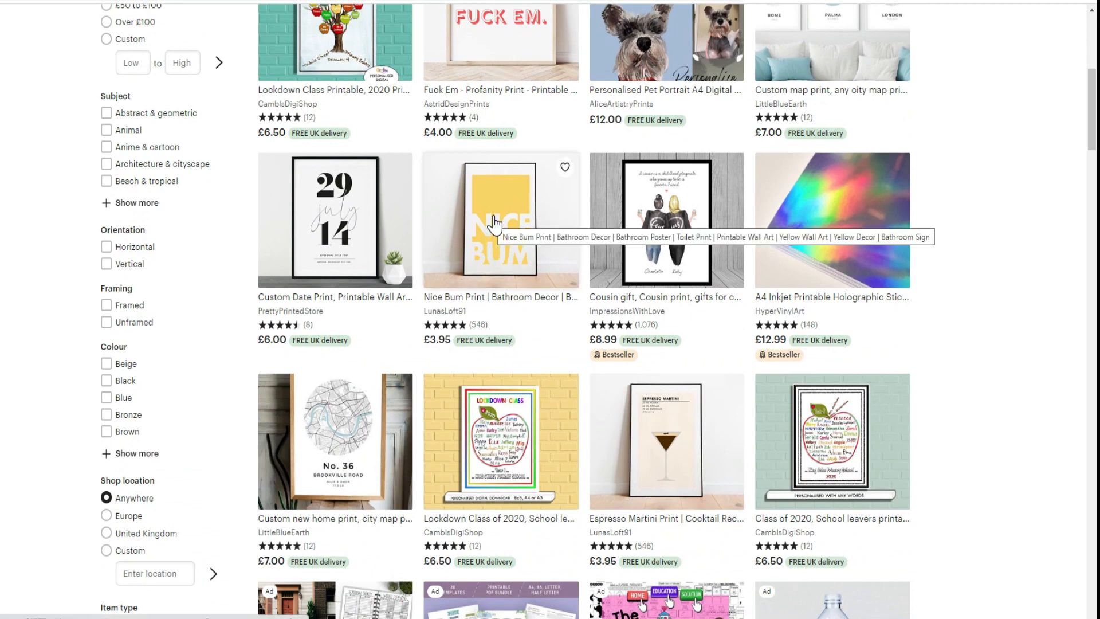
pyautogui.moveTo(648, 345)
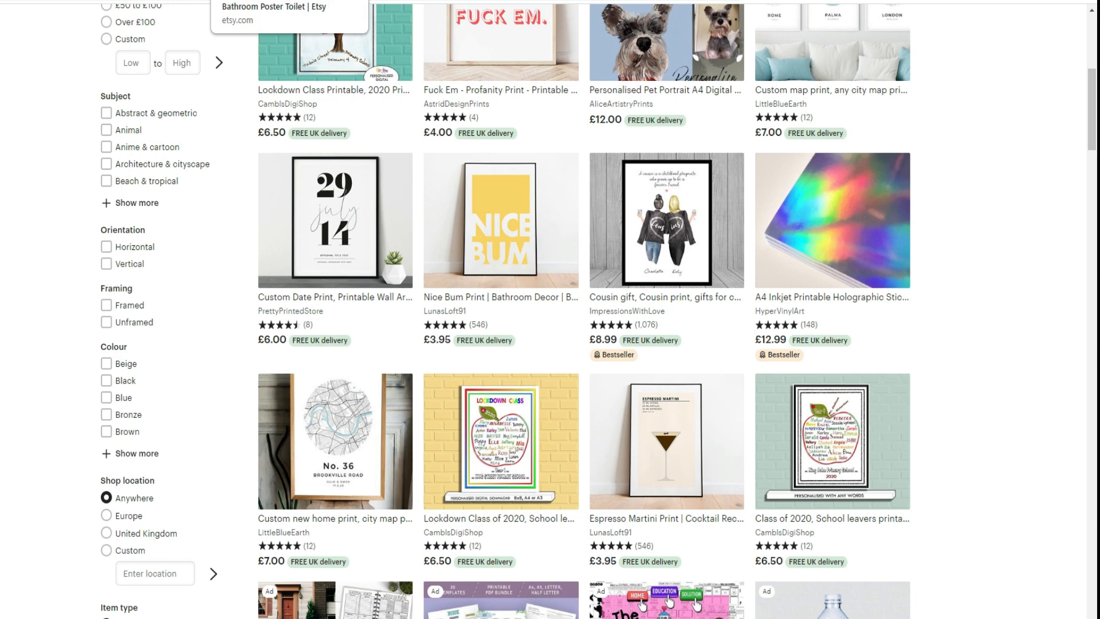
pyautogui.click(499, 219)
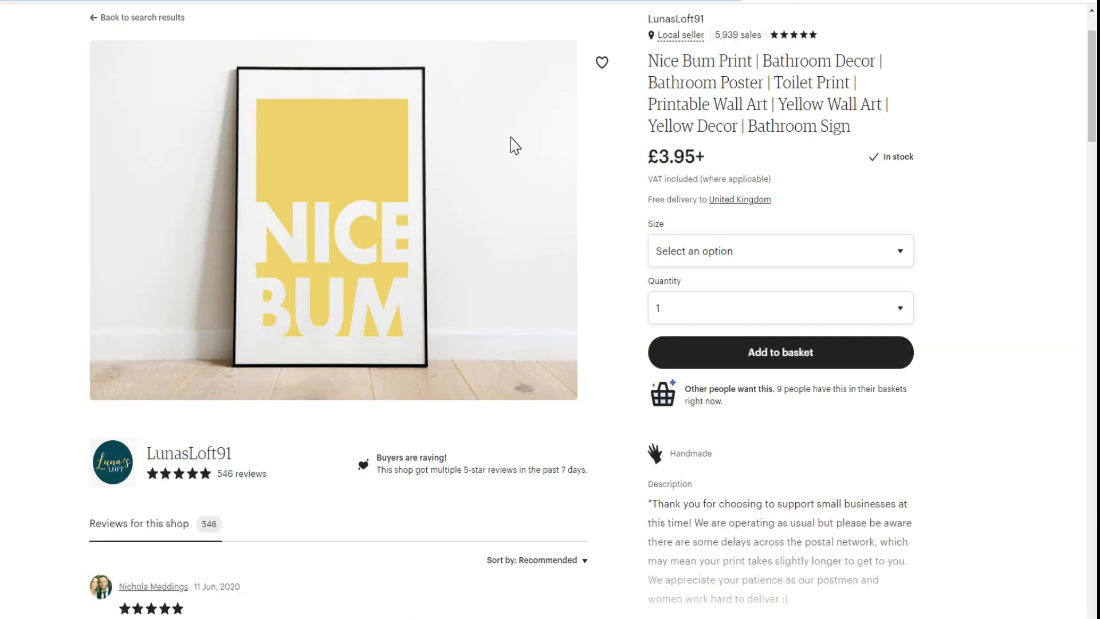
pyautogui.scroll(3)
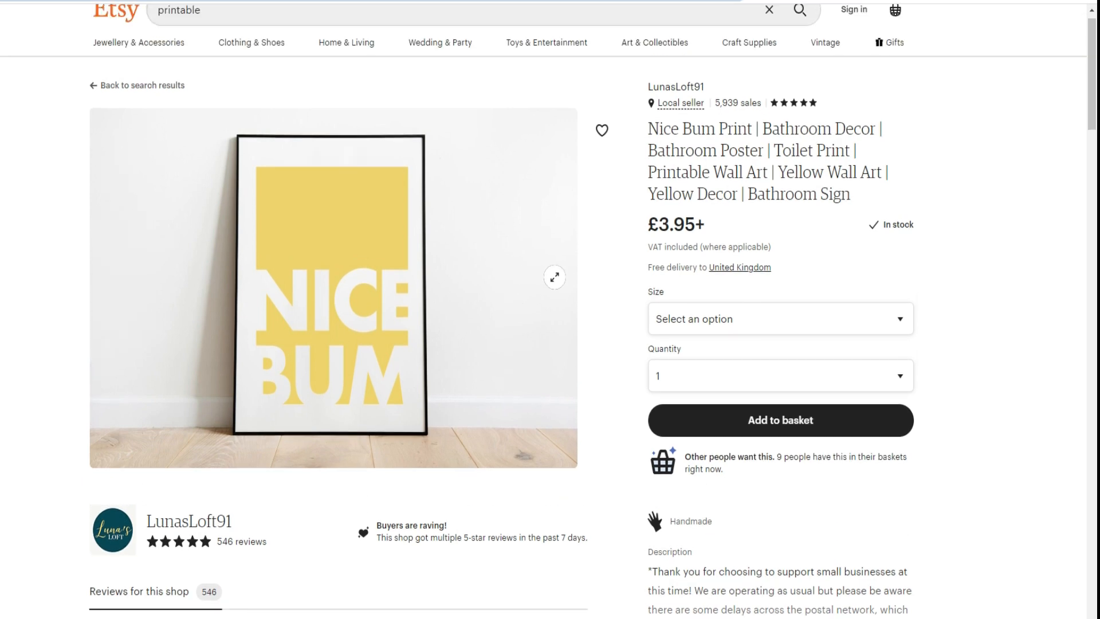
pyautogui.click(778, 319)
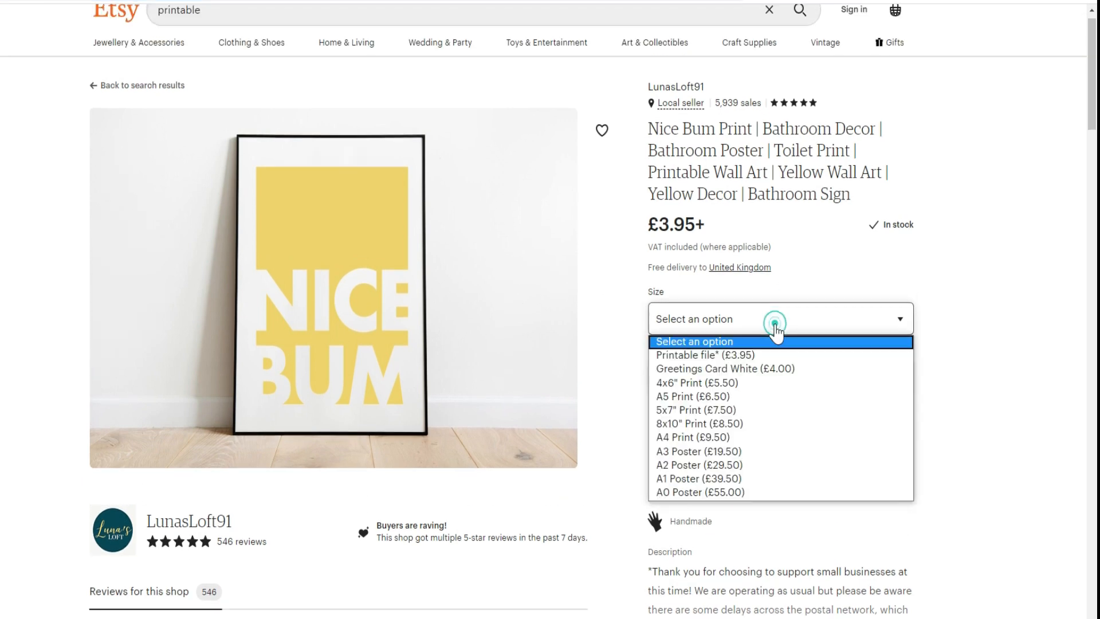
pyautogui.moveTo(752, 402)
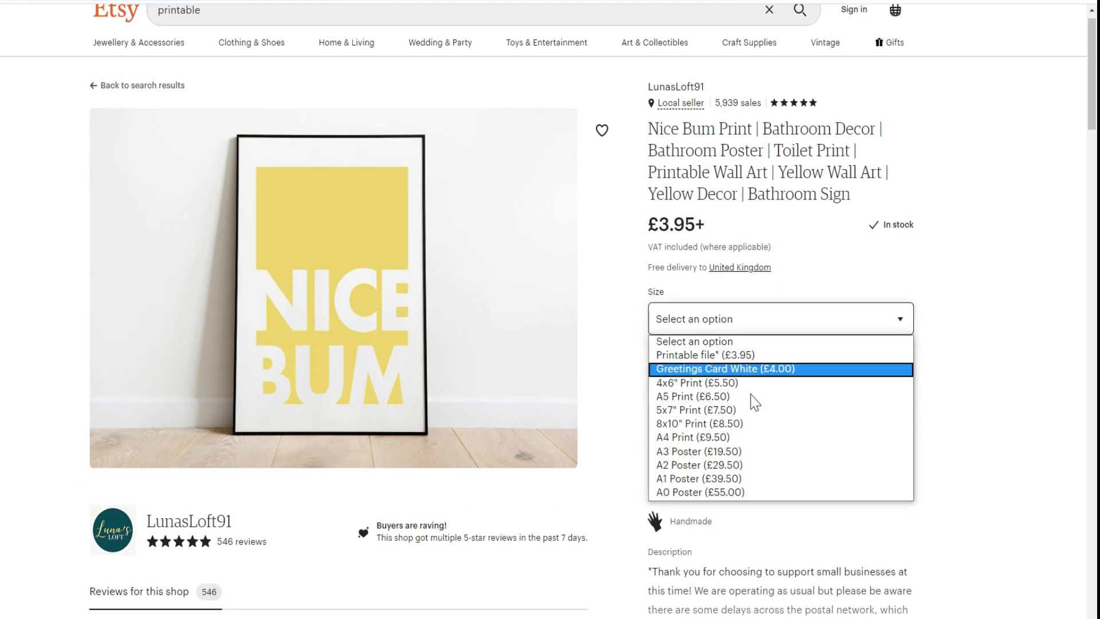
pyautogui.moveTo(708, 437)
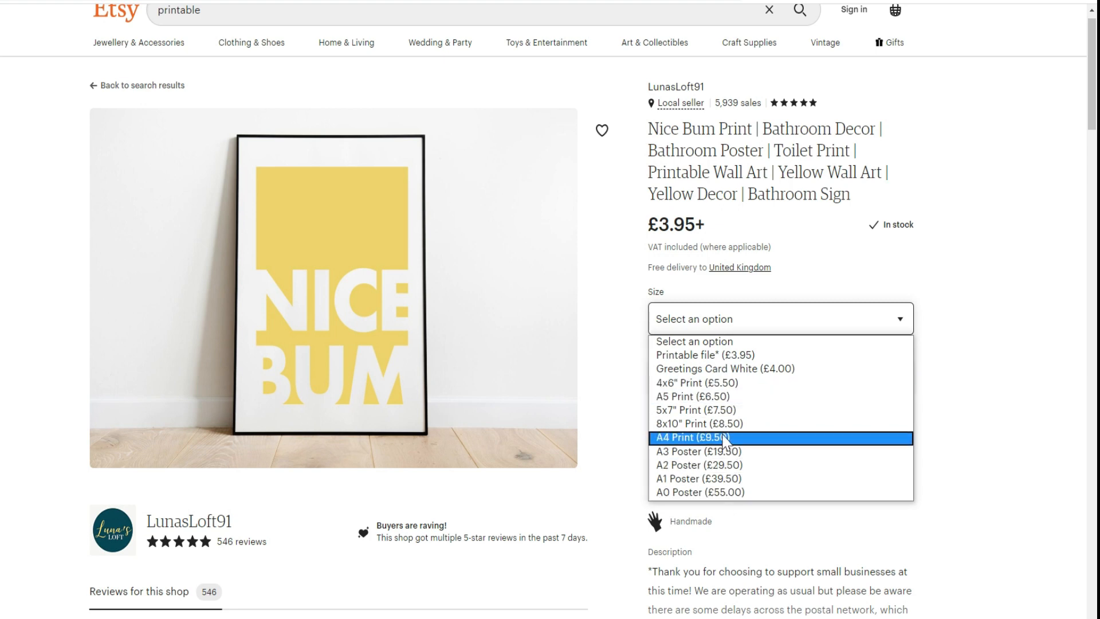
pyautogui.moveTo(756, 449)
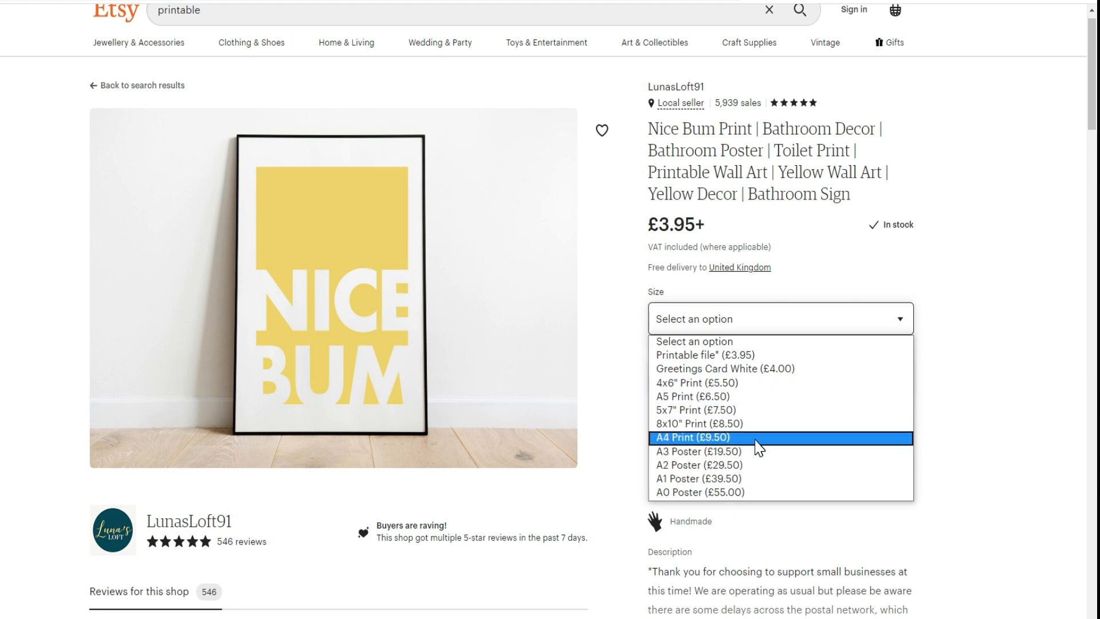
pyautogui.moveTo(718, 368)
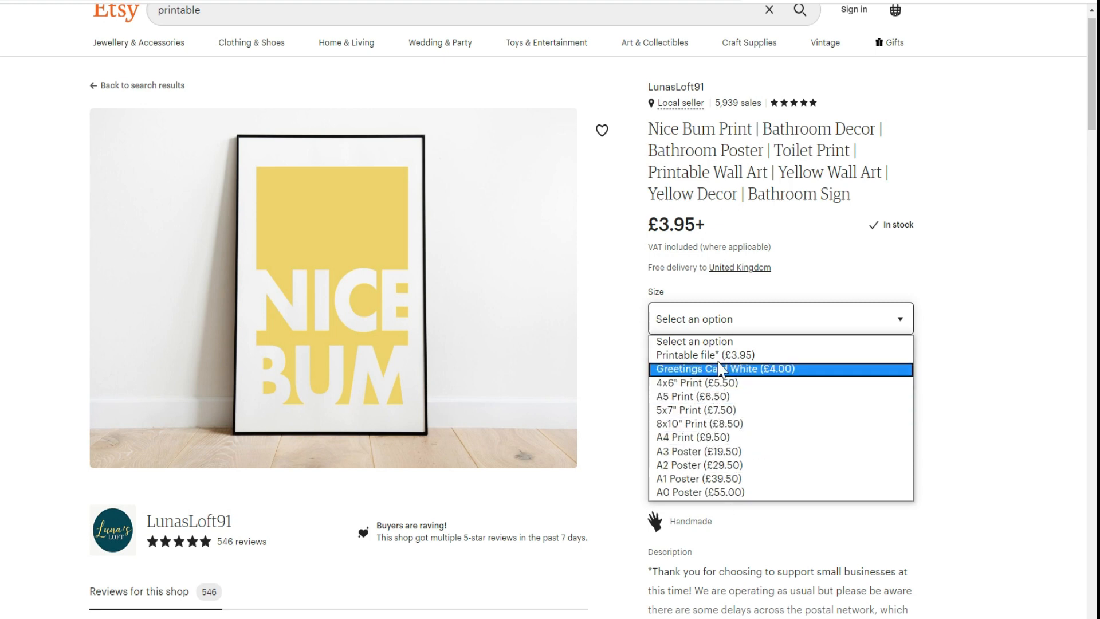
pyautogui.moveTo(701, 355)
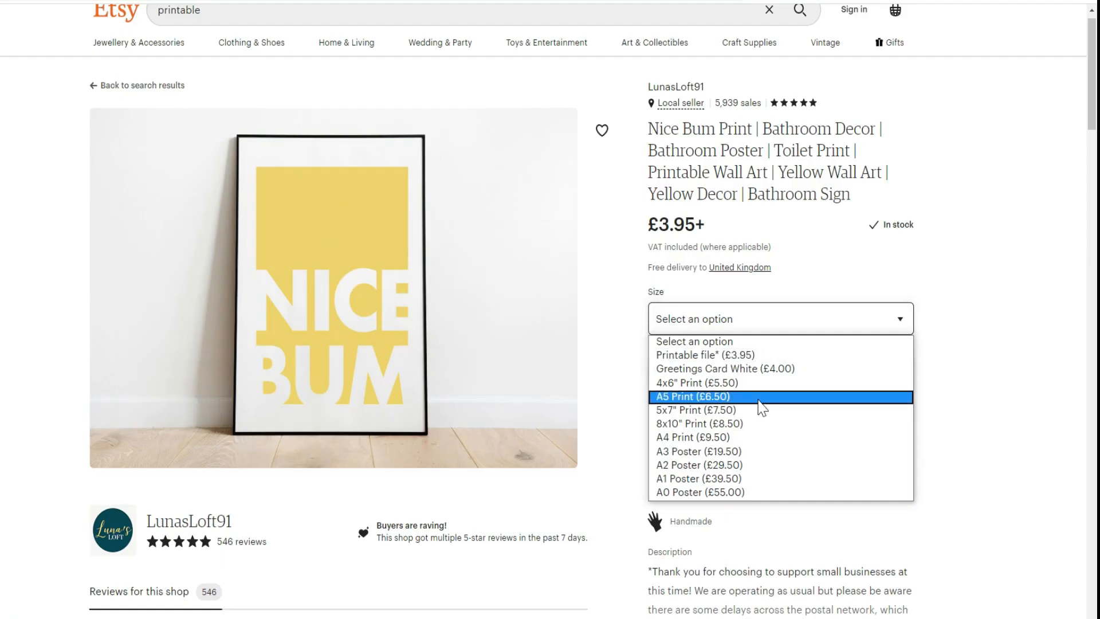
pyautogui.click(970, 332)
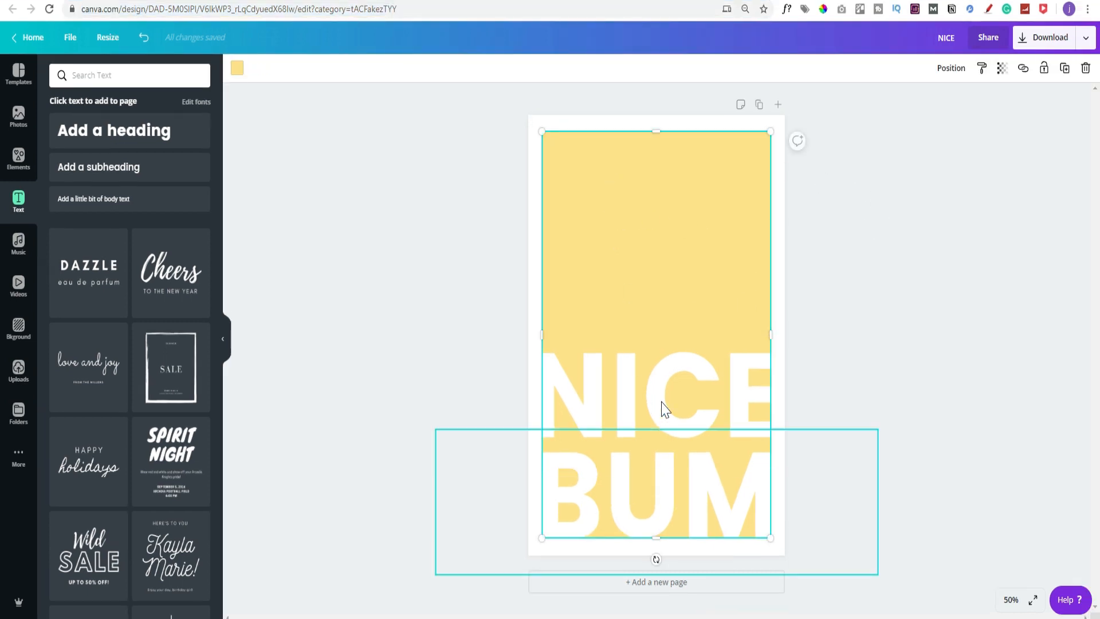
pyautogui.click(656, 400)
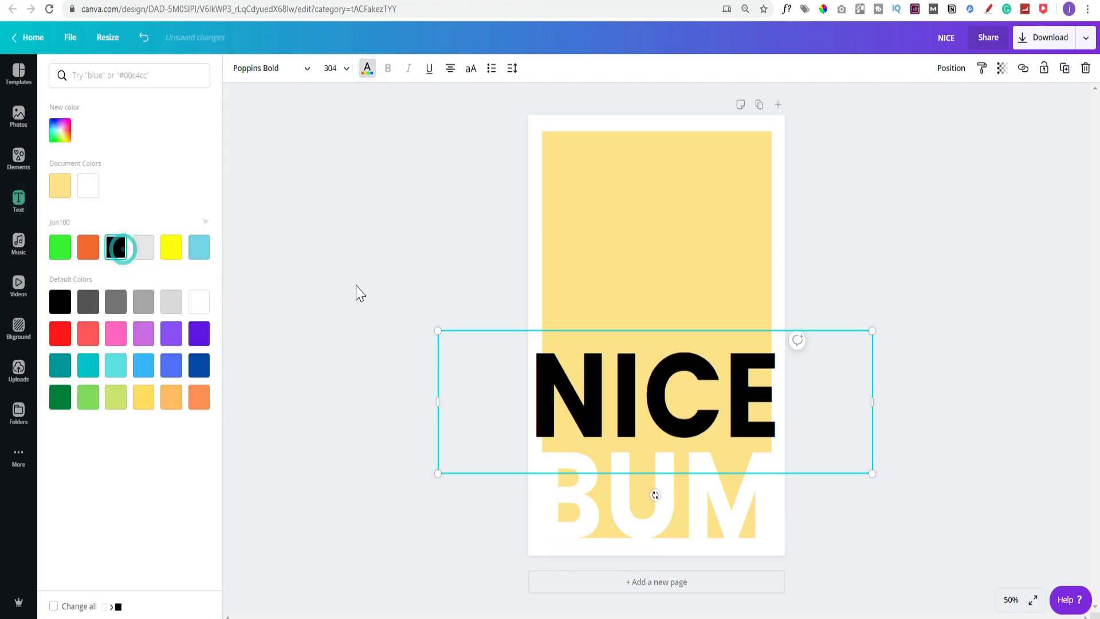
pyautogui.click(18, 201)
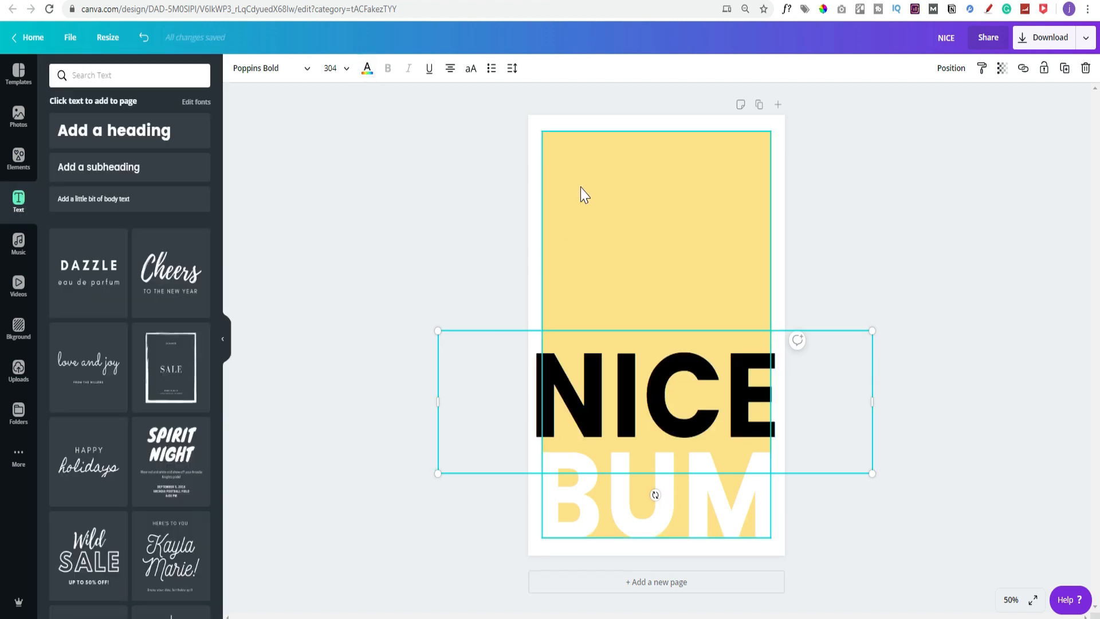
pyautogui.click(366, 68)
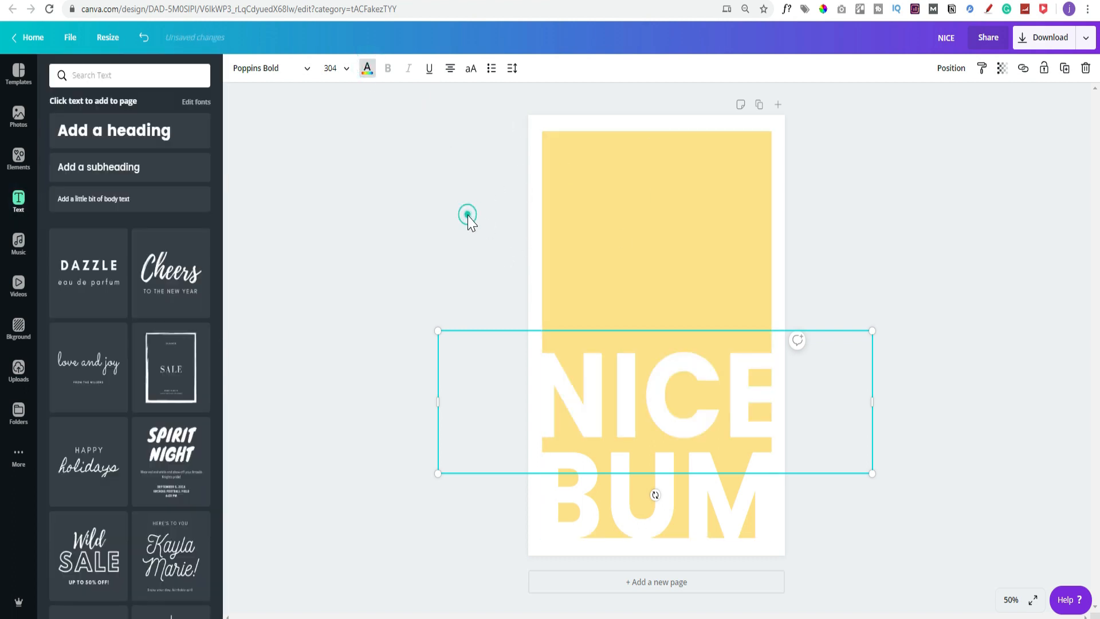
pyautogui.click(862, 262)
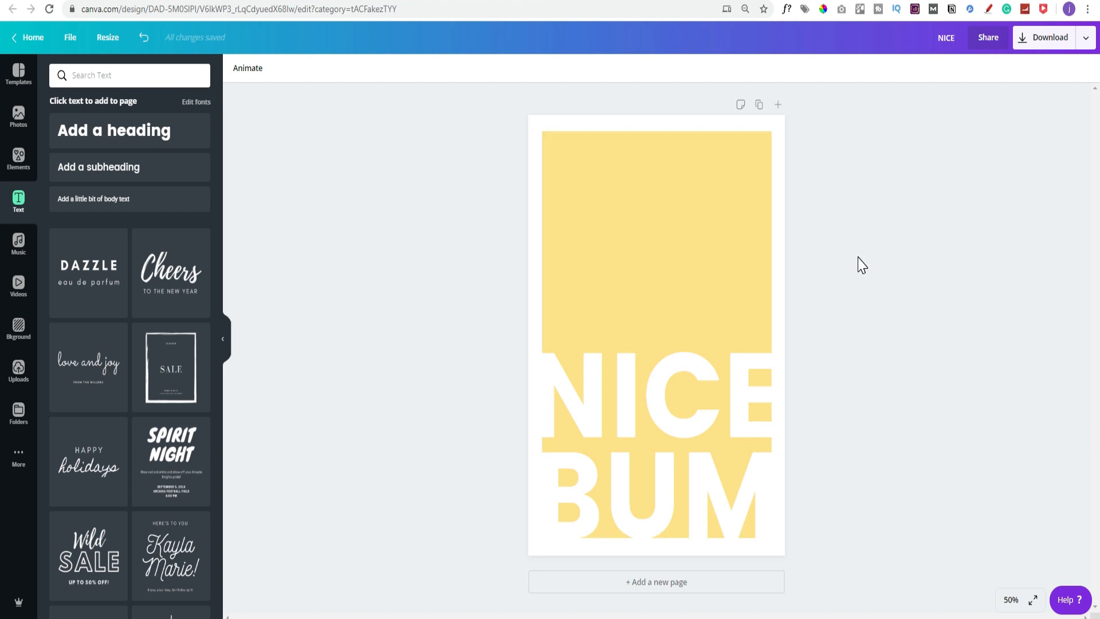
pyautogui.moveTo(424, 187)
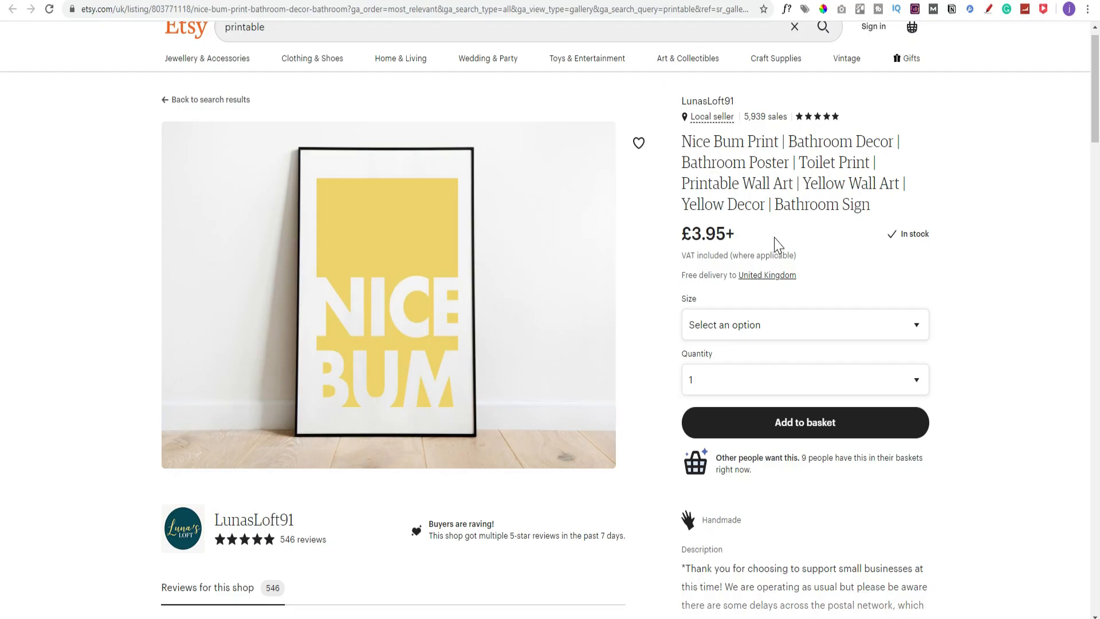
pyautogui.moveTo(743, 248)
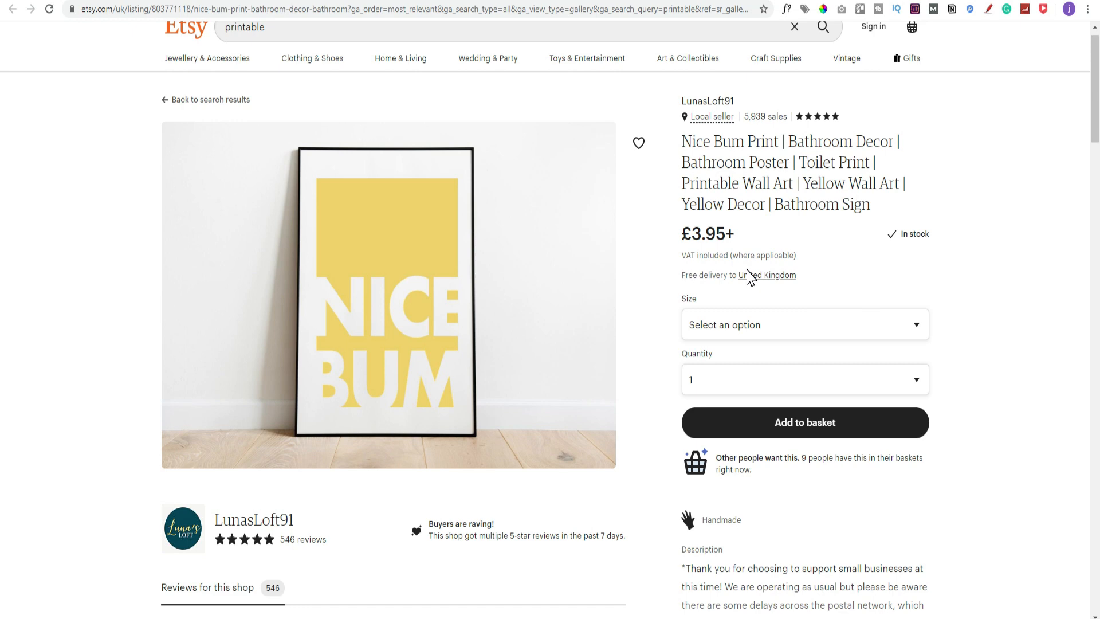
pyautogui.moveTo(680, 322)
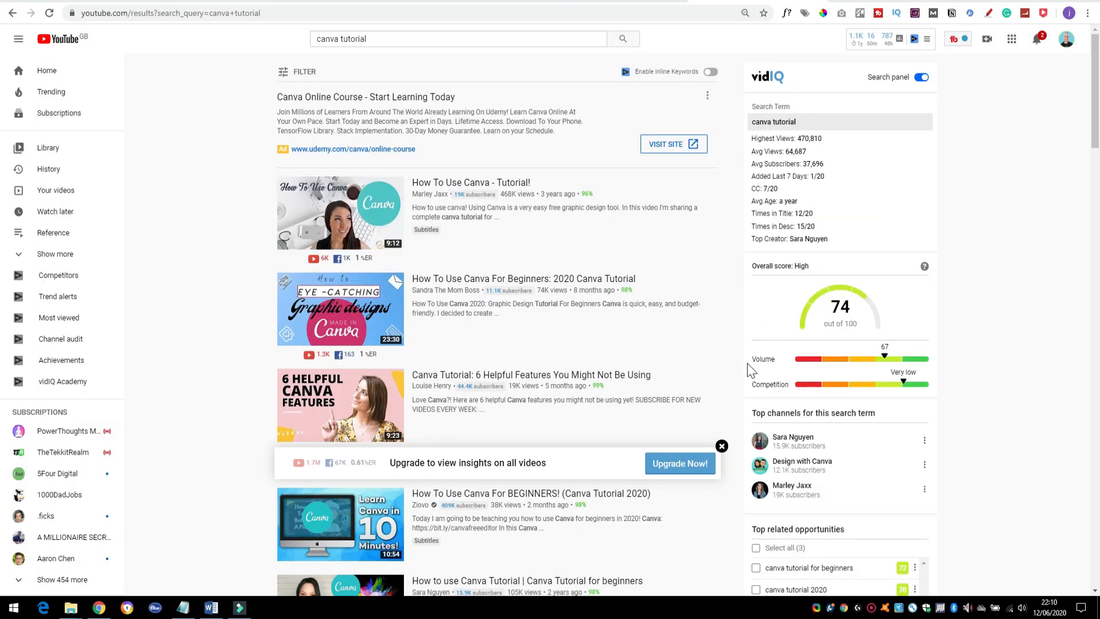
pyautogui.moveTo(729, 344)
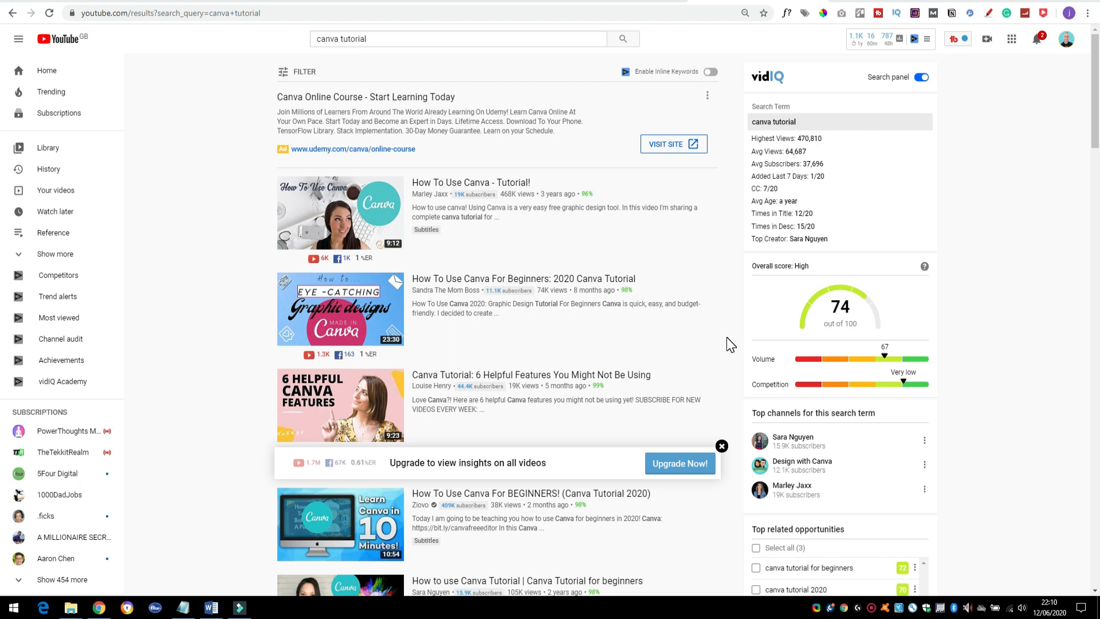
pyautogui.moveTo(729, 325)
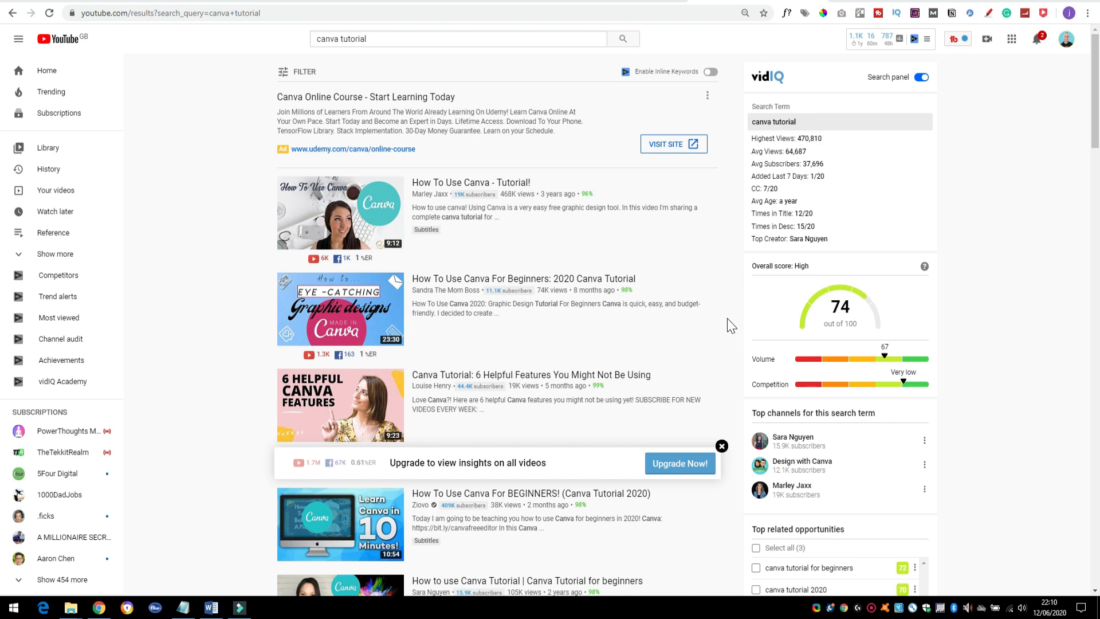
# Scroll the 'canva tutorial' results down to Etsy digital print and Canva ebook videos.
pyautogui.scroll(-3)
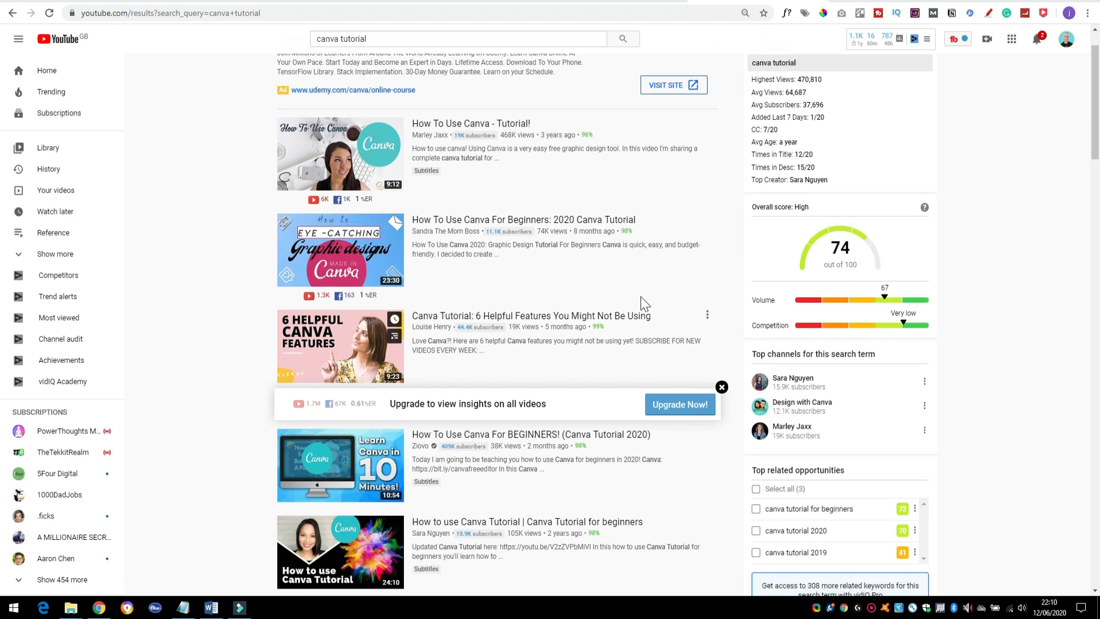
pyautogui.scroll(-3)
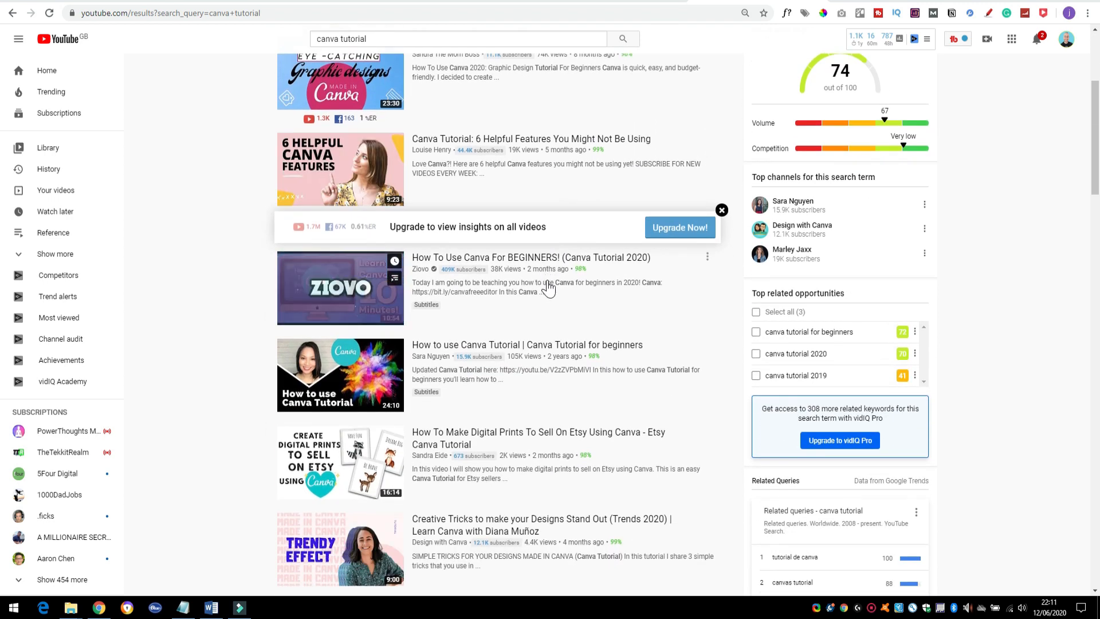
pyautogui.scroll(-3)
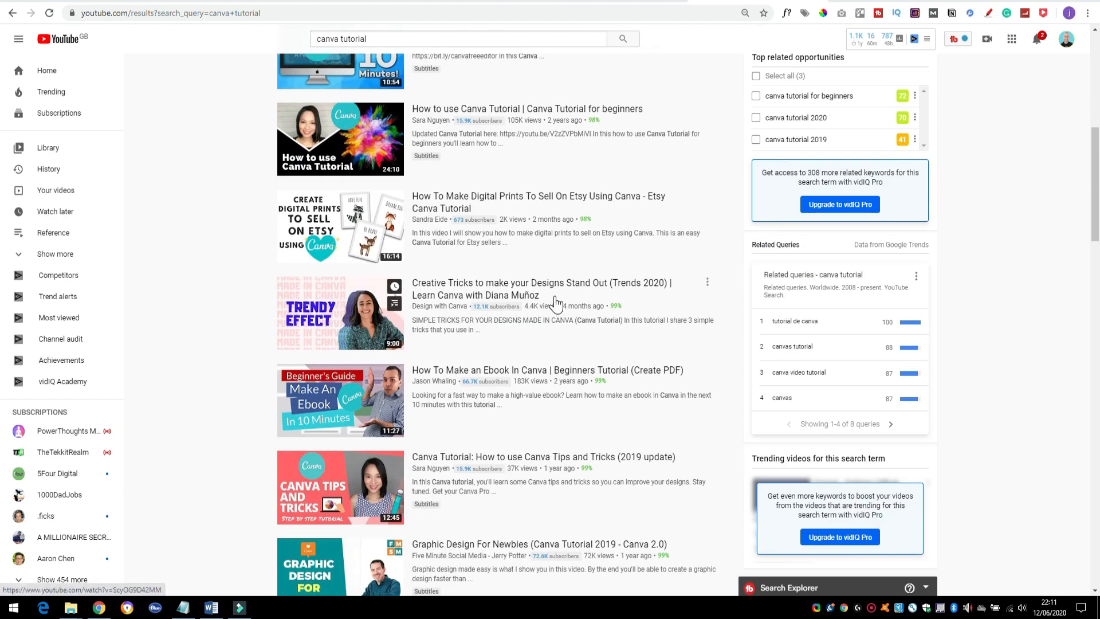
pyautogui.moveTo(556, 303)
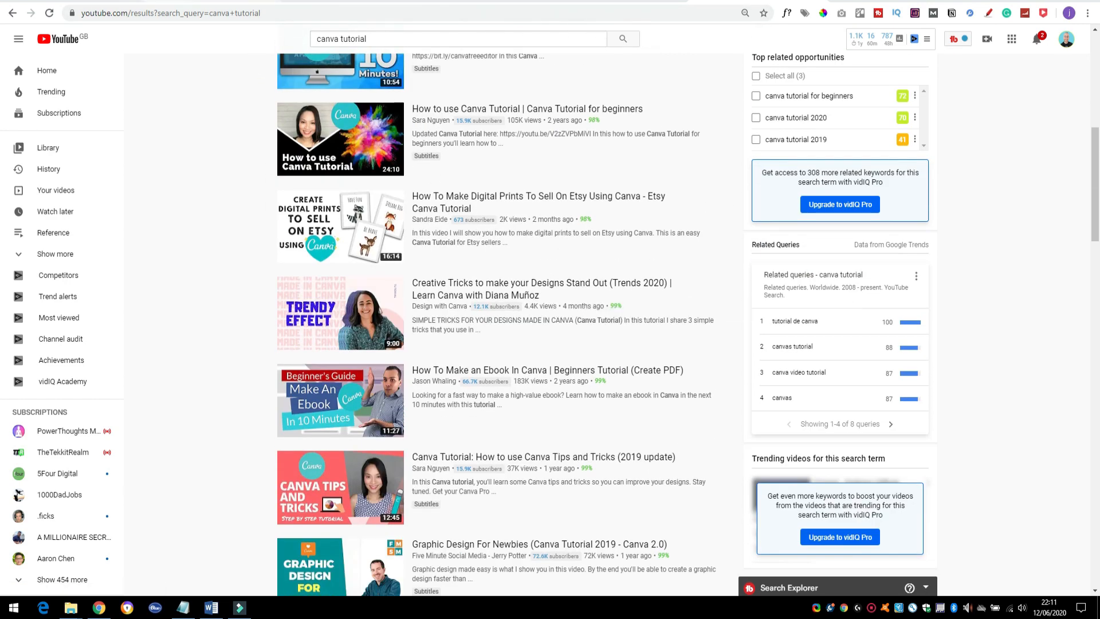
# Go to Design School from Canva's Learn menu and scroll to its courses.
pyautogui.click(168, 13)
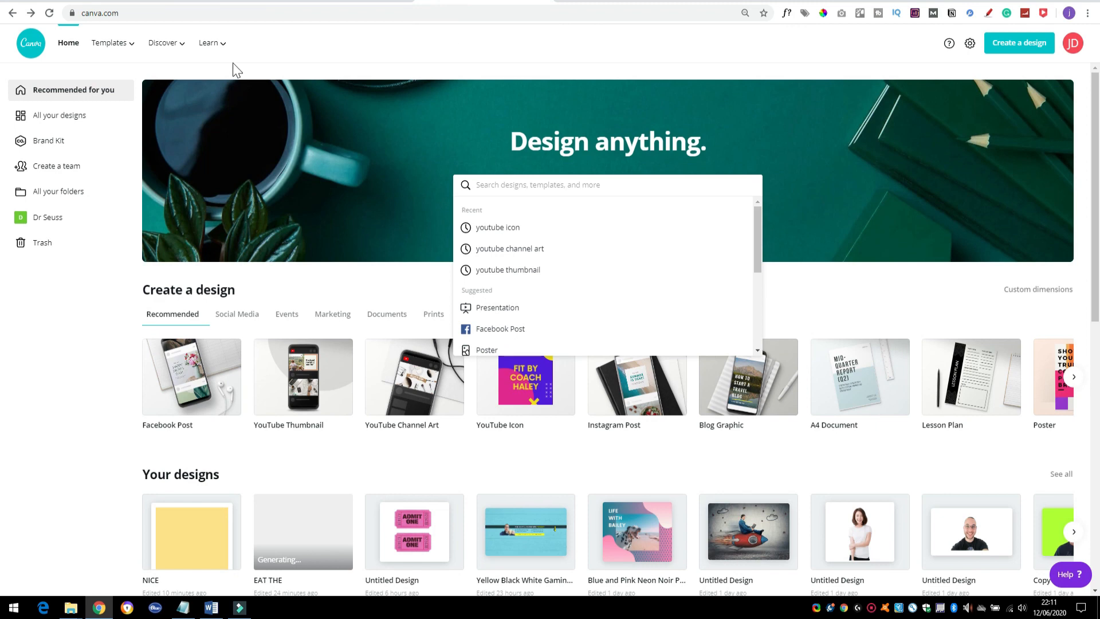
pyautogui.click(209, 43)
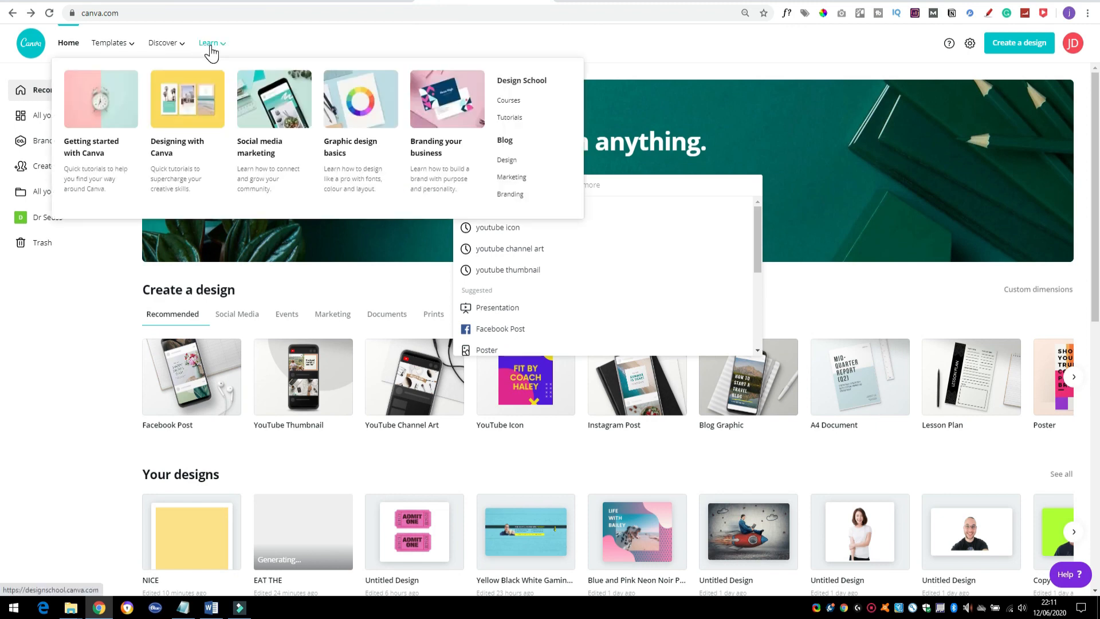
pyautogui.click(522, 80)
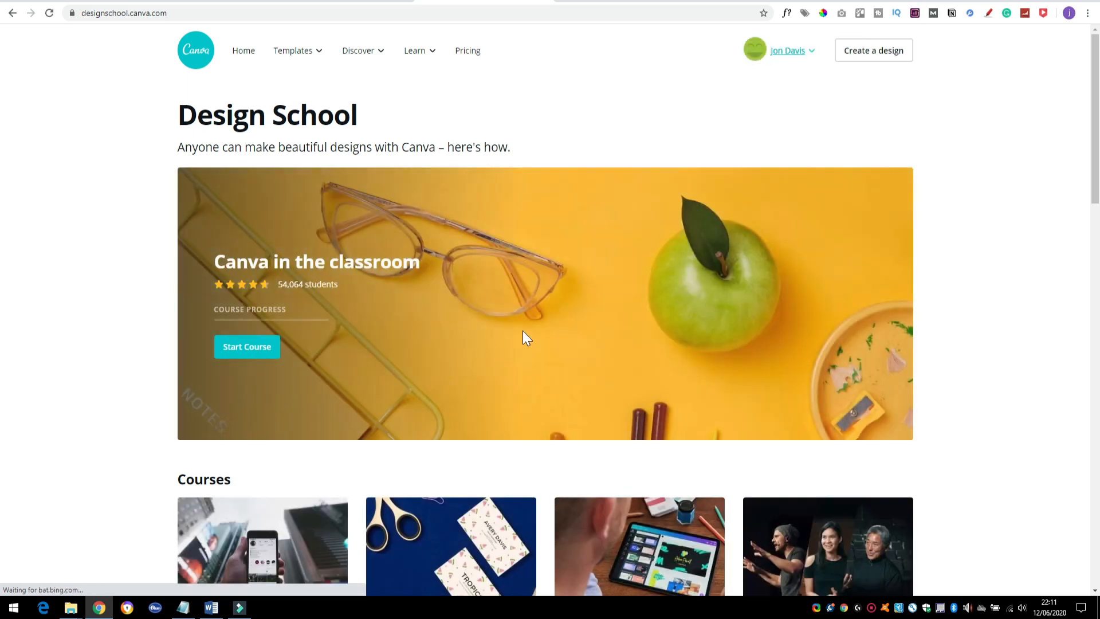
pyautogui.scroll(-3)
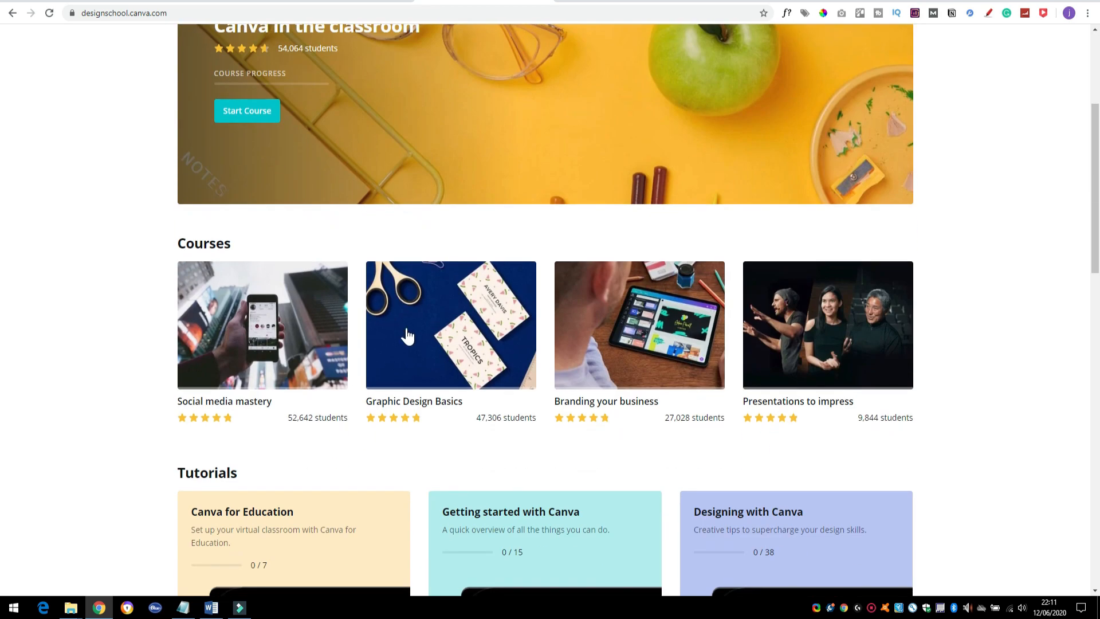
pyautogui.moveTo(649, 443)
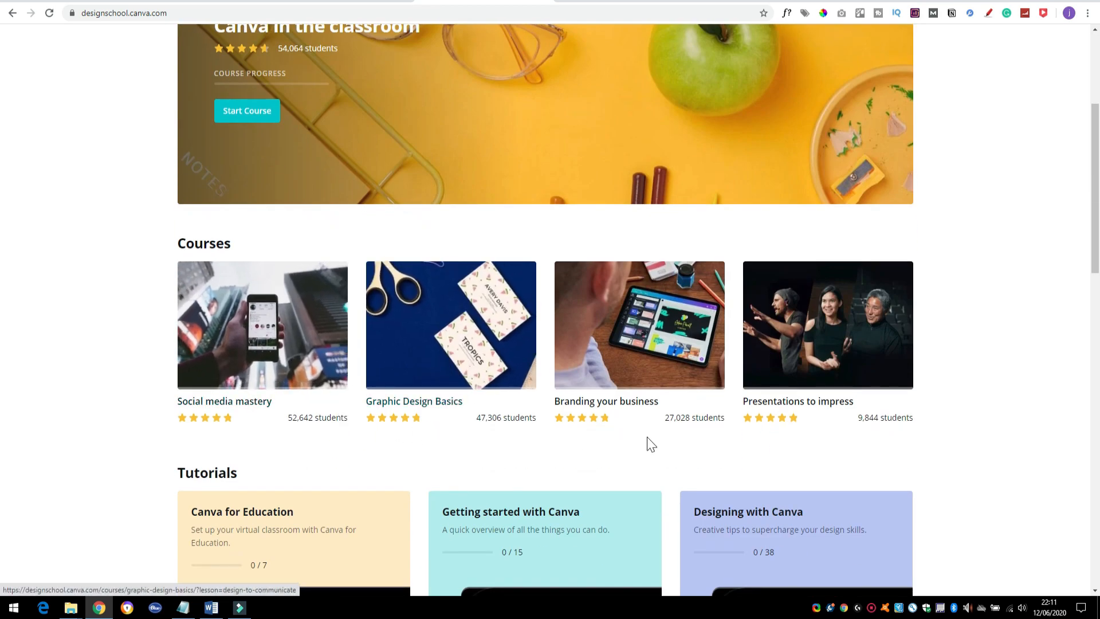
pyautogui.moveTo(835, 381)
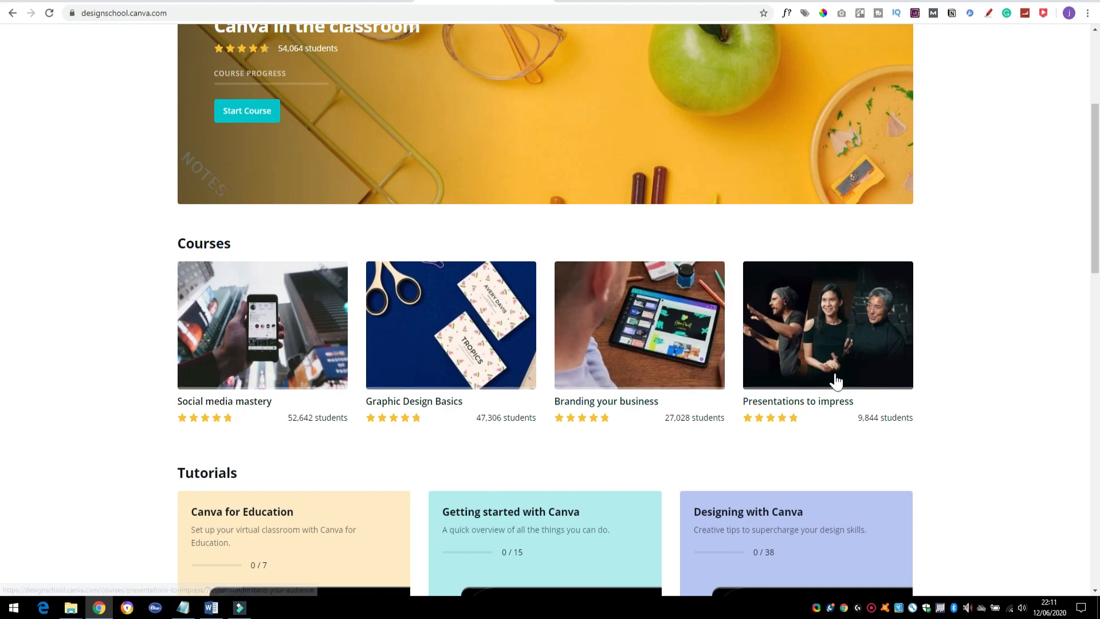
pyautogui.moveTo(898, 407)
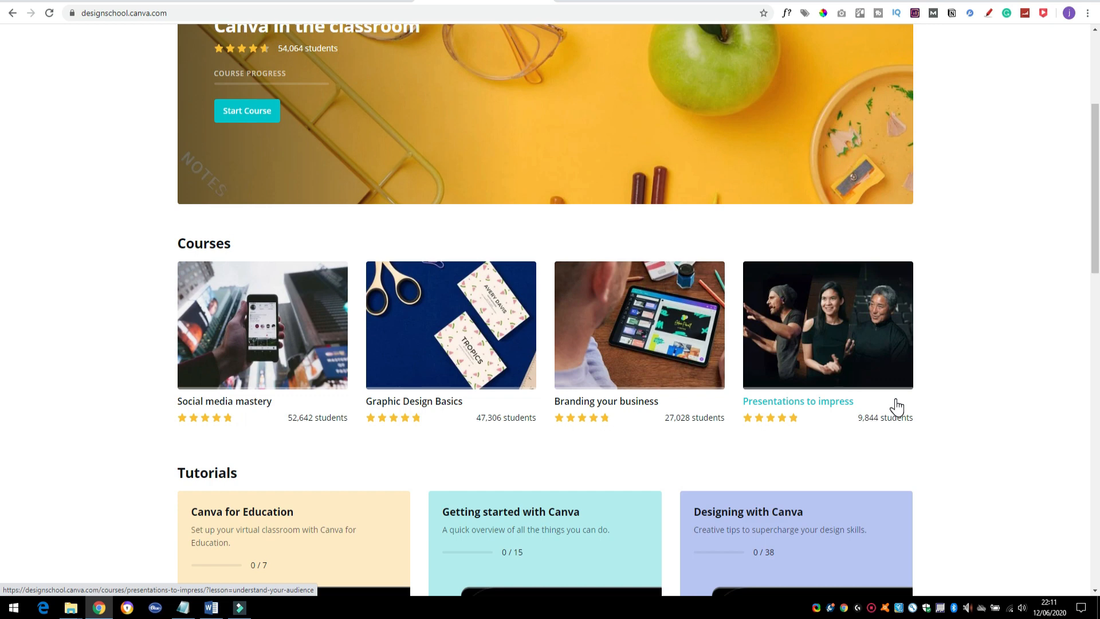
pyautogui.moveTo(416, 51)
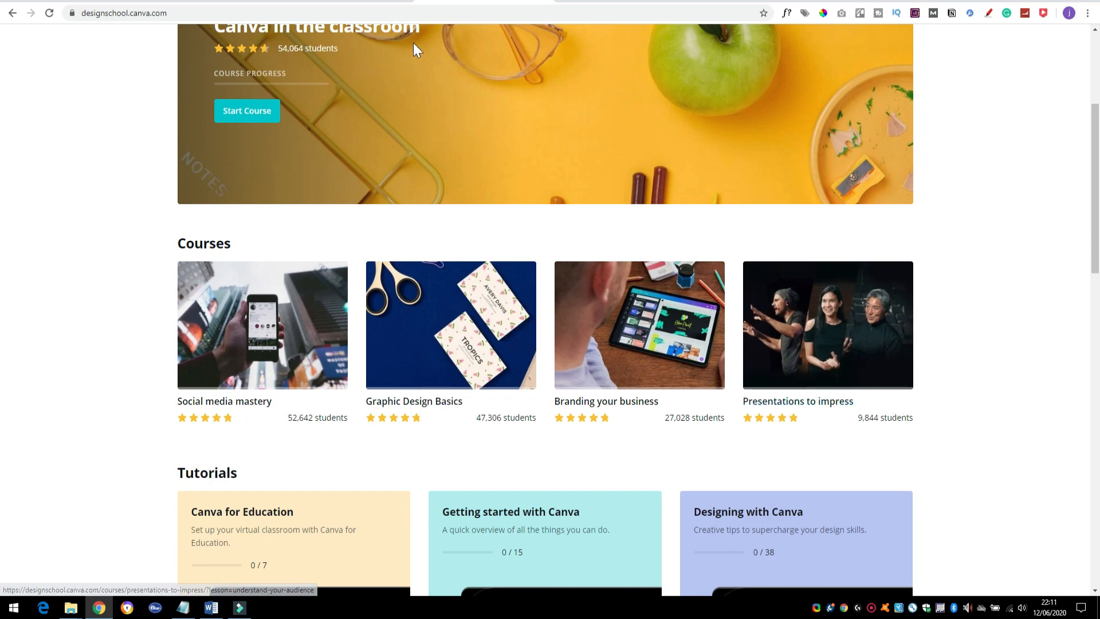
pyautogui.moveTo(330, 2)
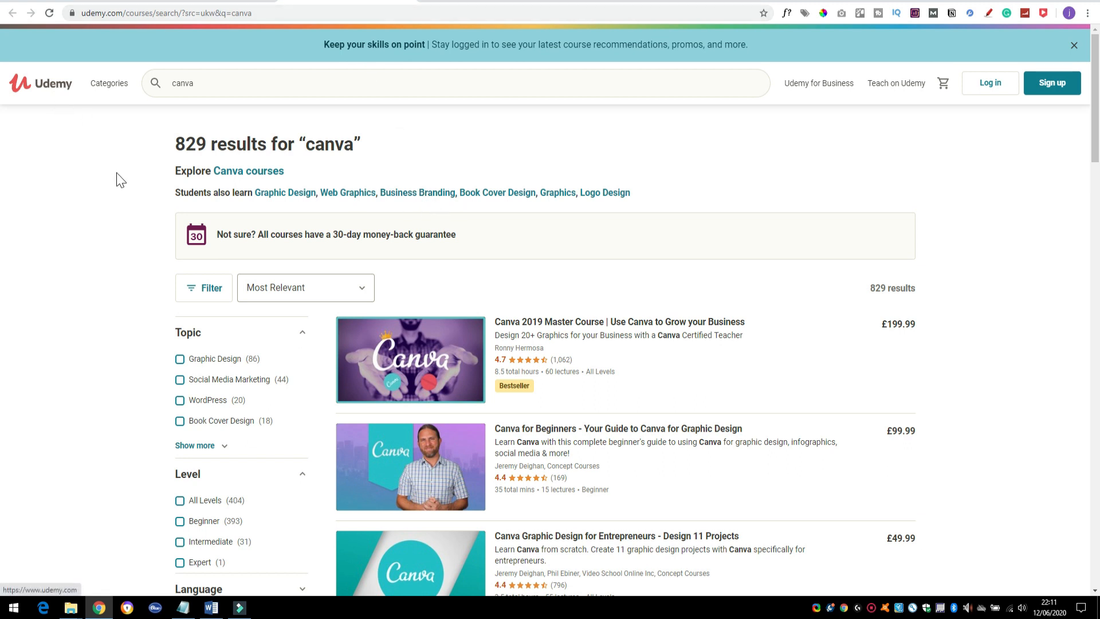
pyautogui.moveTo(648, 397)
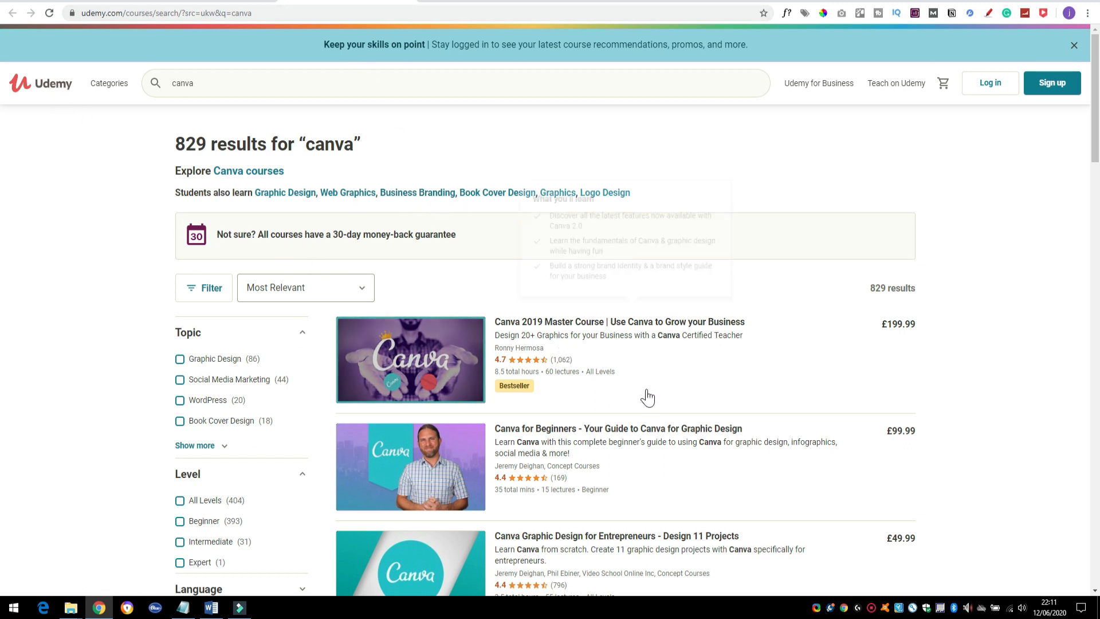
# Scroll Udemy's 829 'canva' course results to reveal a course's learning outcomes.
pyautogui.scroll(-3)
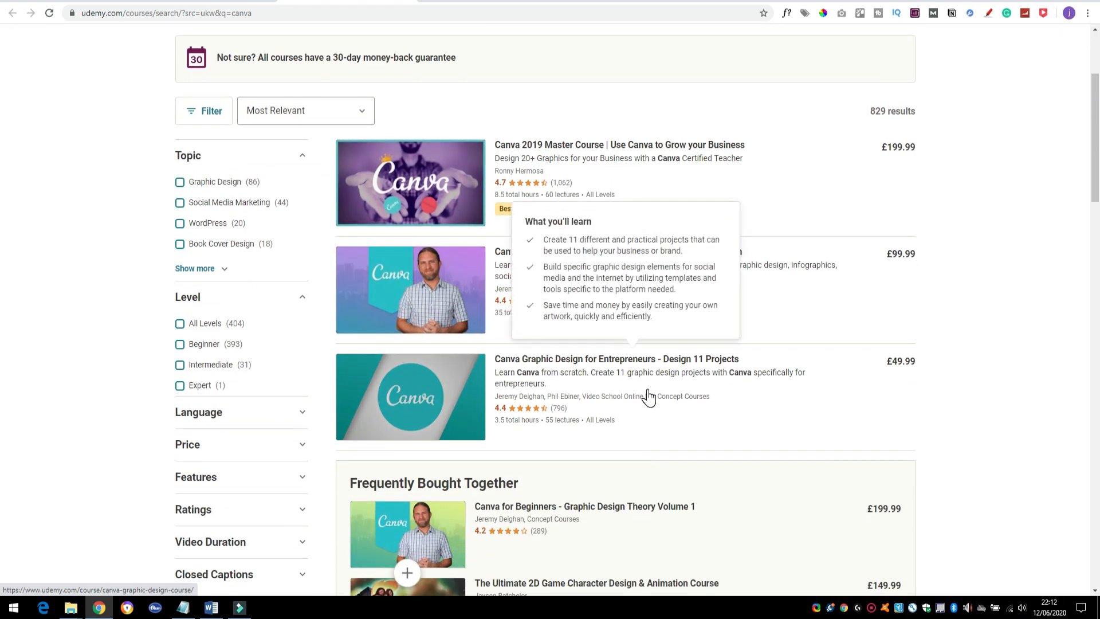
pyautogui.moveTo(966, 330)
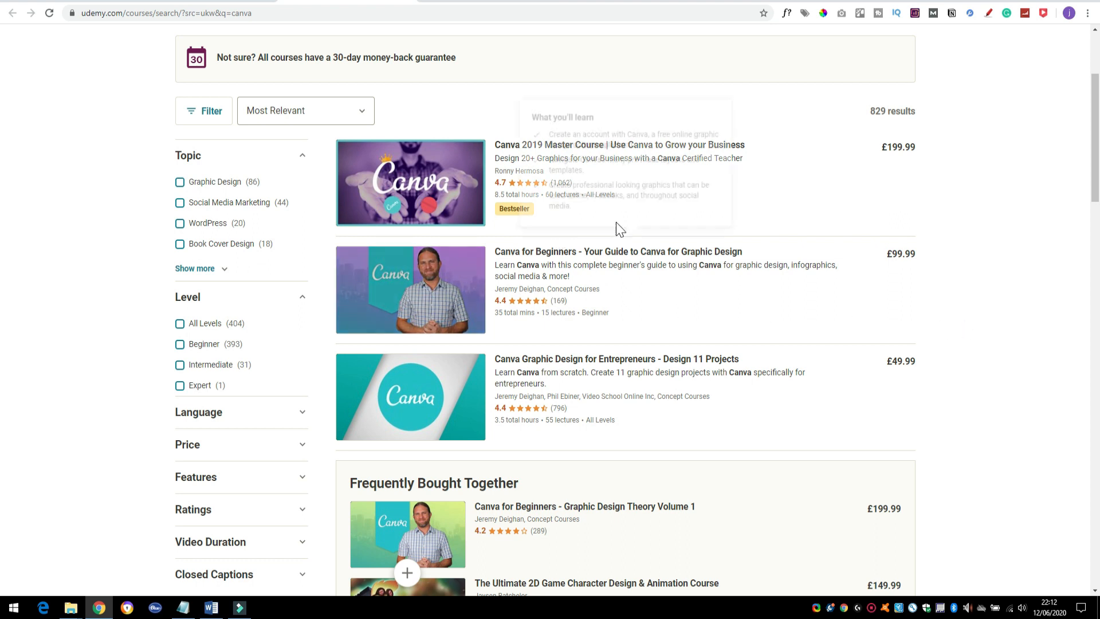
pyautogui.moveTo(925, 300)
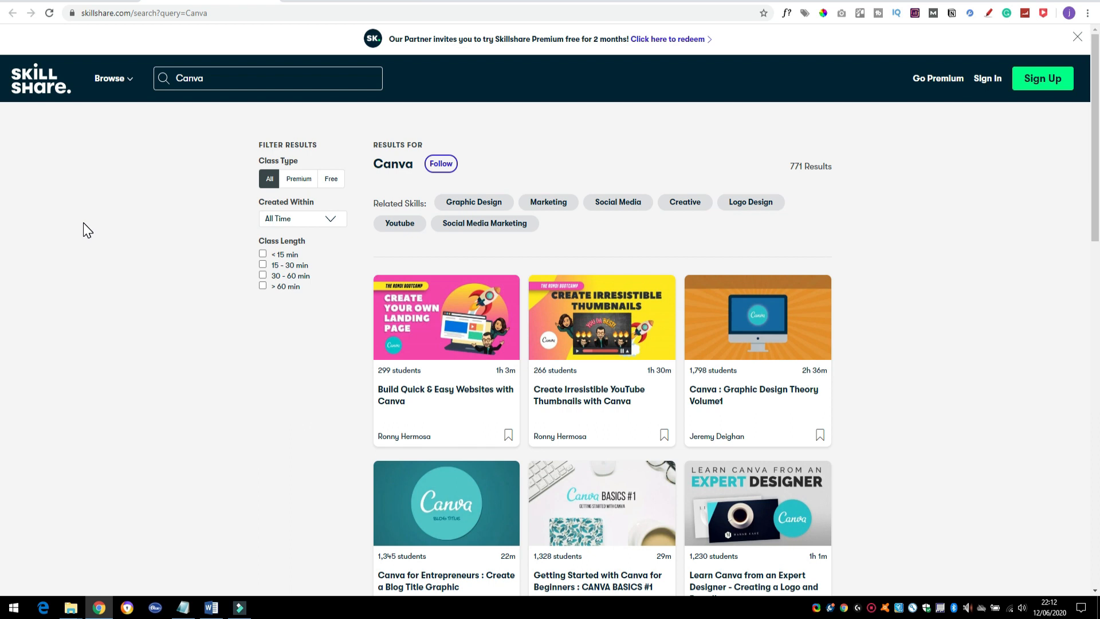
pyautogui.moveTo(207, 293)
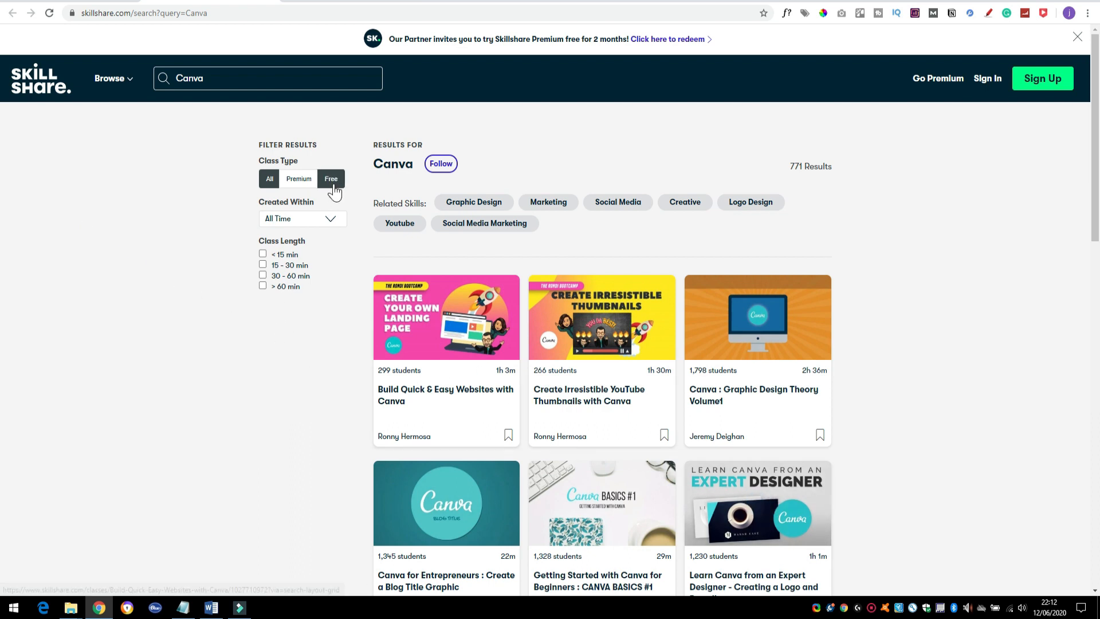
# Scroll through Skillshare's 771 Canva class results with student counts and lengths.
pyautogui.scroll(-3)
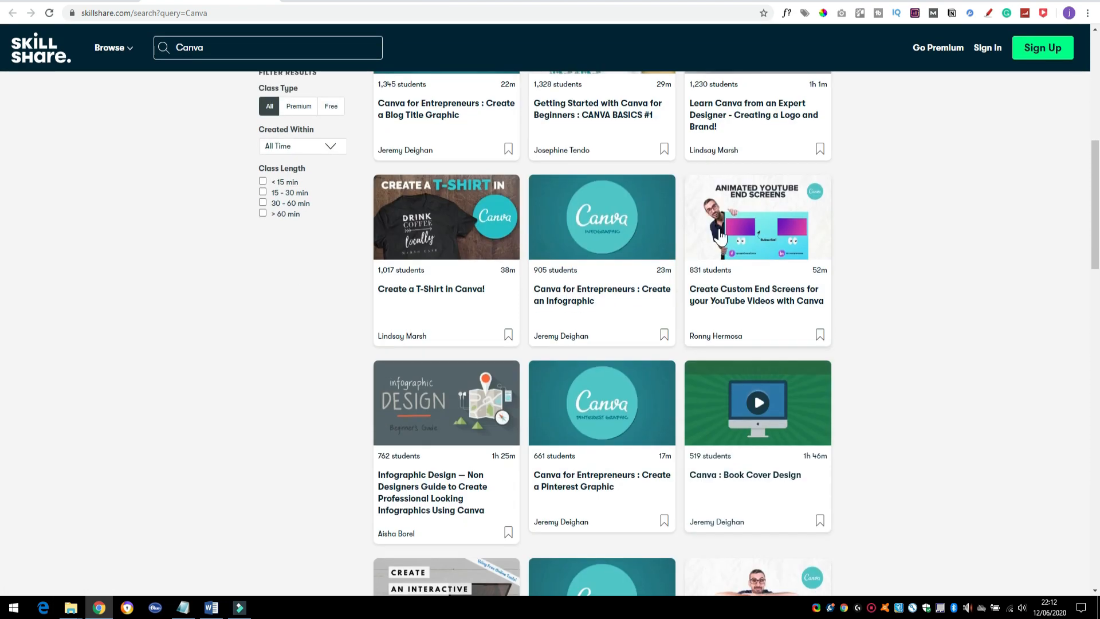
pyautogui.scroll(-3)
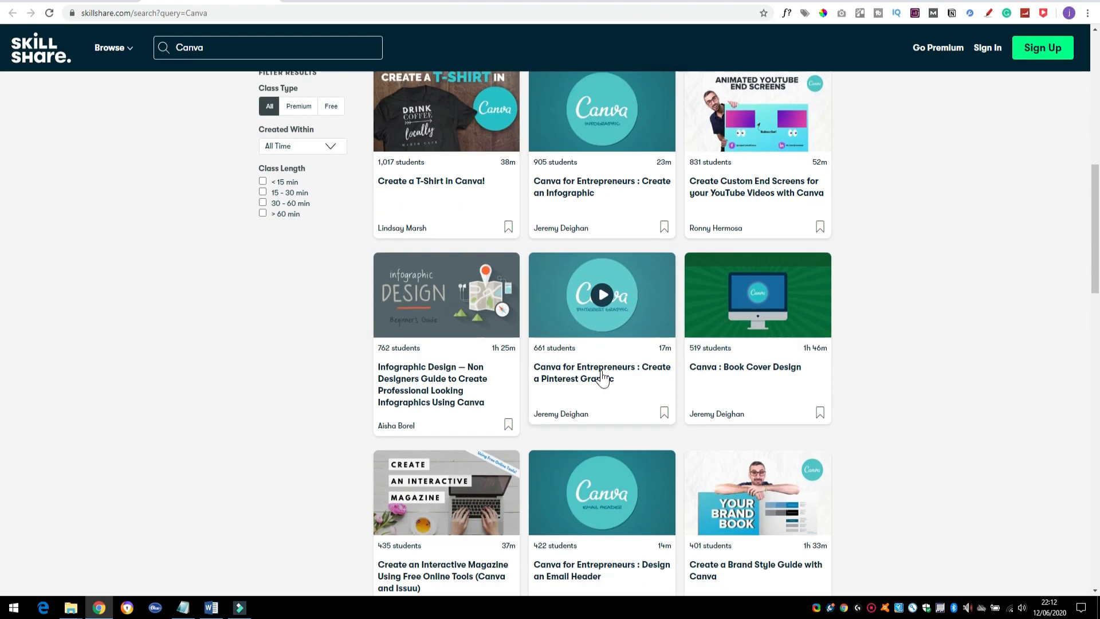
pyautogui.scroll(3)
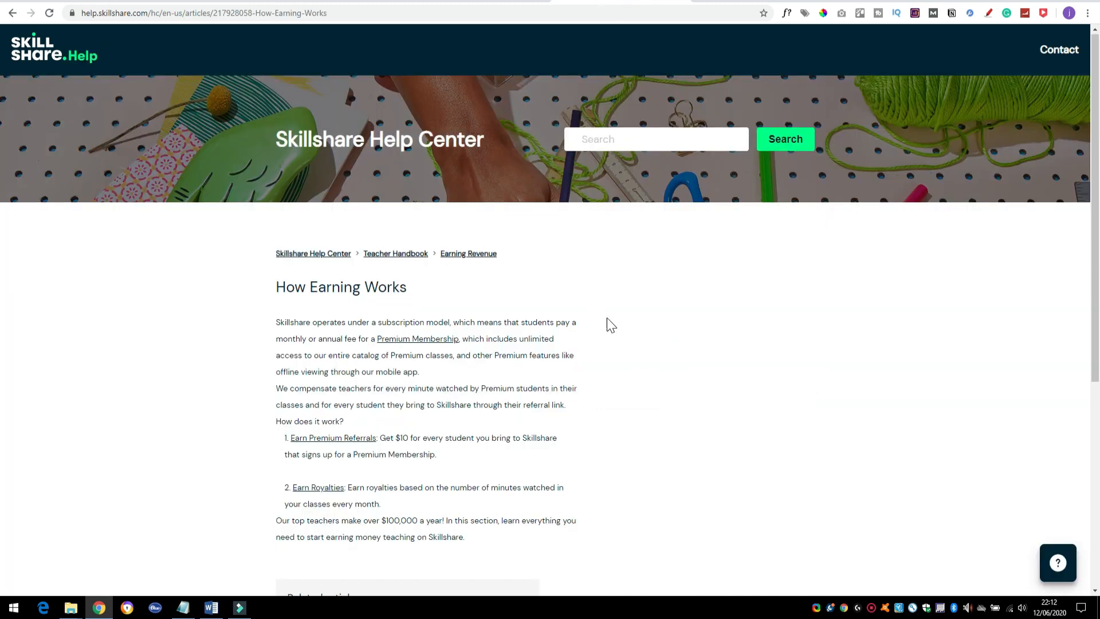
# Scroll and zoom the How Earning Works article to read referral payouts and royalties.
pyautogui.scroll(-3)
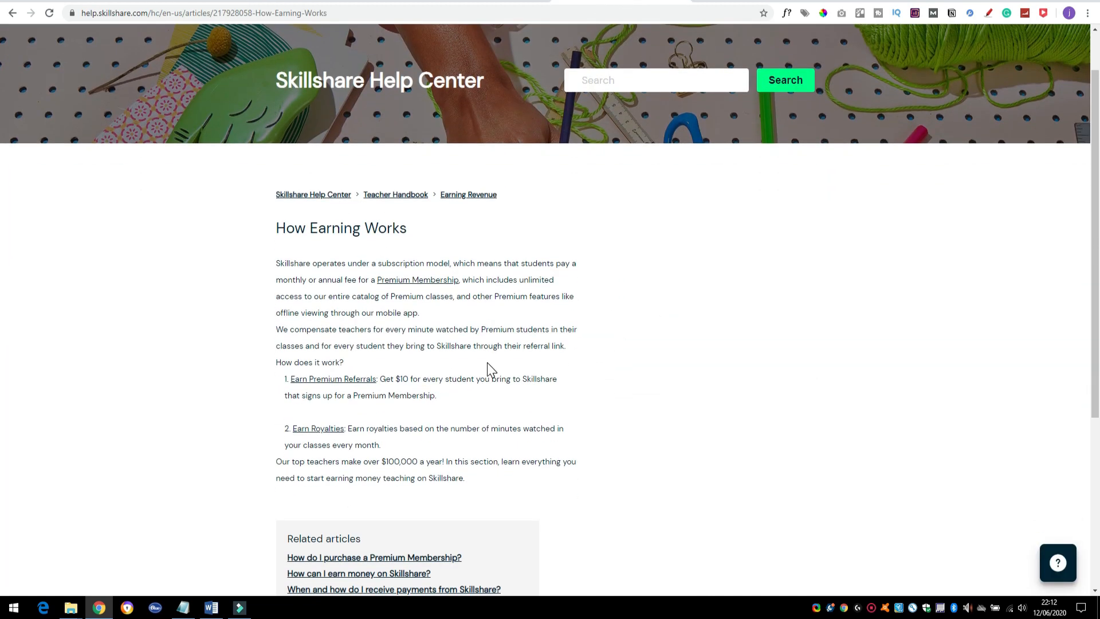
pyautogui.press('ctrl+plus')
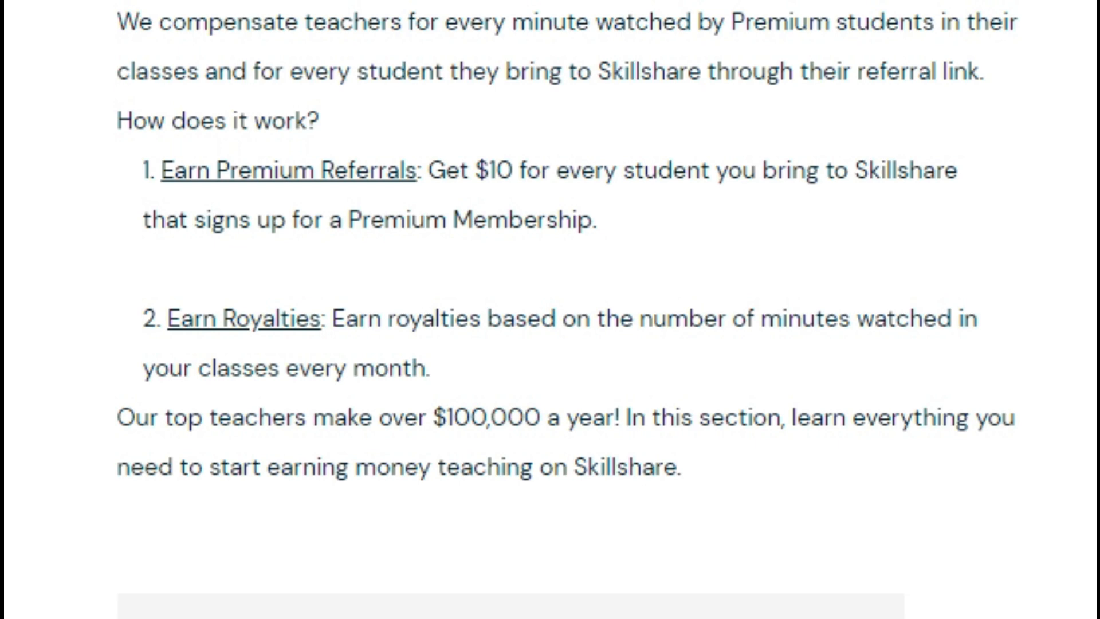
pyautogui.moveTo(453, 382)
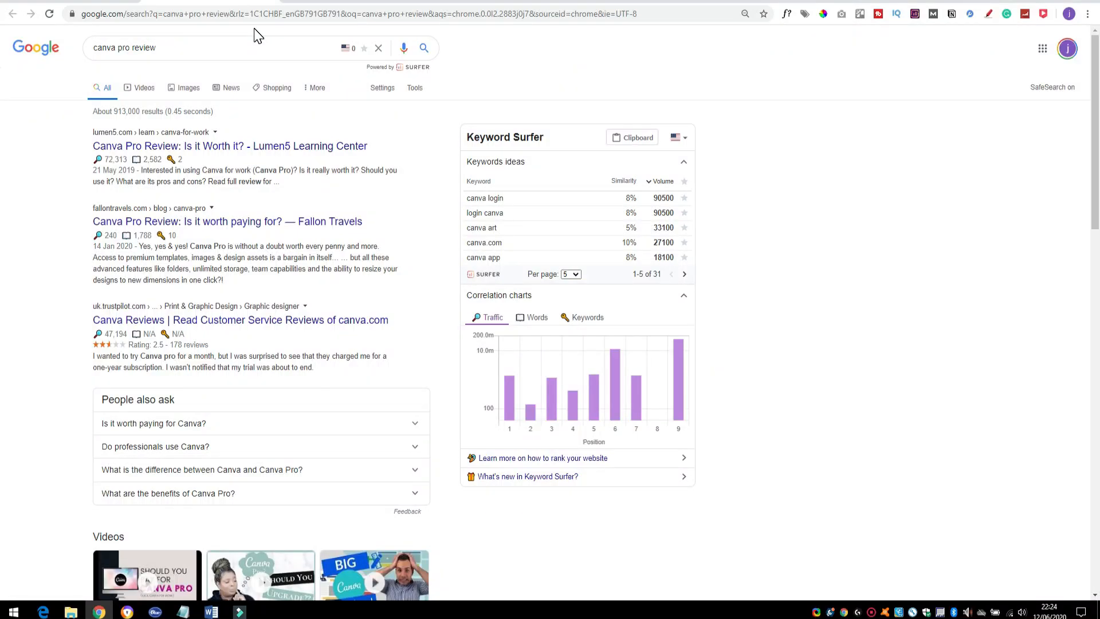
# Scroll 'canva pro review' results listing Lumen5, Fallon Travels and Trustpilot reviews.
pyautogui.scroll(-3)
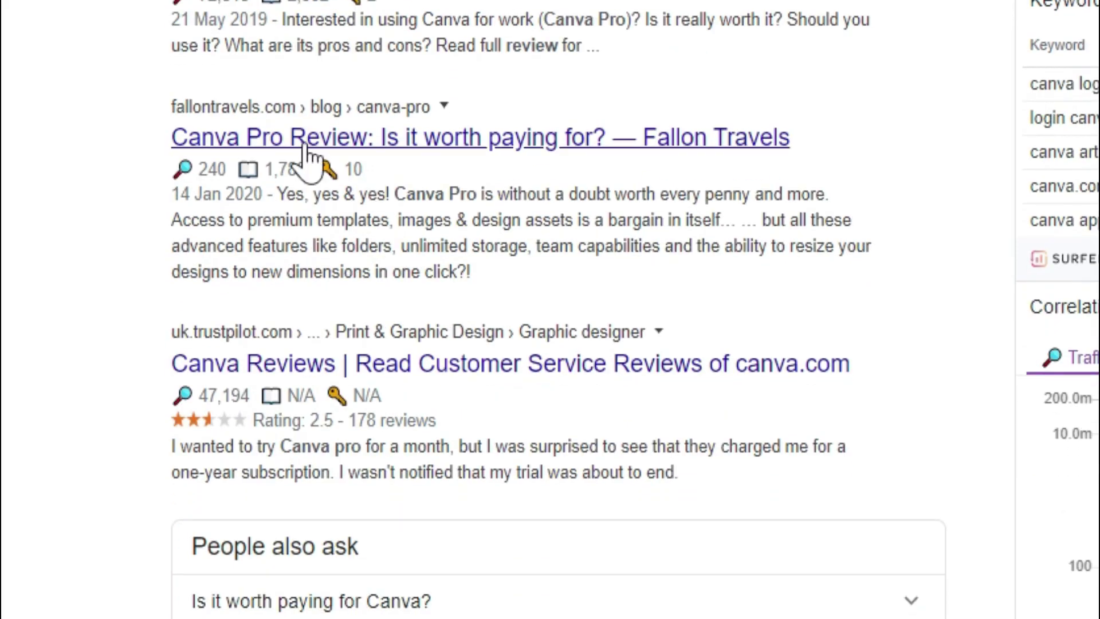
pyautogui.moveTo(652, 312)
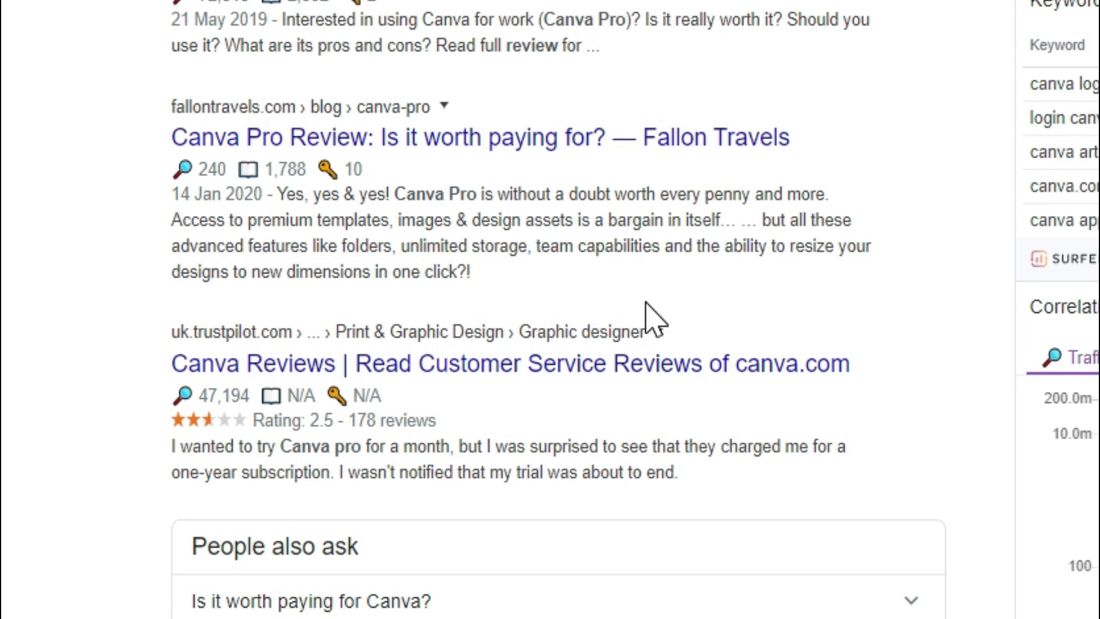
pyautogui.moveTo(554, 168)
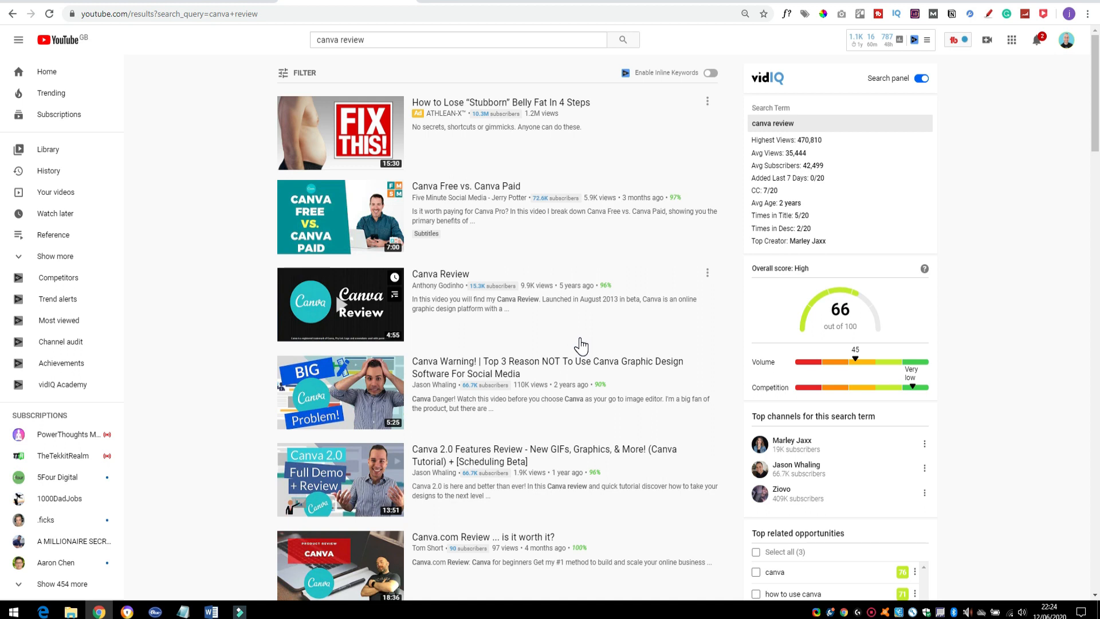
pyautogui.moveTo(554, 309)
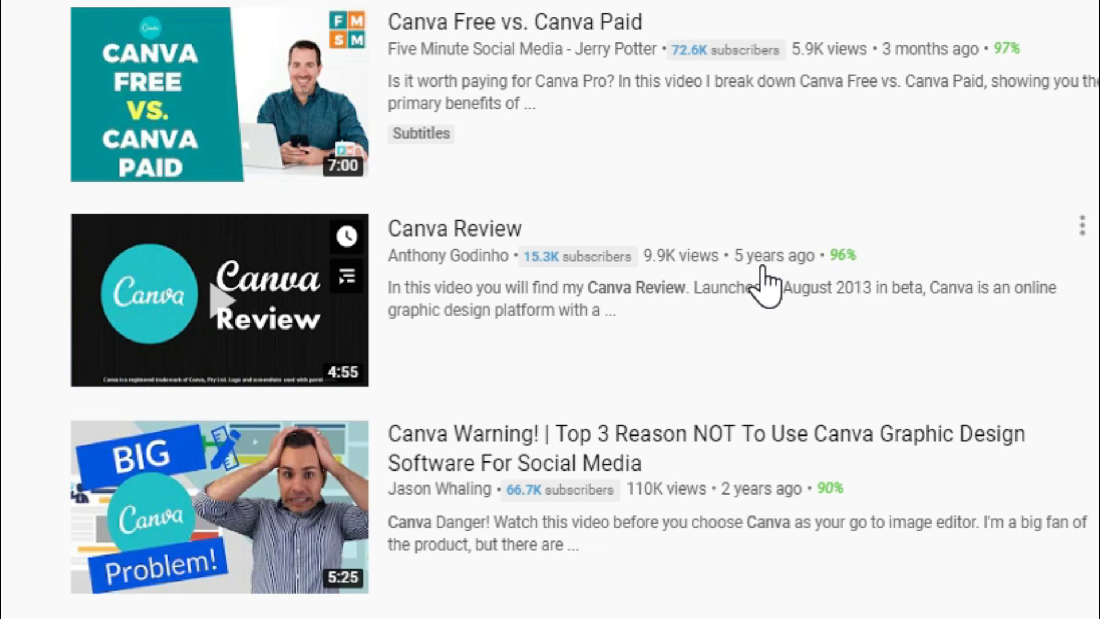
pyautogui.moveTo(810, 288)
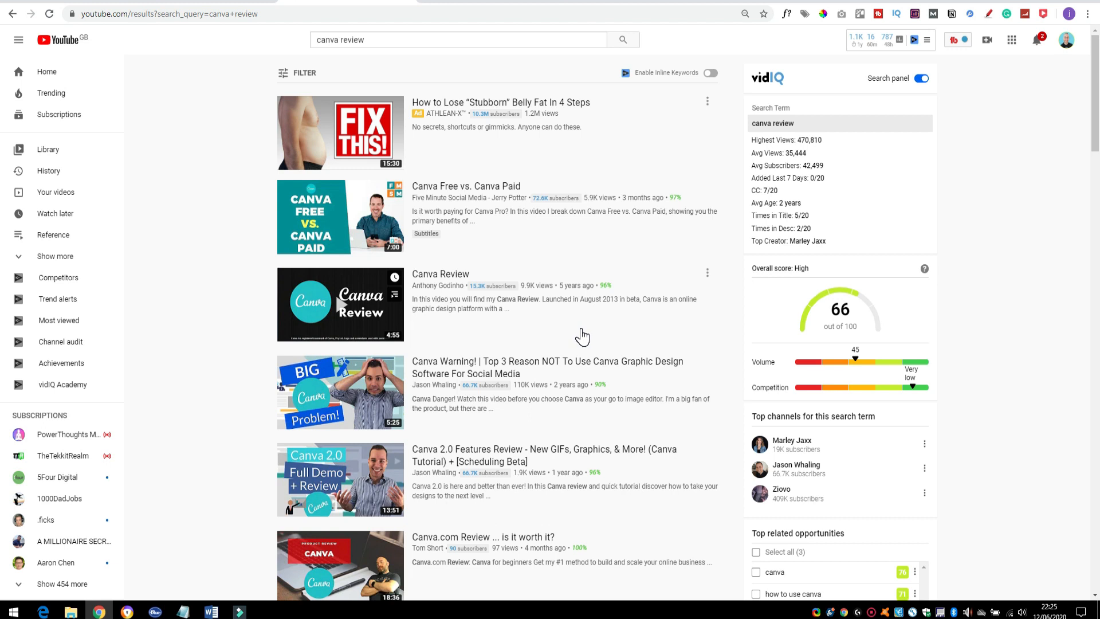
pyautogui.moveTo(513, 315)
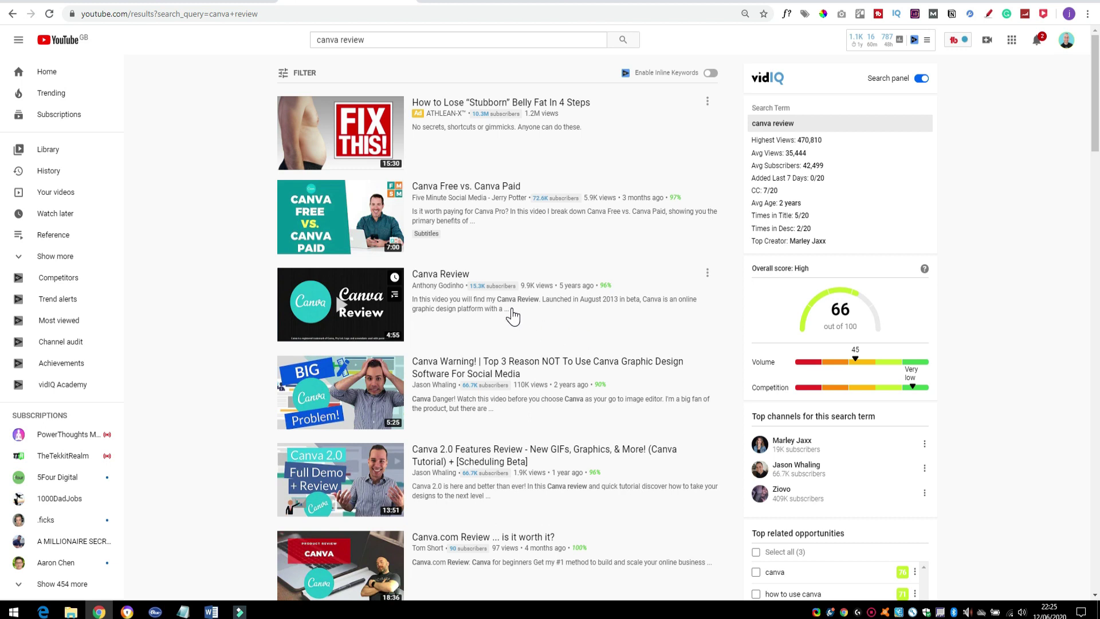
pyautogui.moveTo(556, 303)
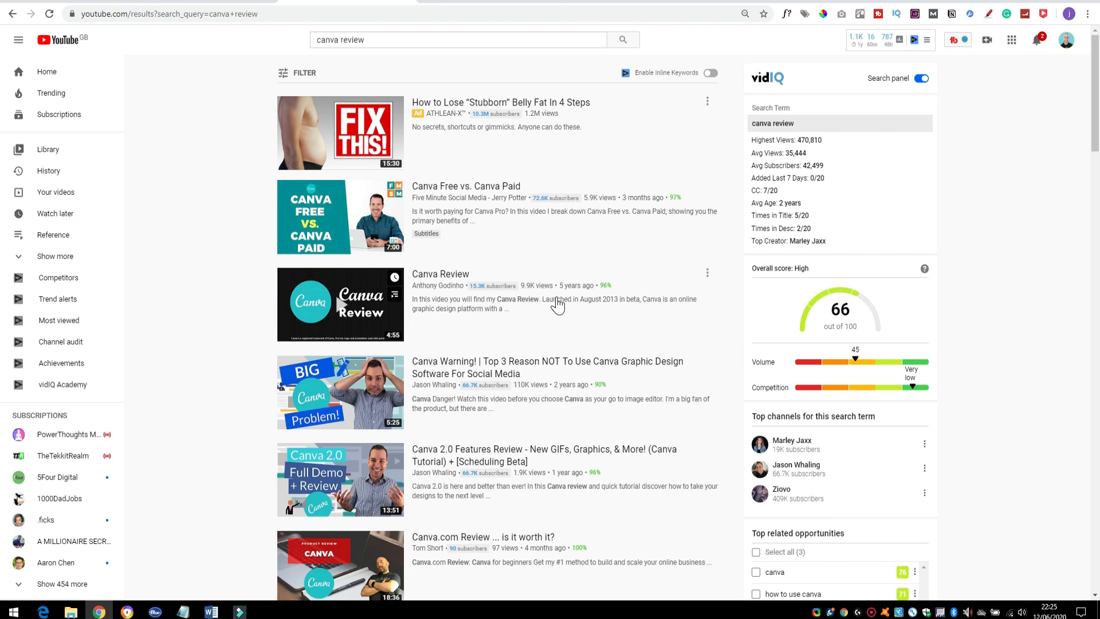
pyautogui.moveTo(523, 330)
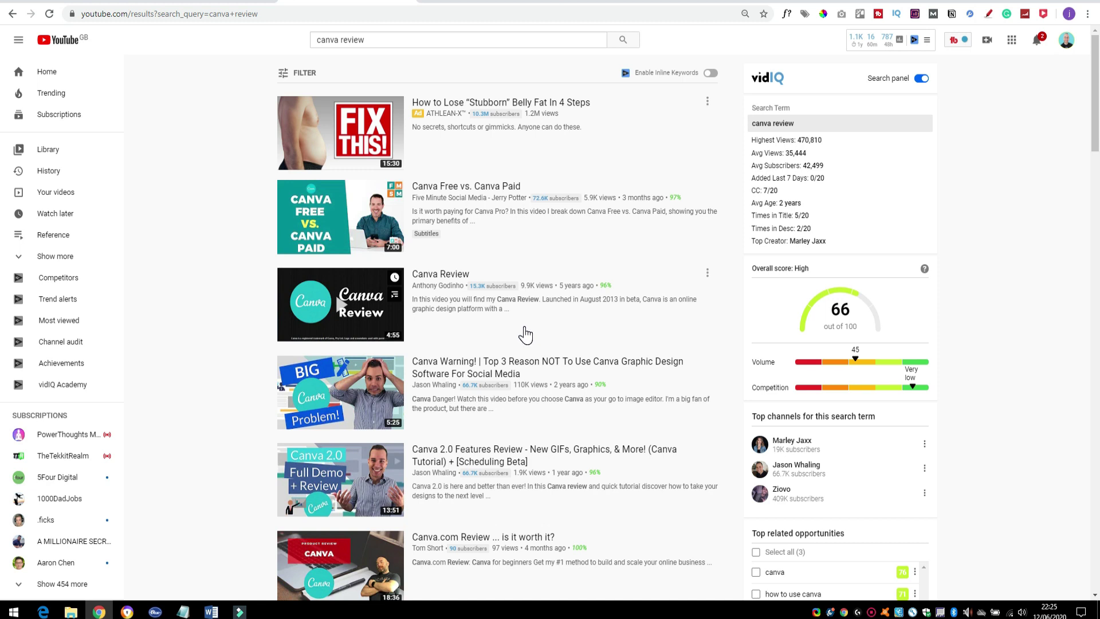
pyautogui.moveTo(464, 6)
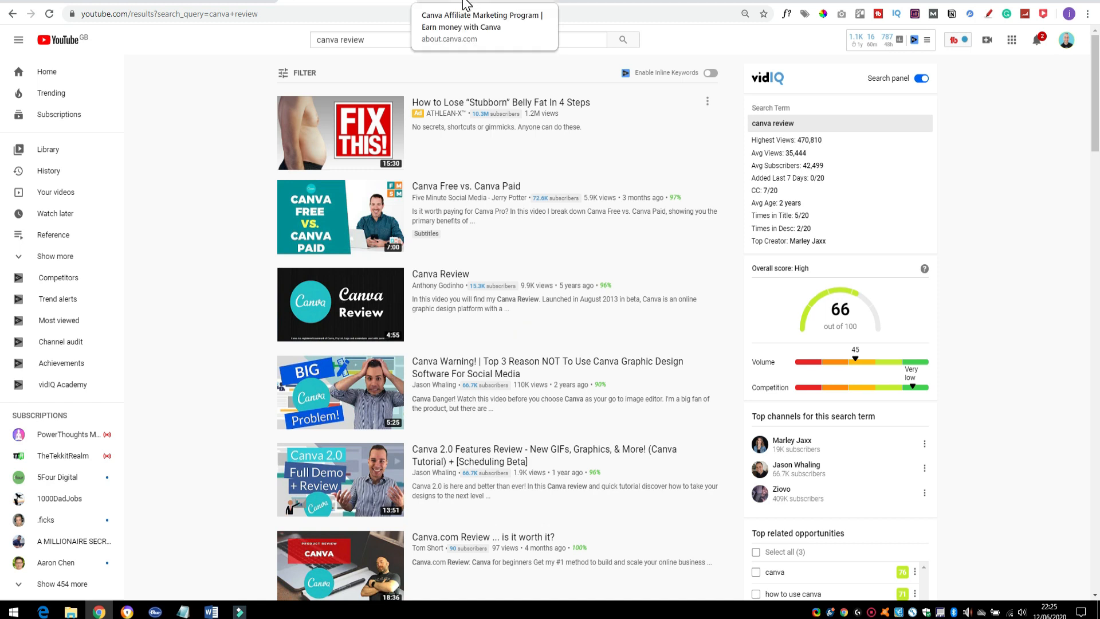
# Read the Canva affiliate page down to its three steps, including up to $36 per new Pro subscriber.
pyautogui.click(481, 15)
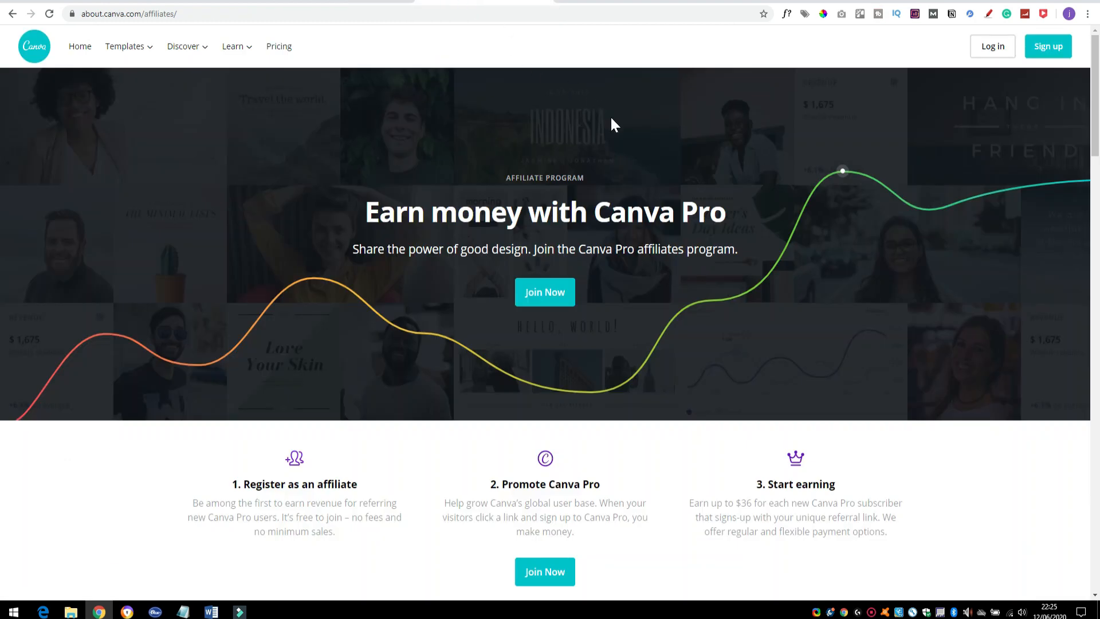
pyautogui.scroll(-3)
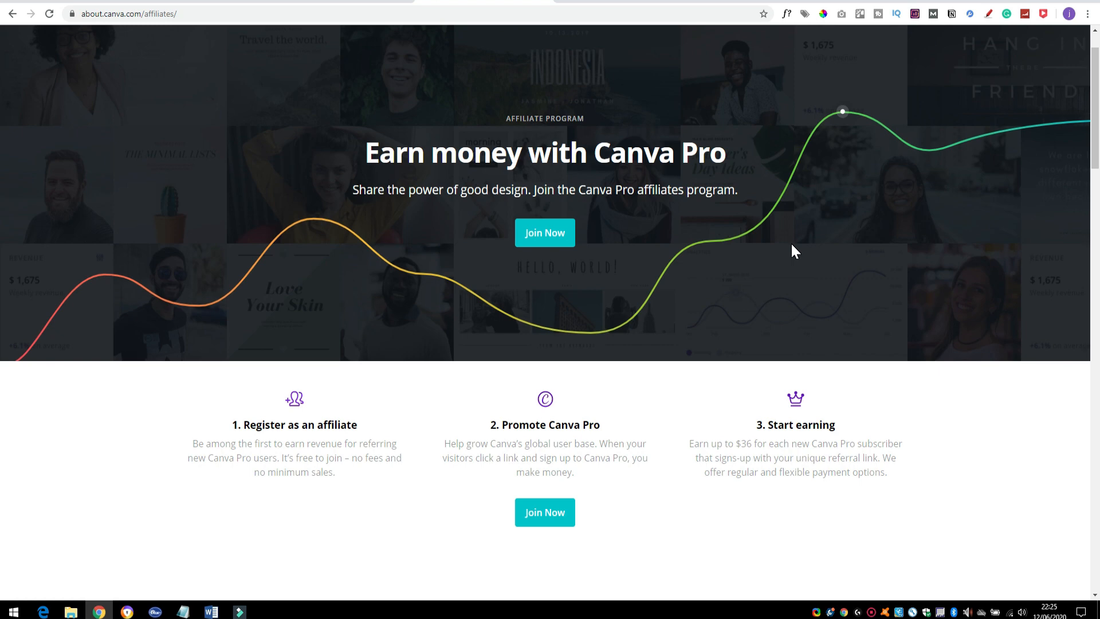
pyautogui.moveTo(732, 295)
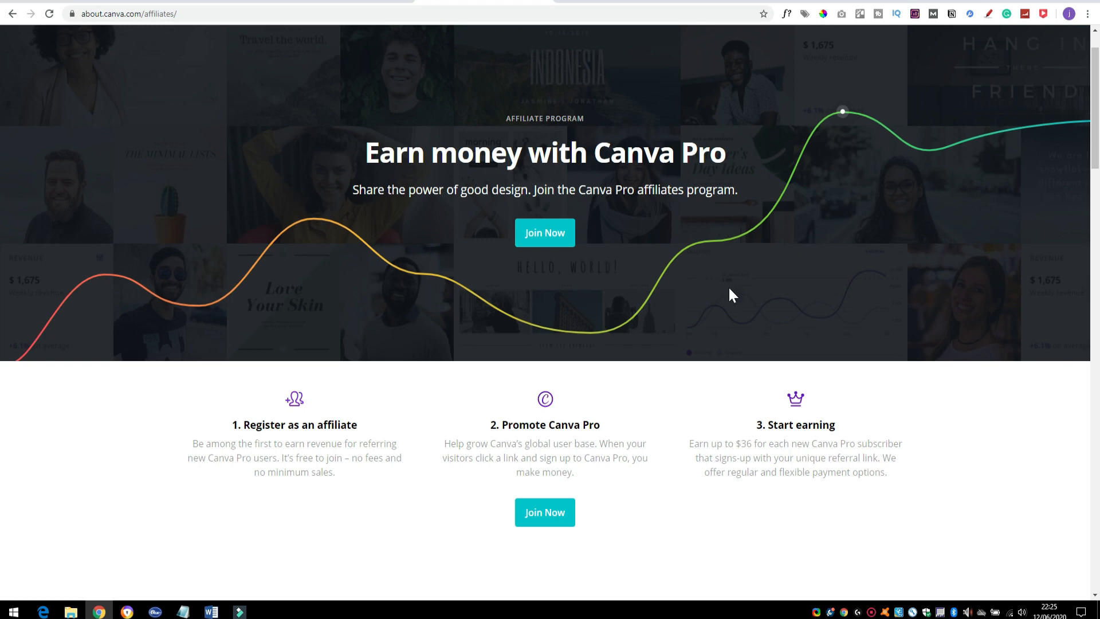
pyautogui.moveTo(753, 294)
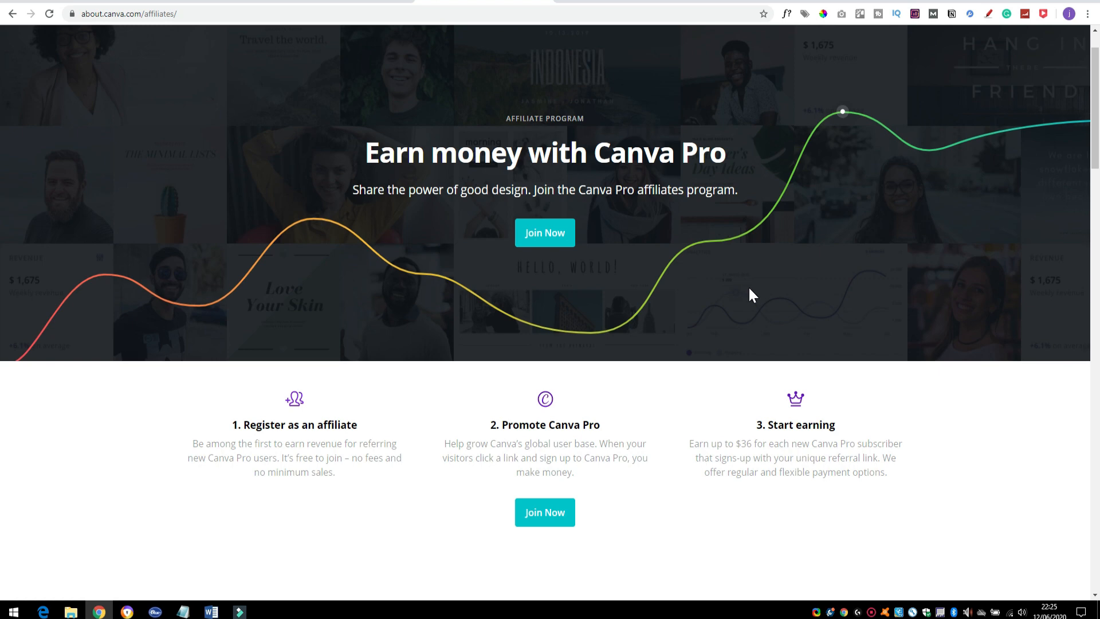
pyautogui.scroll(-3)
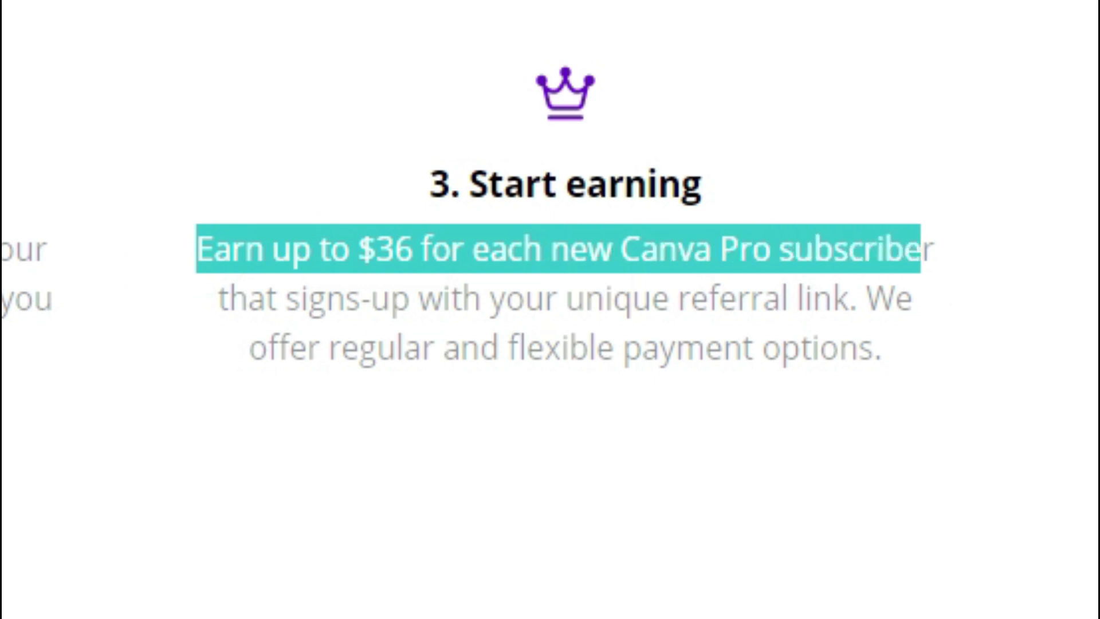
pyautogui.click(1003, 302)
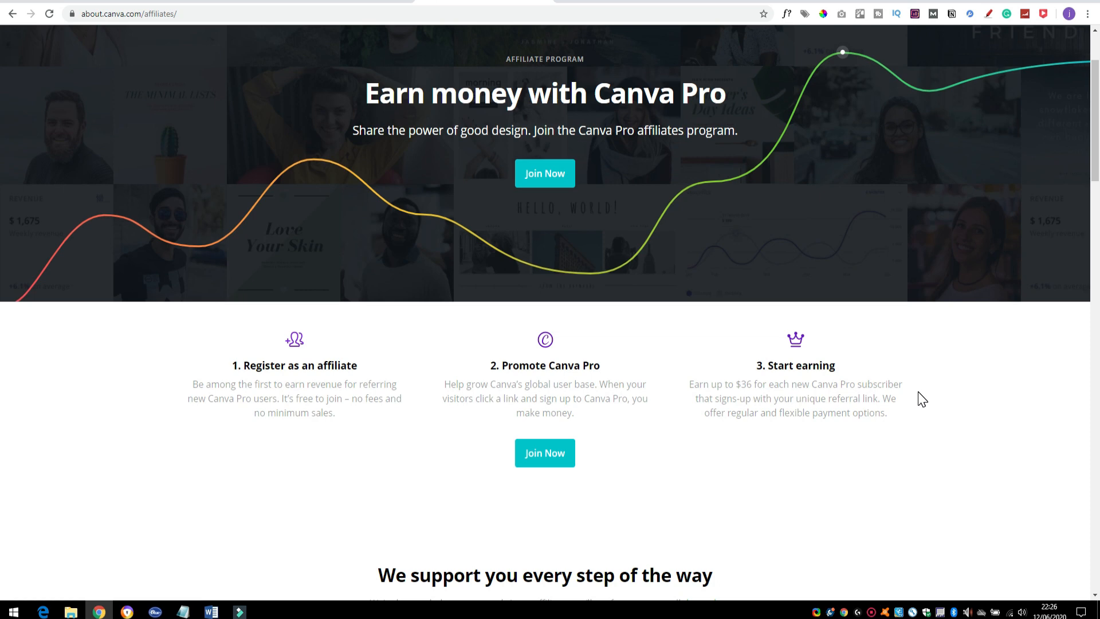
pyautogui.moveTo(912, 296)
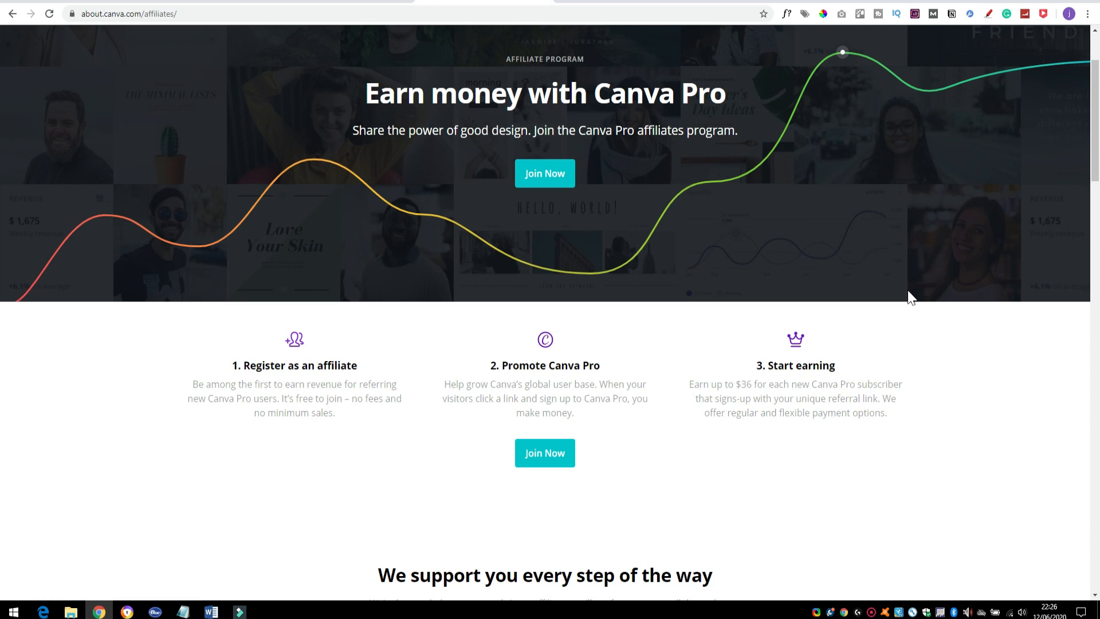
pyautogui.moveTo(667, 225)
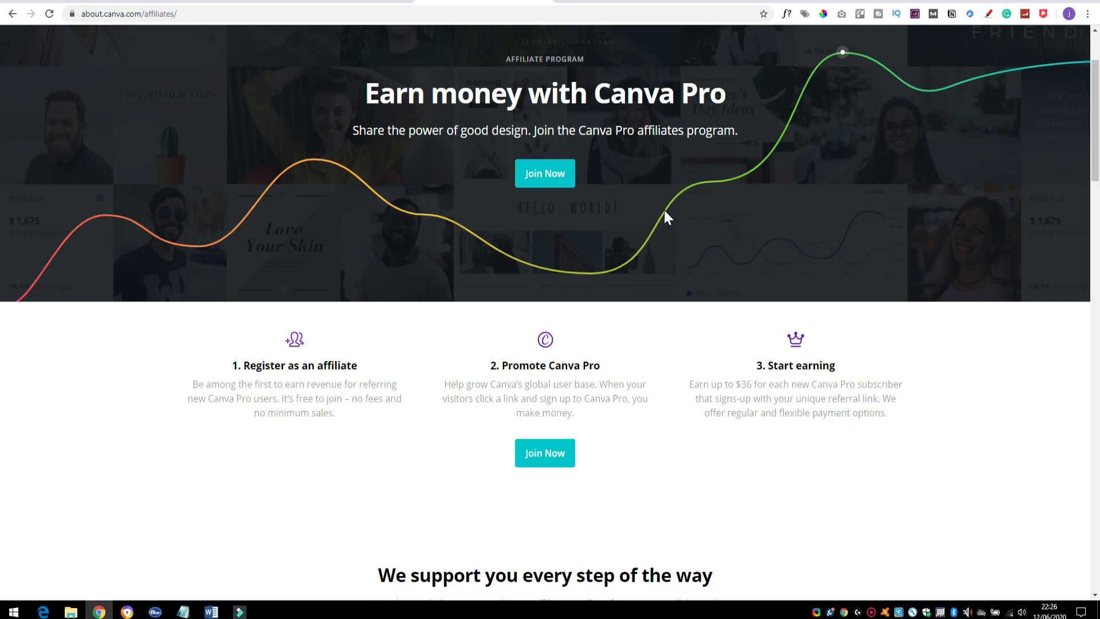
pyautogui.moveTo(608, 194)
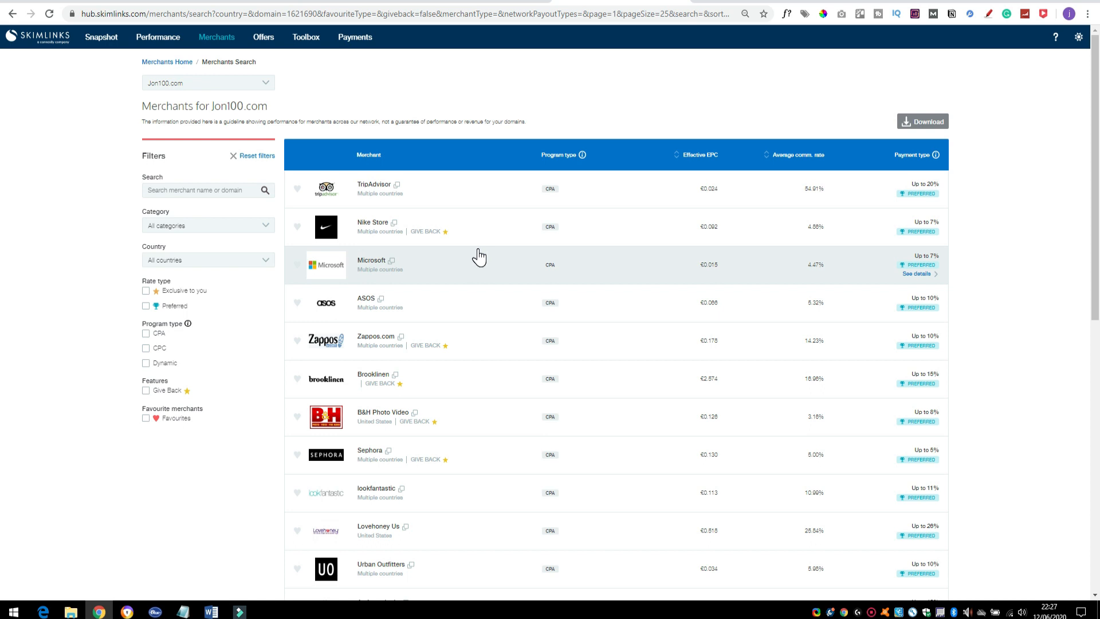
pyautogui.moveTo(357, 278)
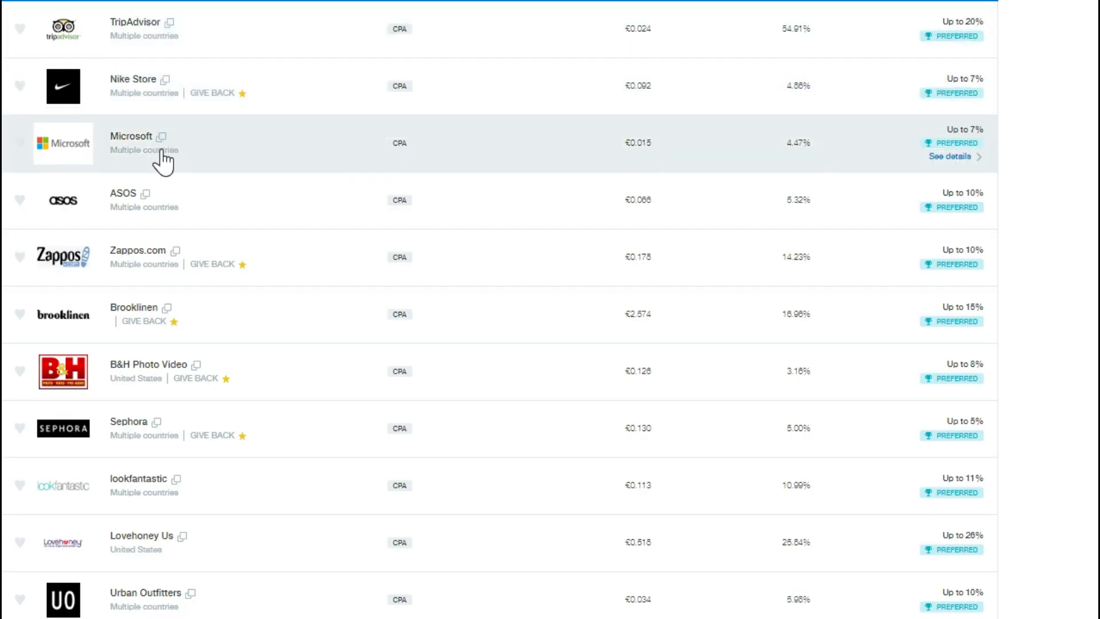
pyautogui.moveTo(299, 354)
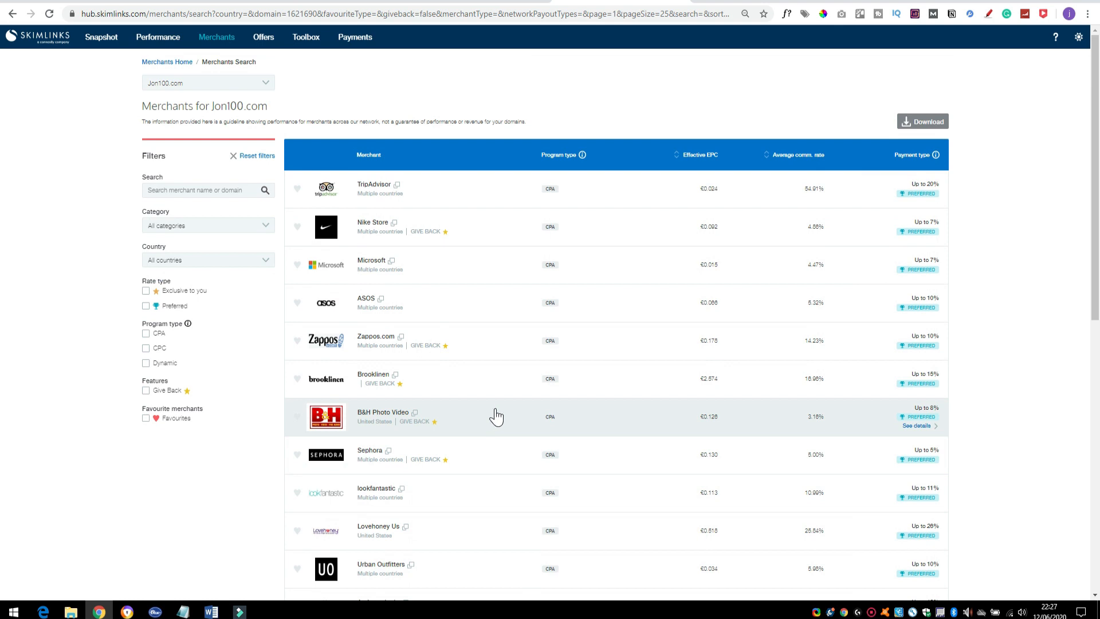
pyautogui.moveTo(399, 272)
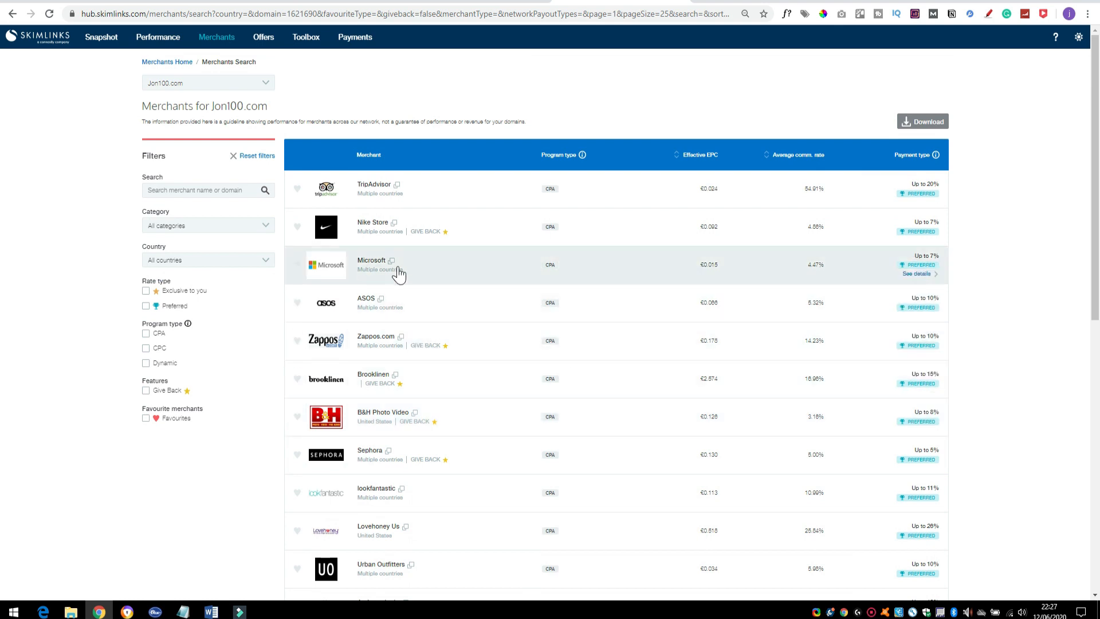
pyautogui.moveTo(847, 279)
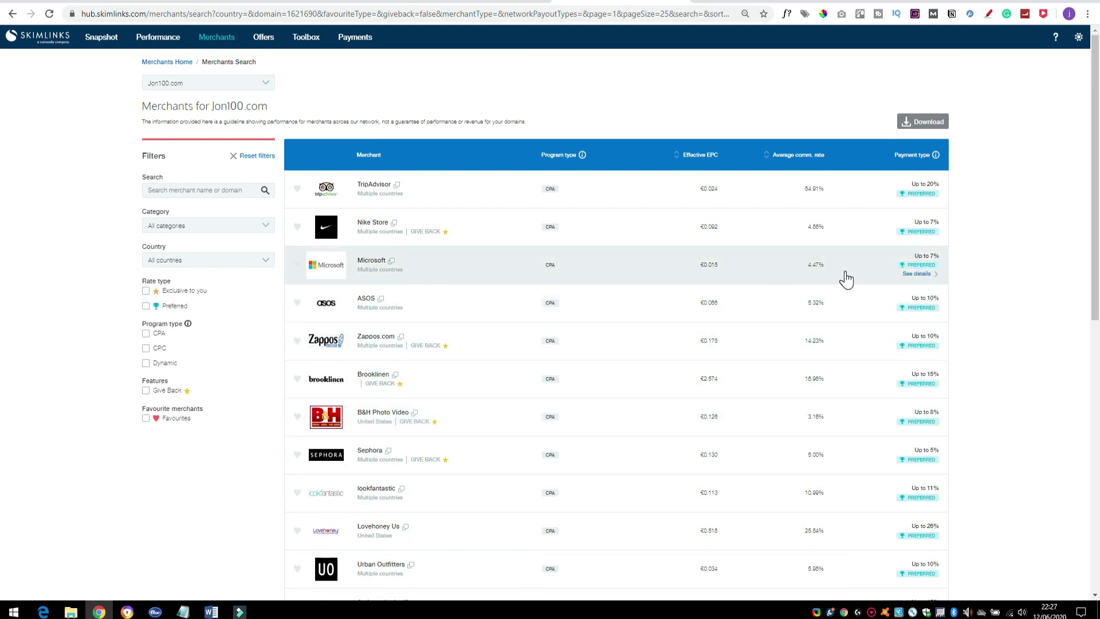
pyautogui.moveTo(914, 265)
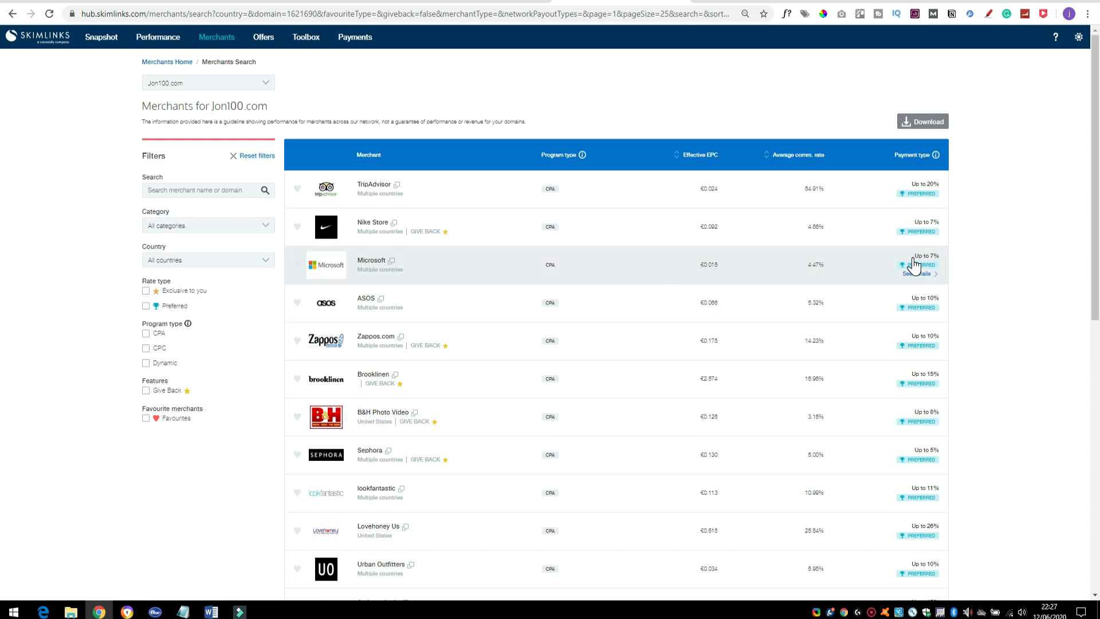